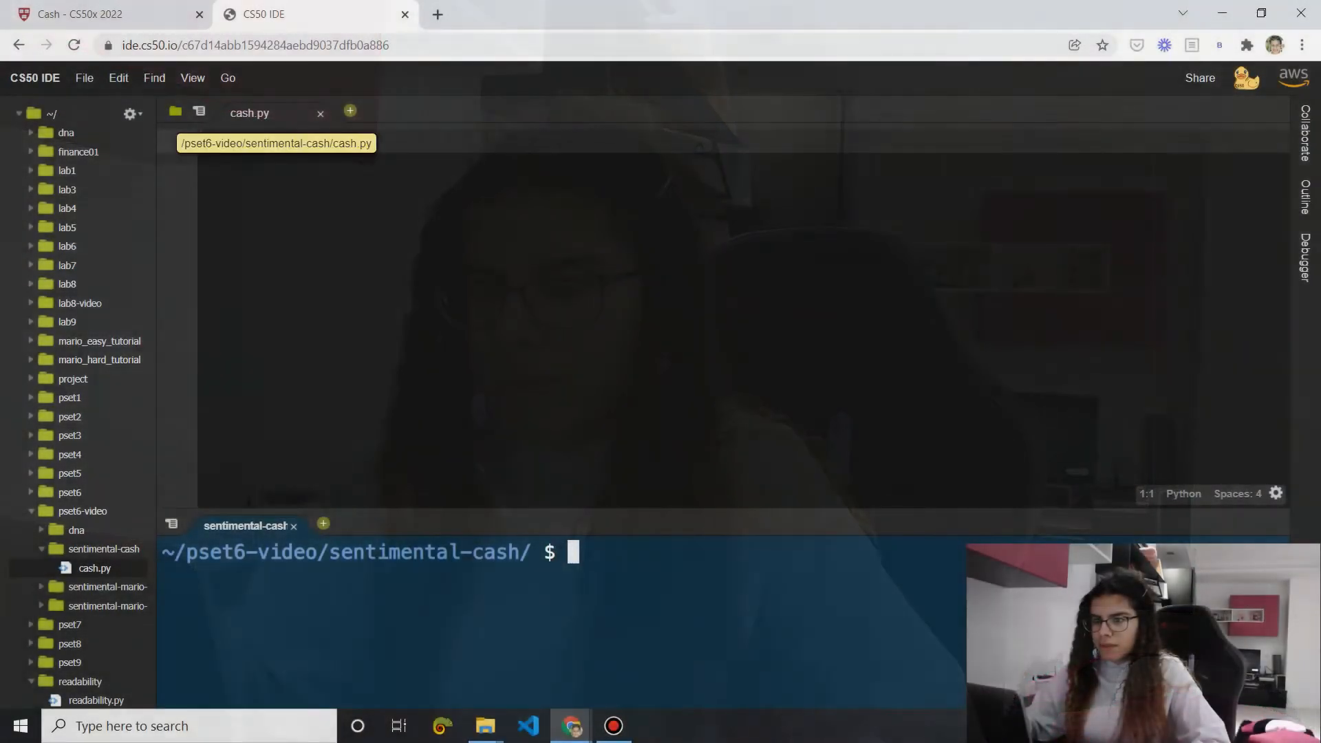
Read through the Cash problem specification, then return to cash.py
left_click(101, 14)
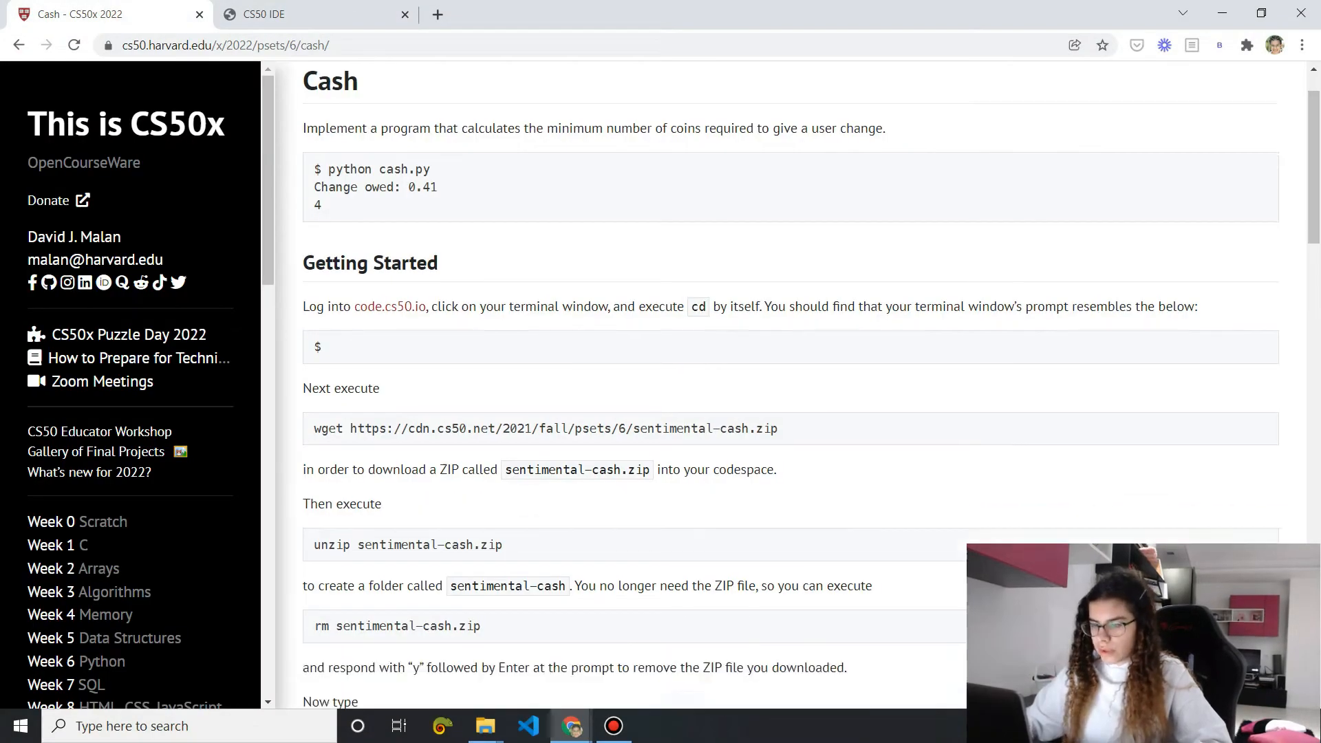
scroll("down", 3)
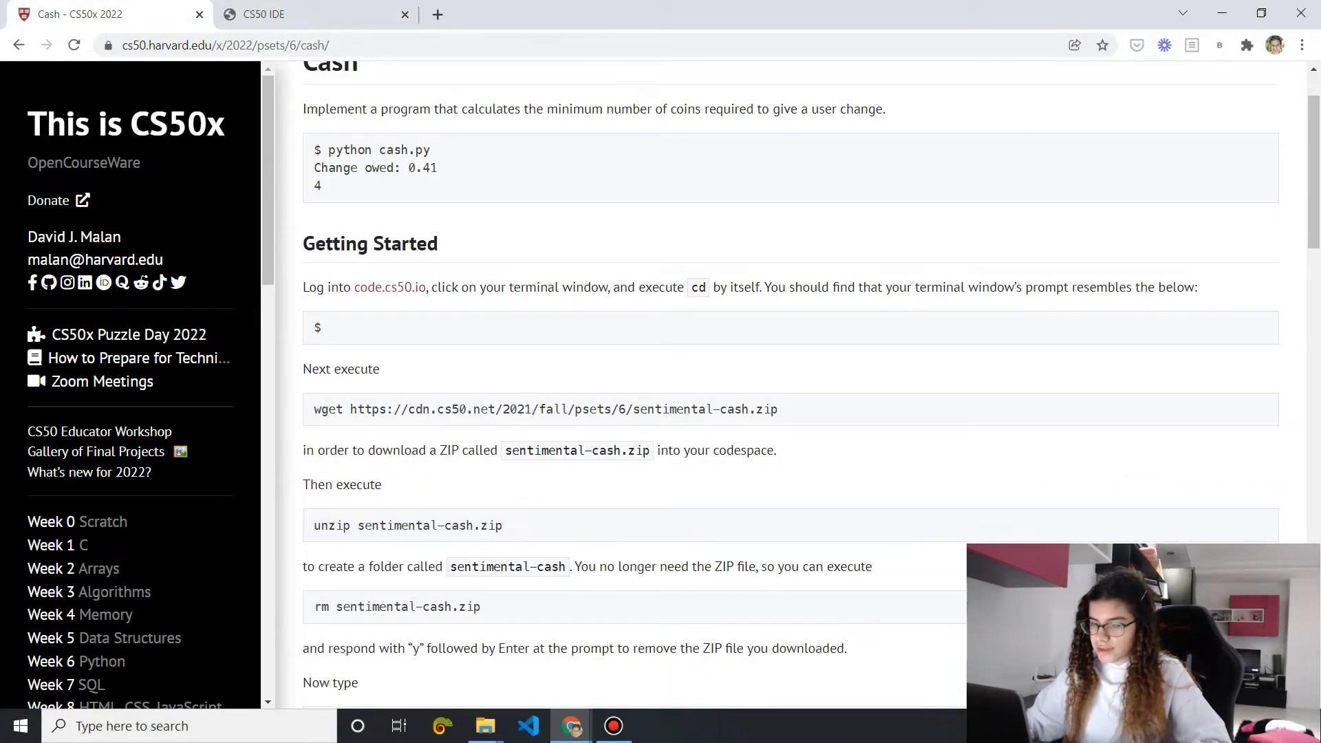
scroll("down", 3)
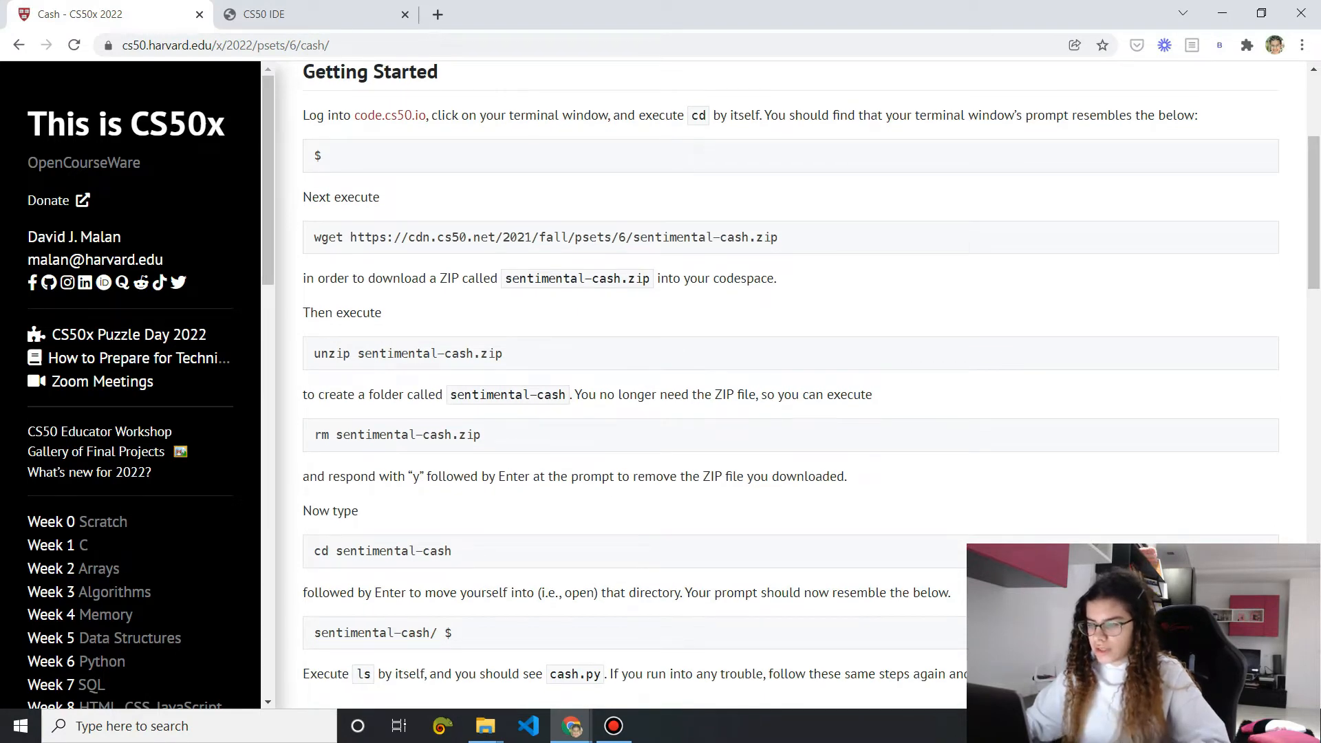
scroll("down", 3)
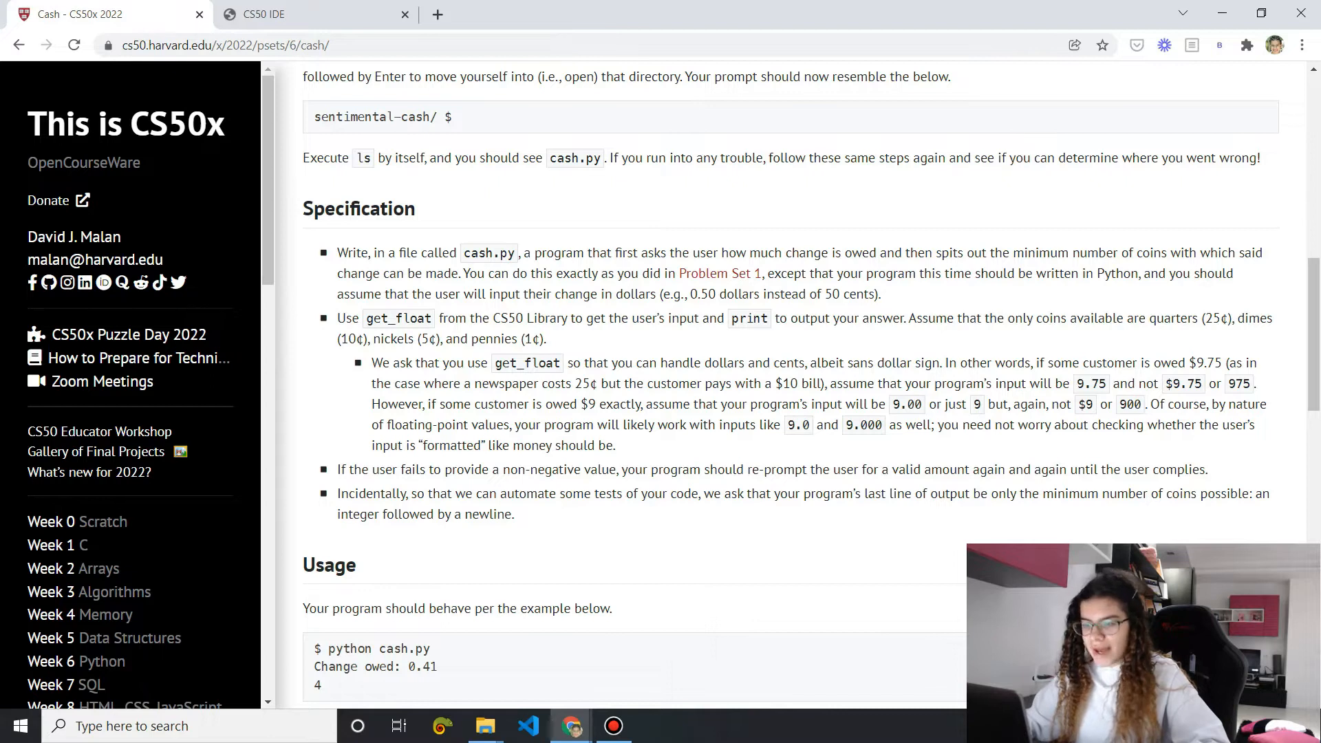
scroll("down", 3)
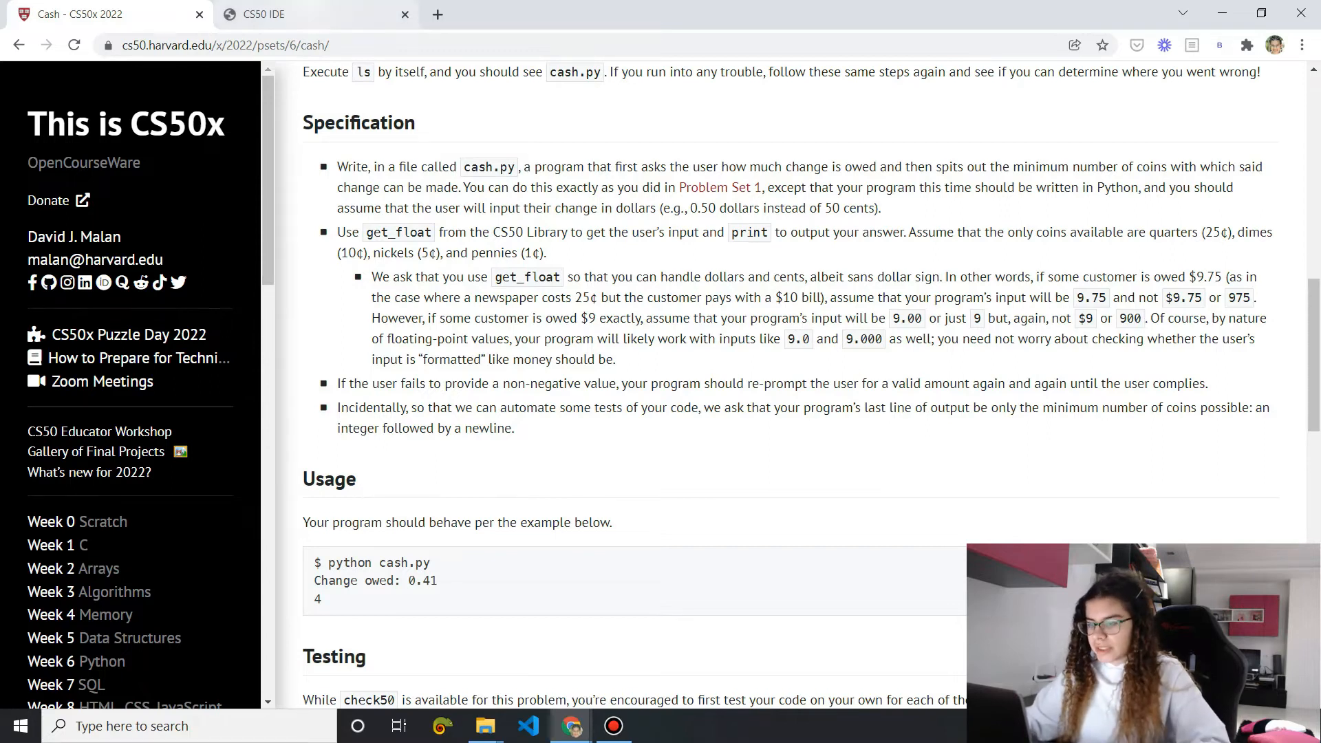
left_click(312, 15)
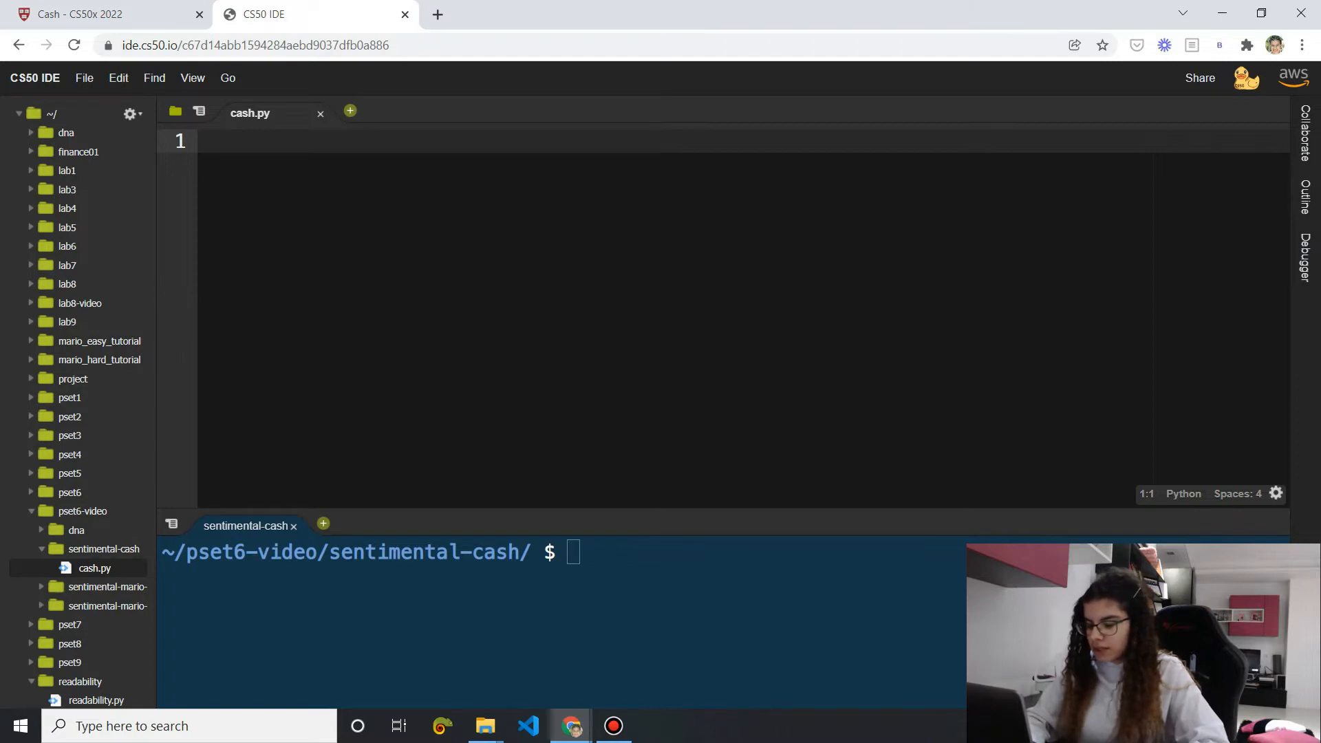
Import get_float from cs50 and prompt with get_float('Change owed: ')
type("from cs50")
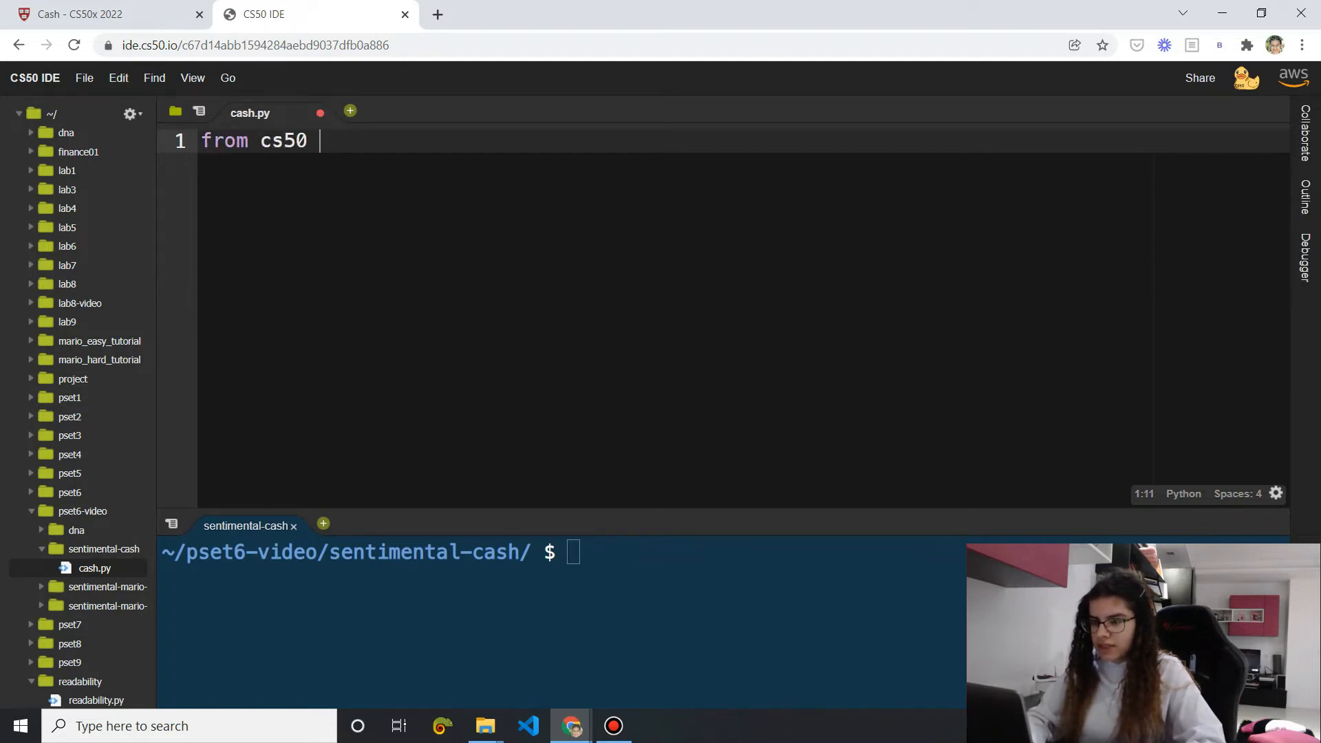
type("import get")
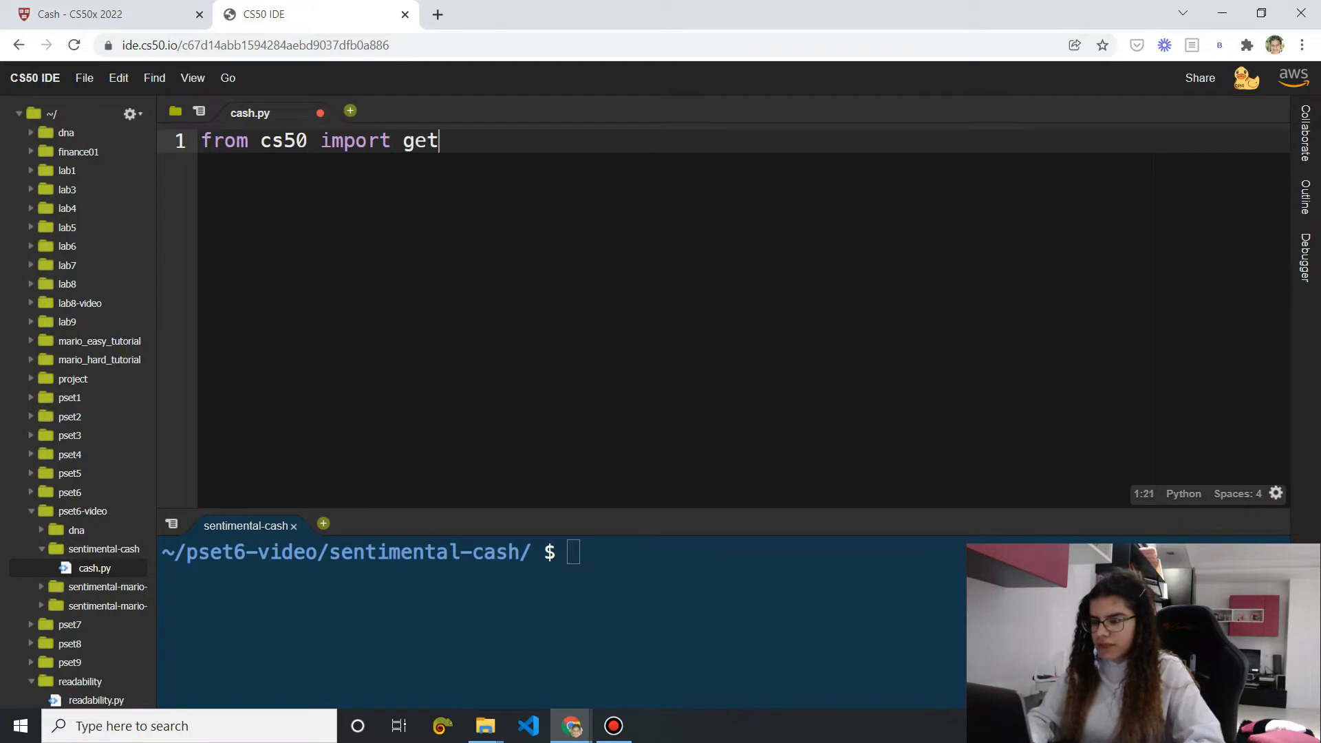
type("_float")
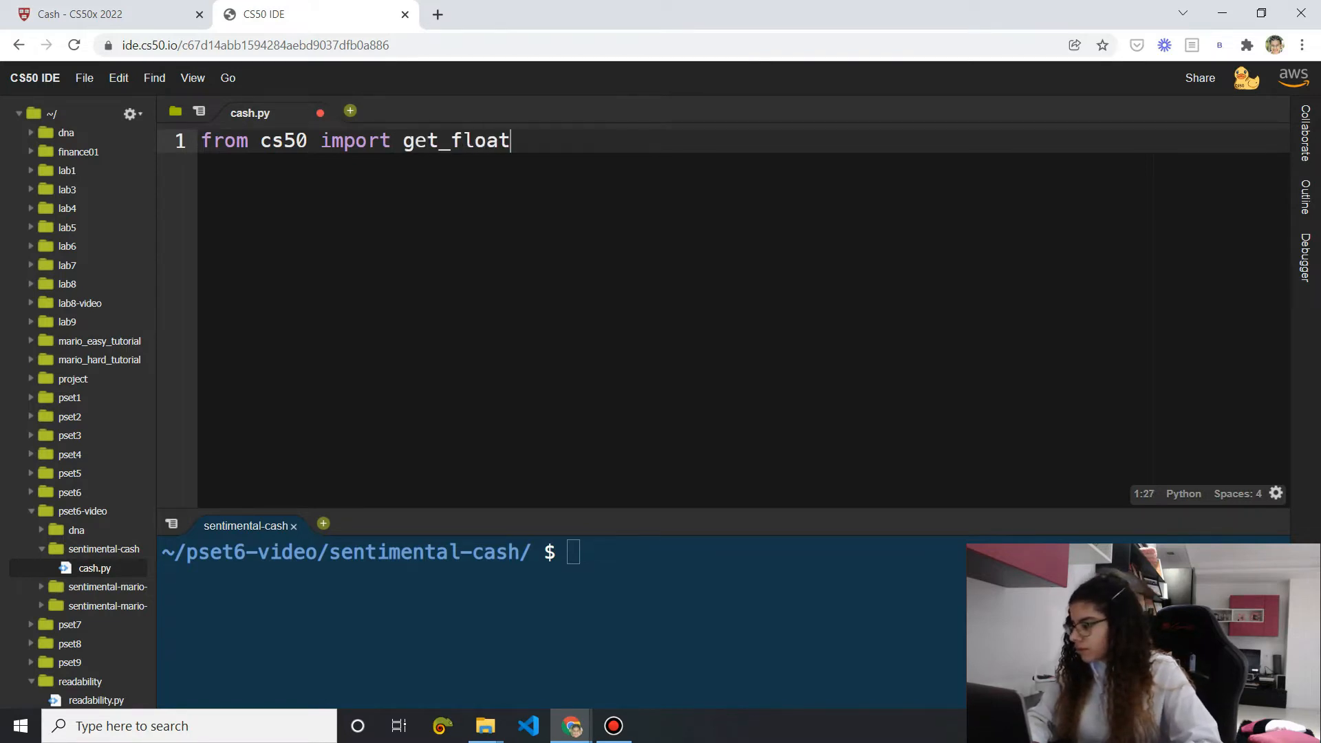
key("Enter")
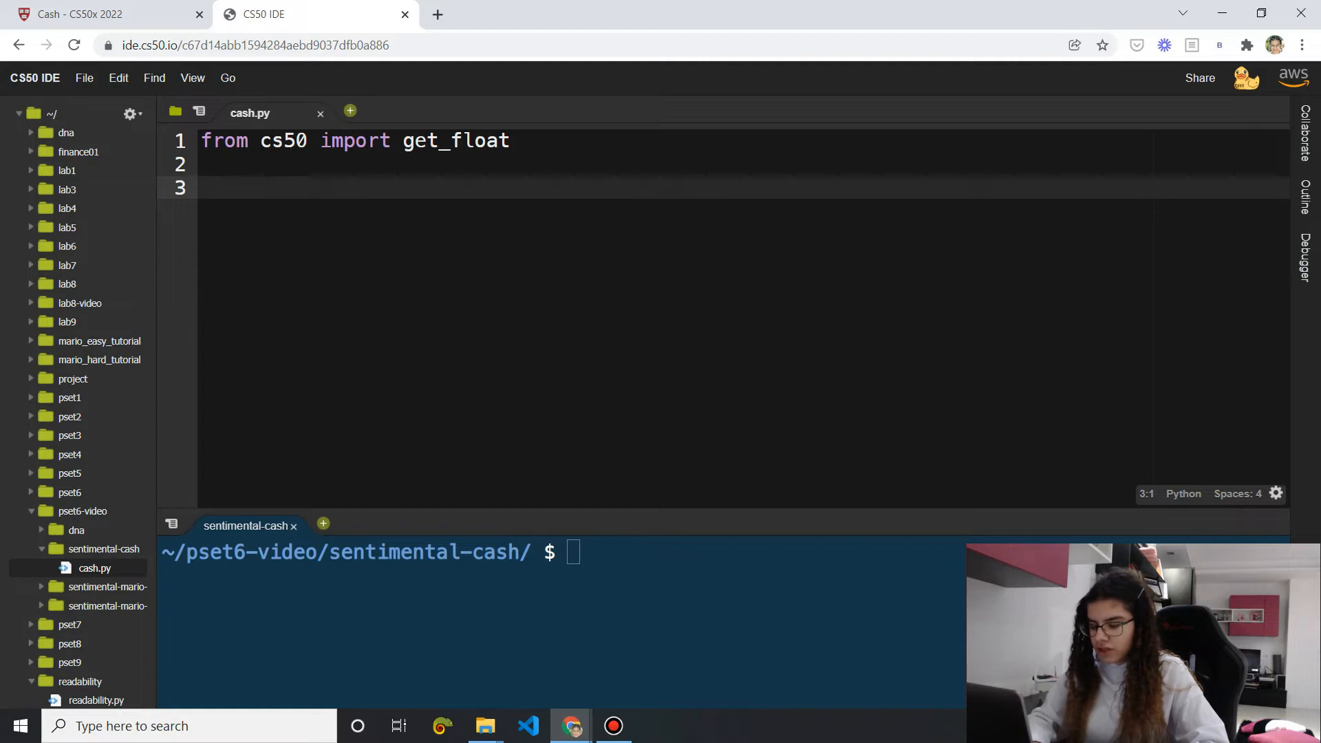
type("c")
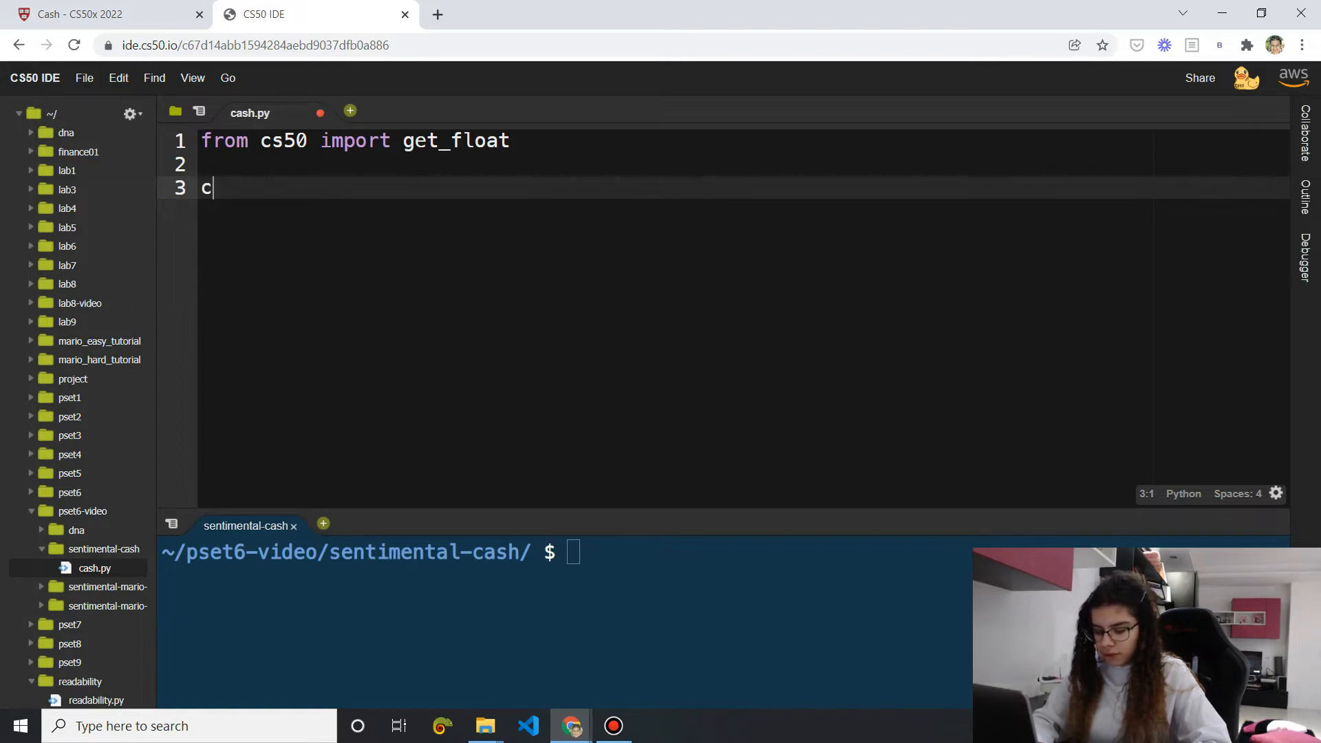
type("hange = g")
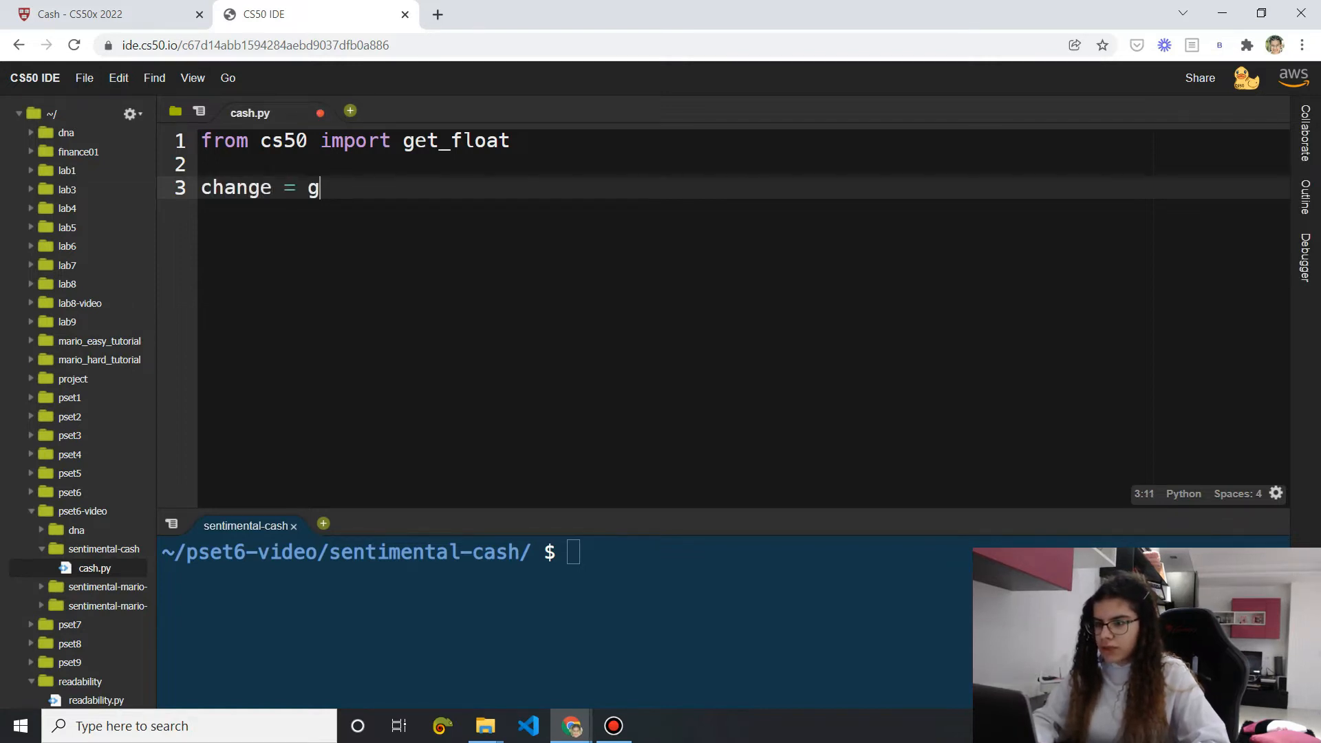
type("et_float('')")
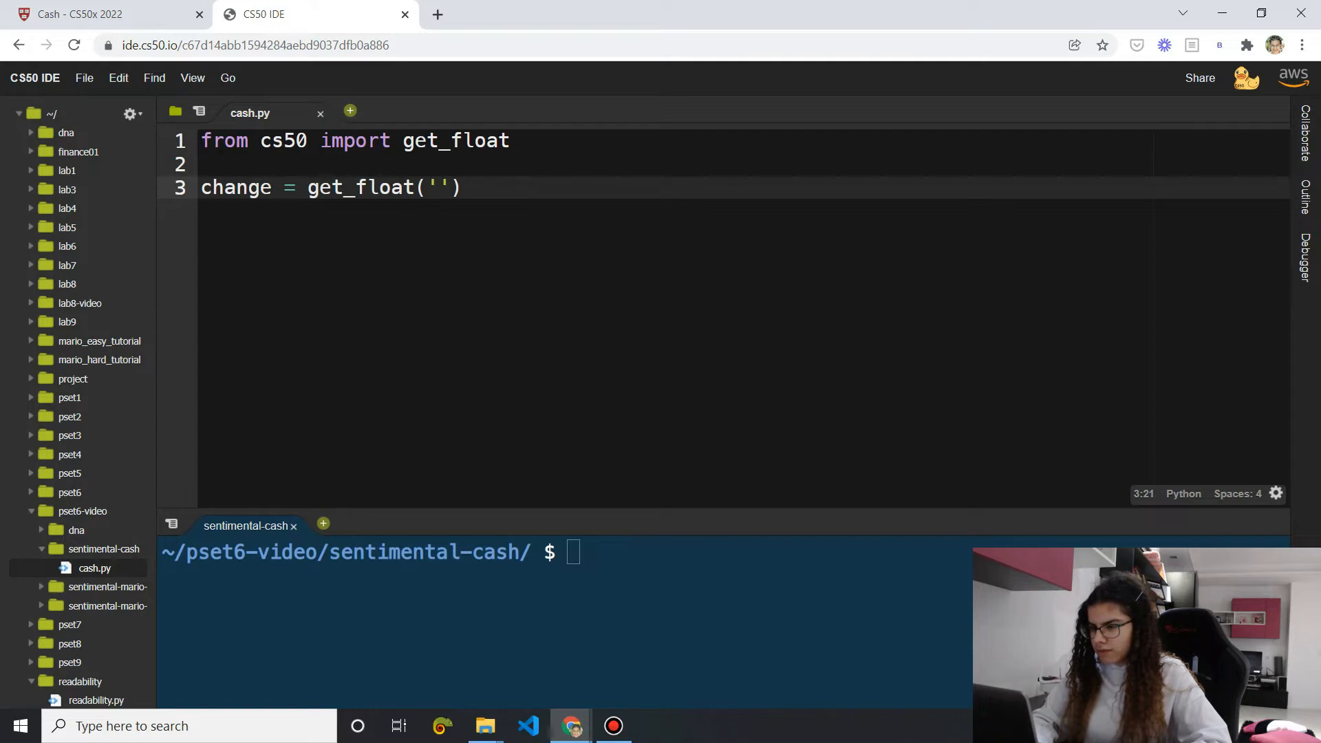
type("Cahnge")
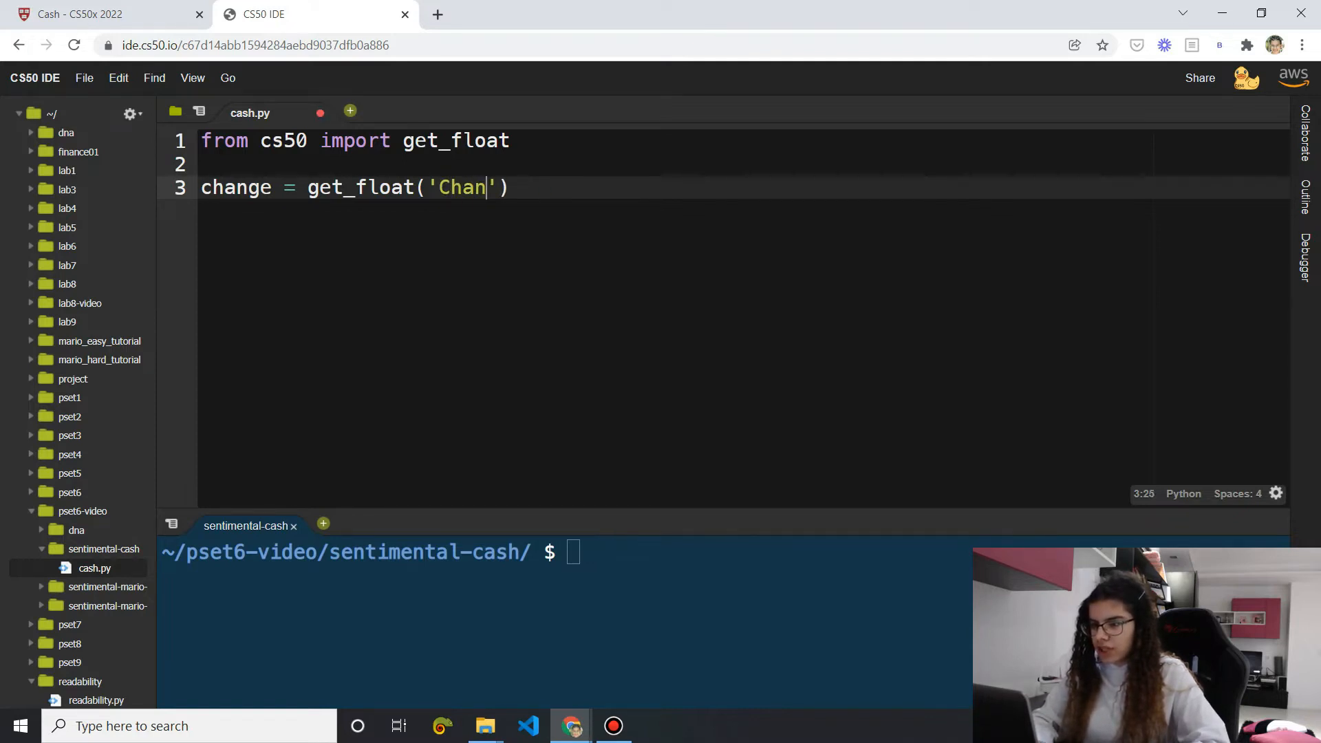
type("ge owed:")
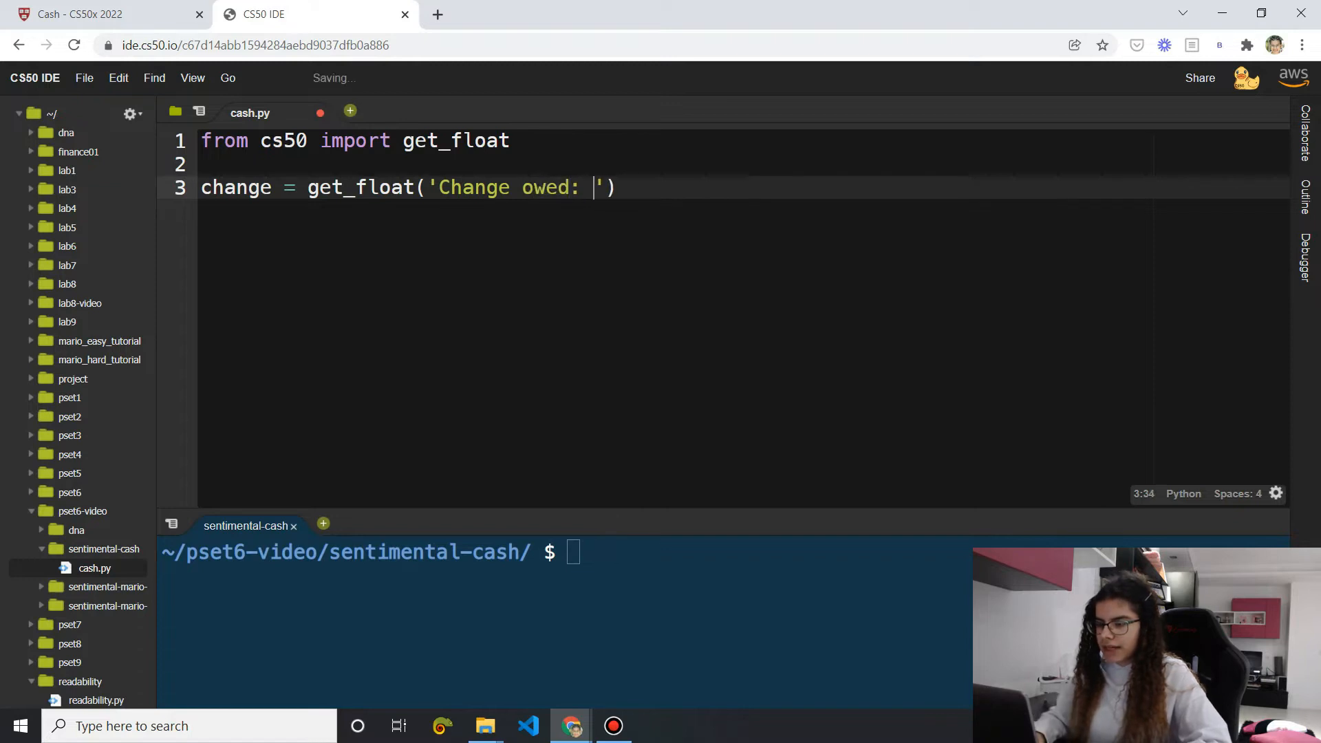
key("Enter")
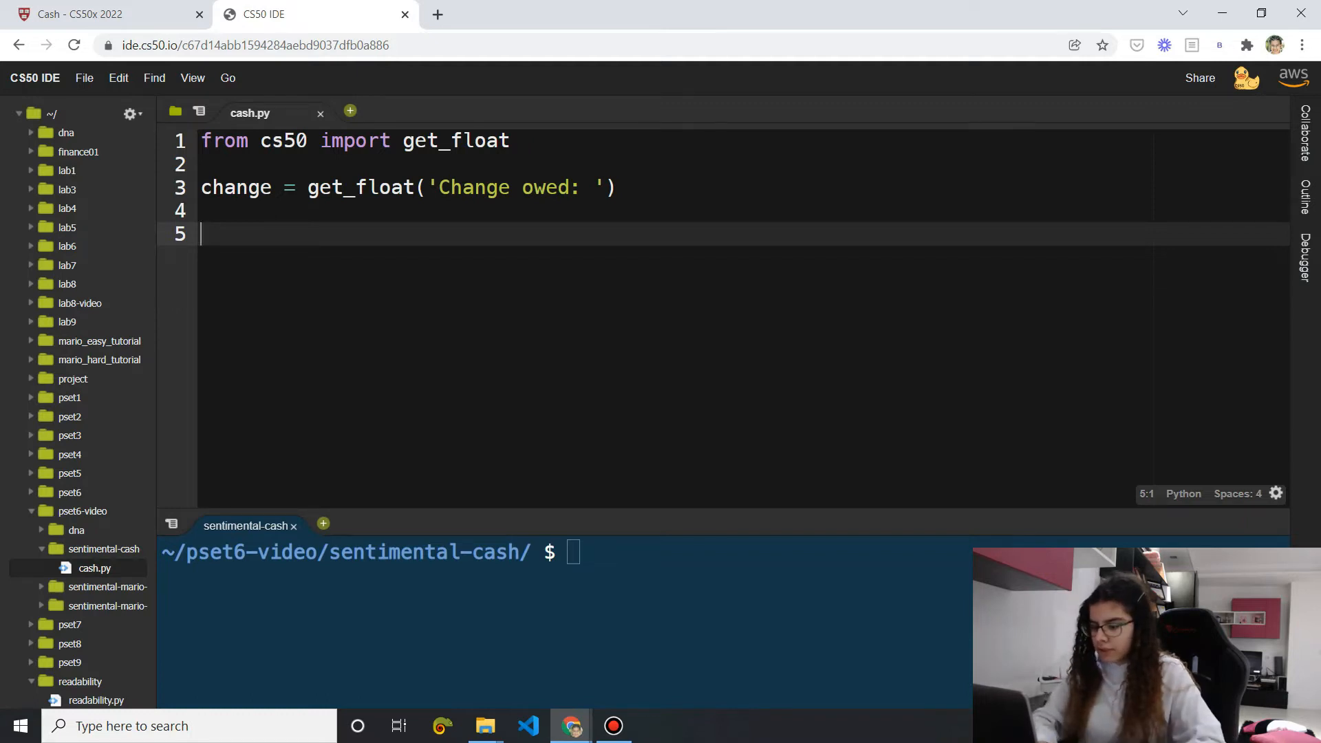
Re-prompt while change < 0, print(change), and run the program
type("whil")
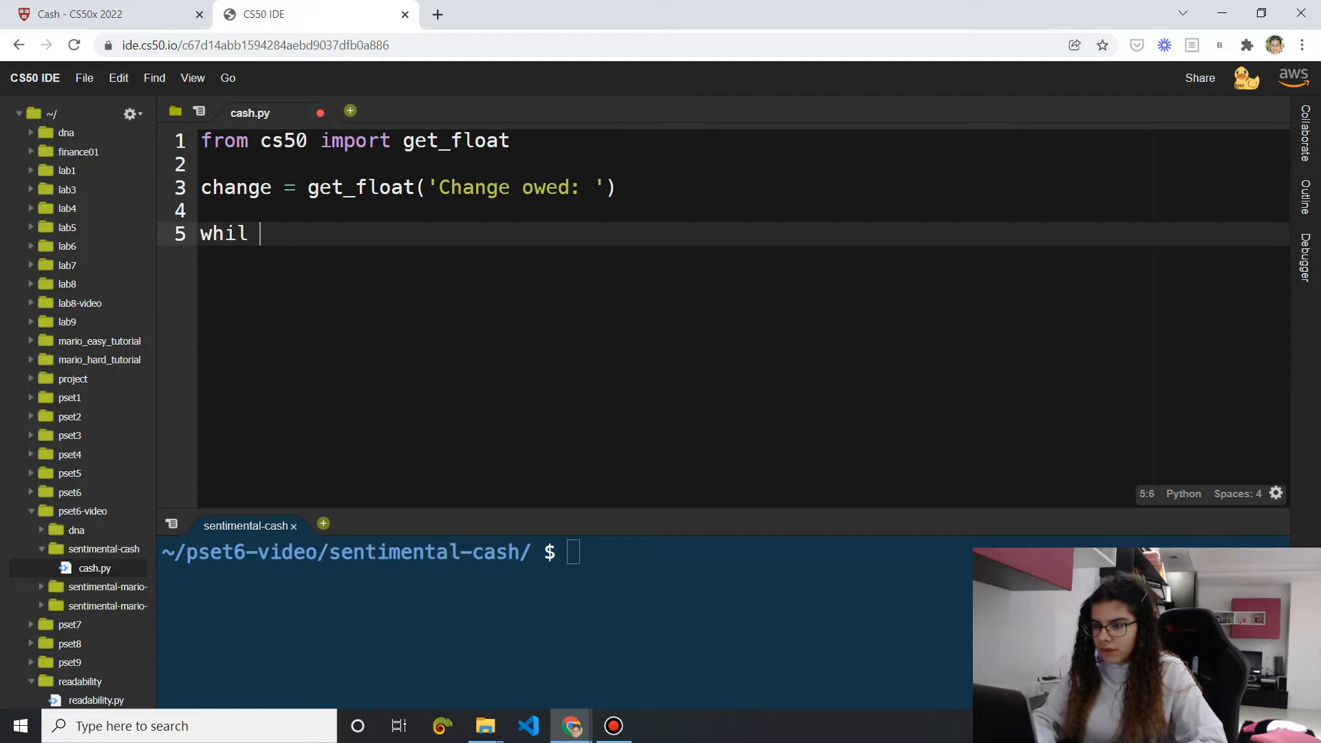
type("e change")
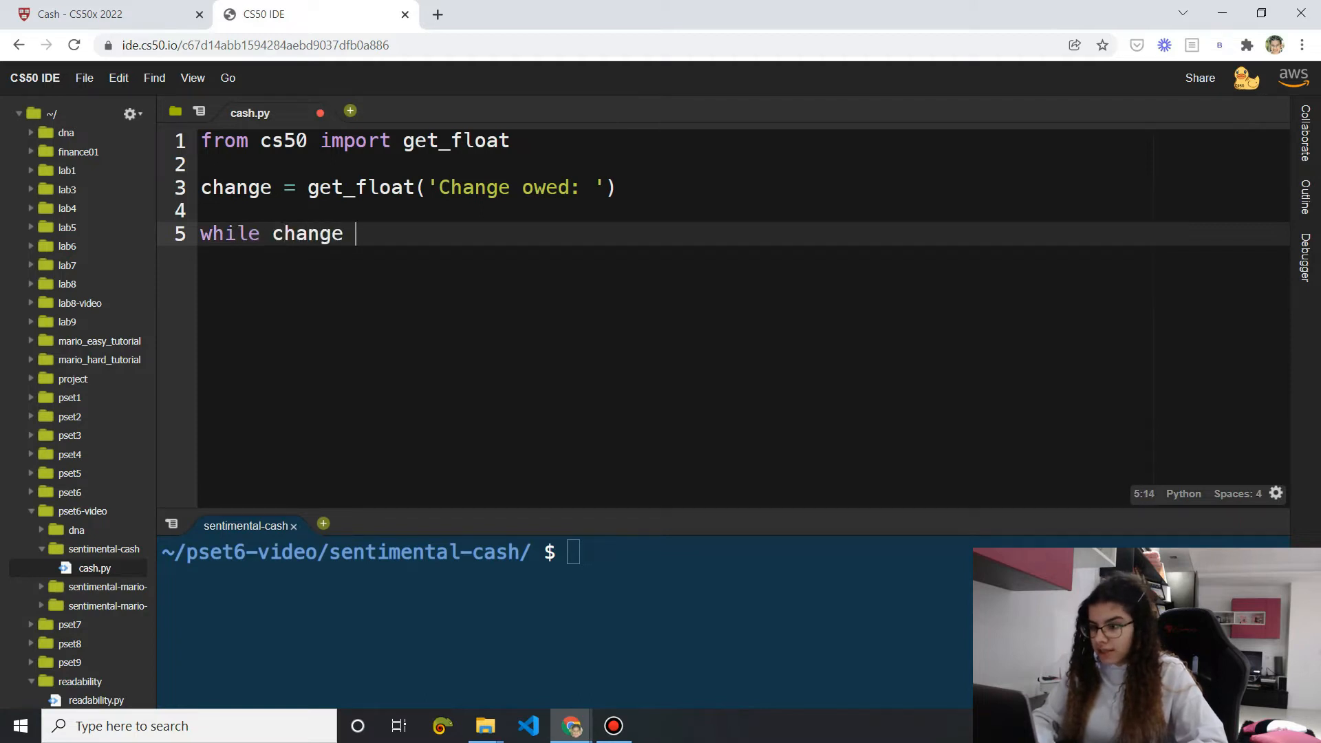
type("< 0")
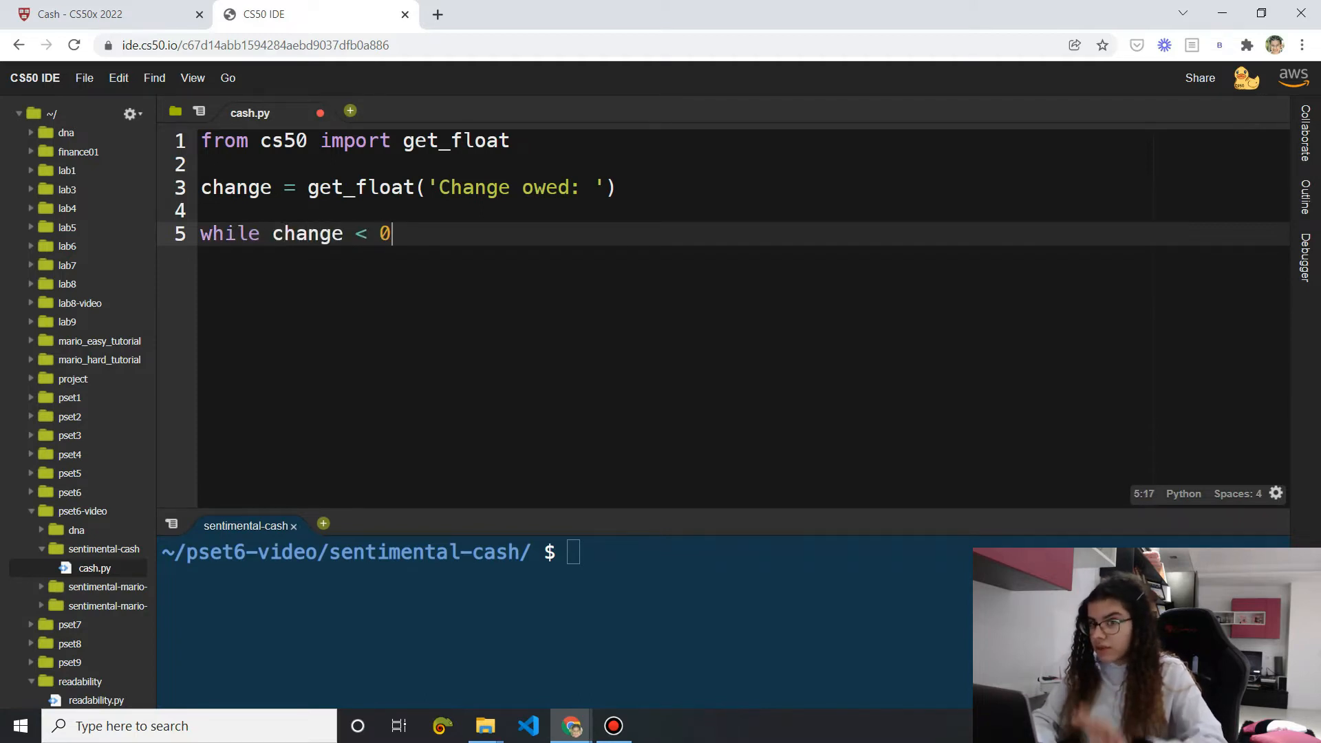
key("ctrl+s")
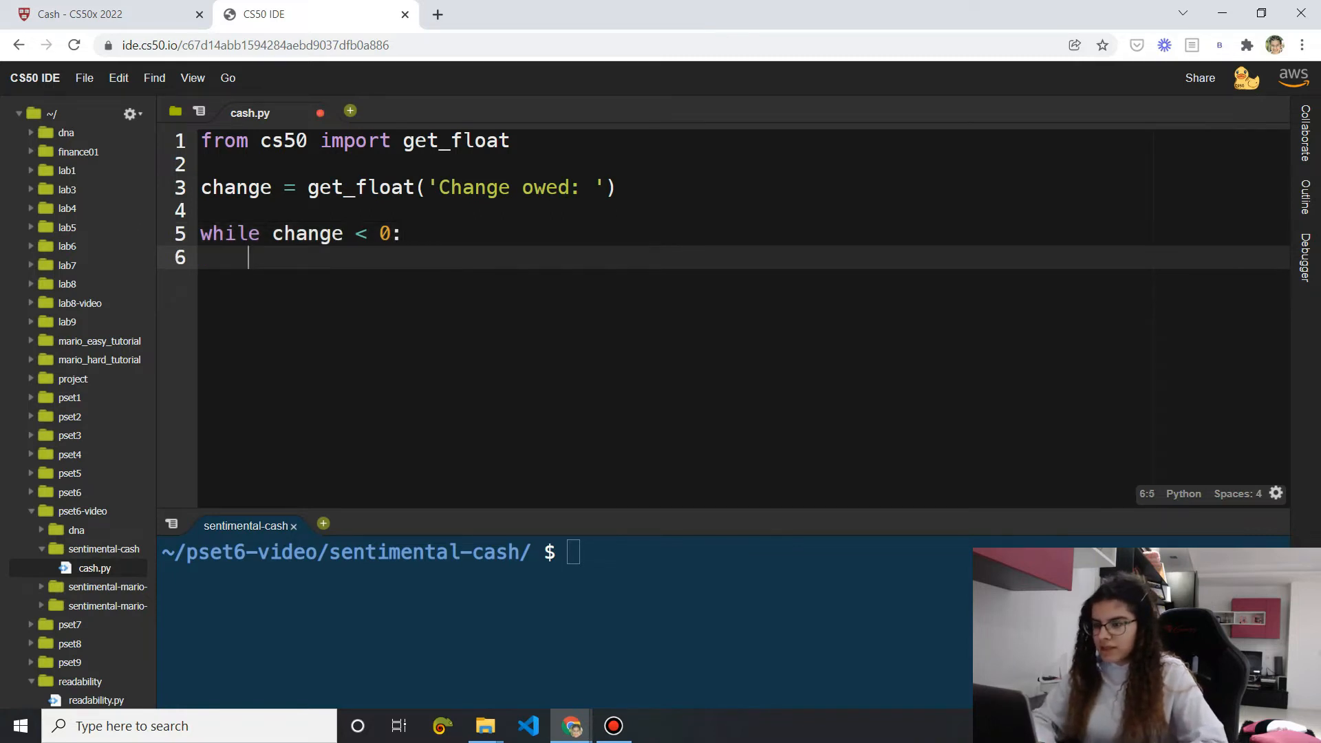
type("c")
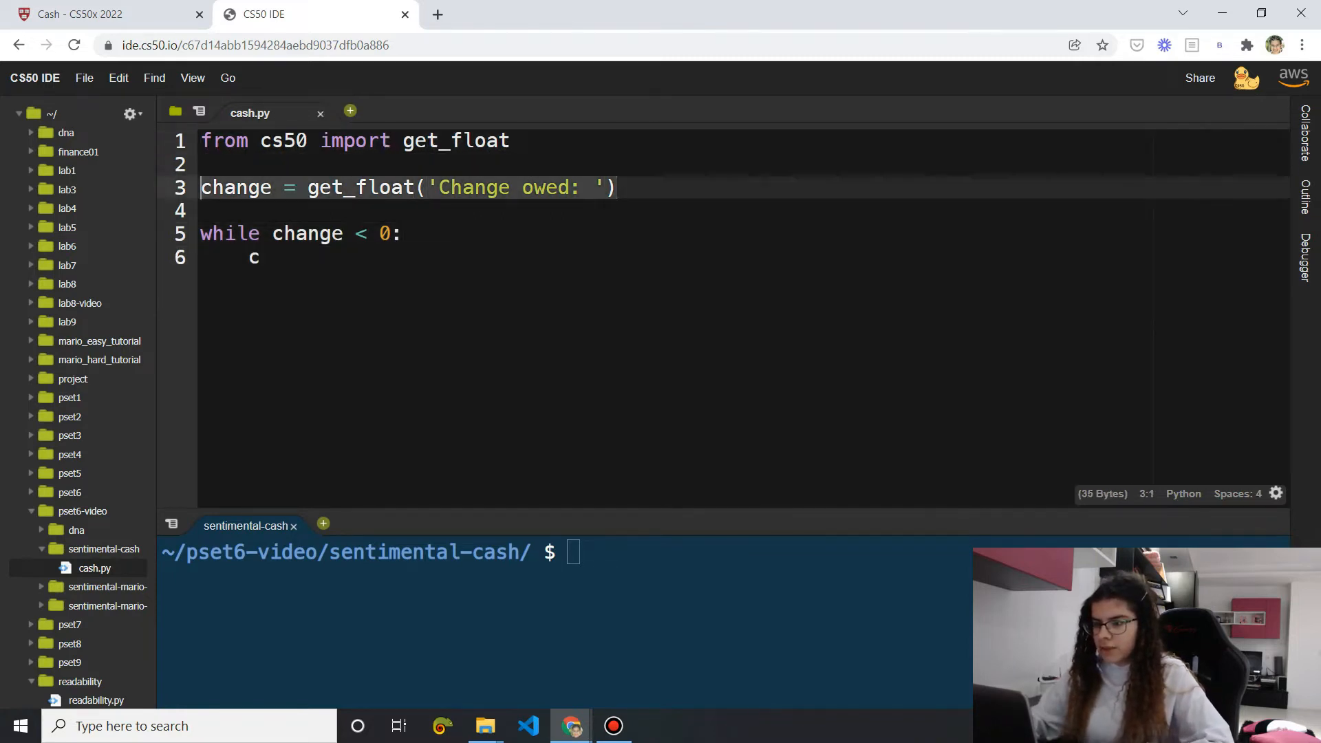
type("hange = get_float('Change owed: ')")
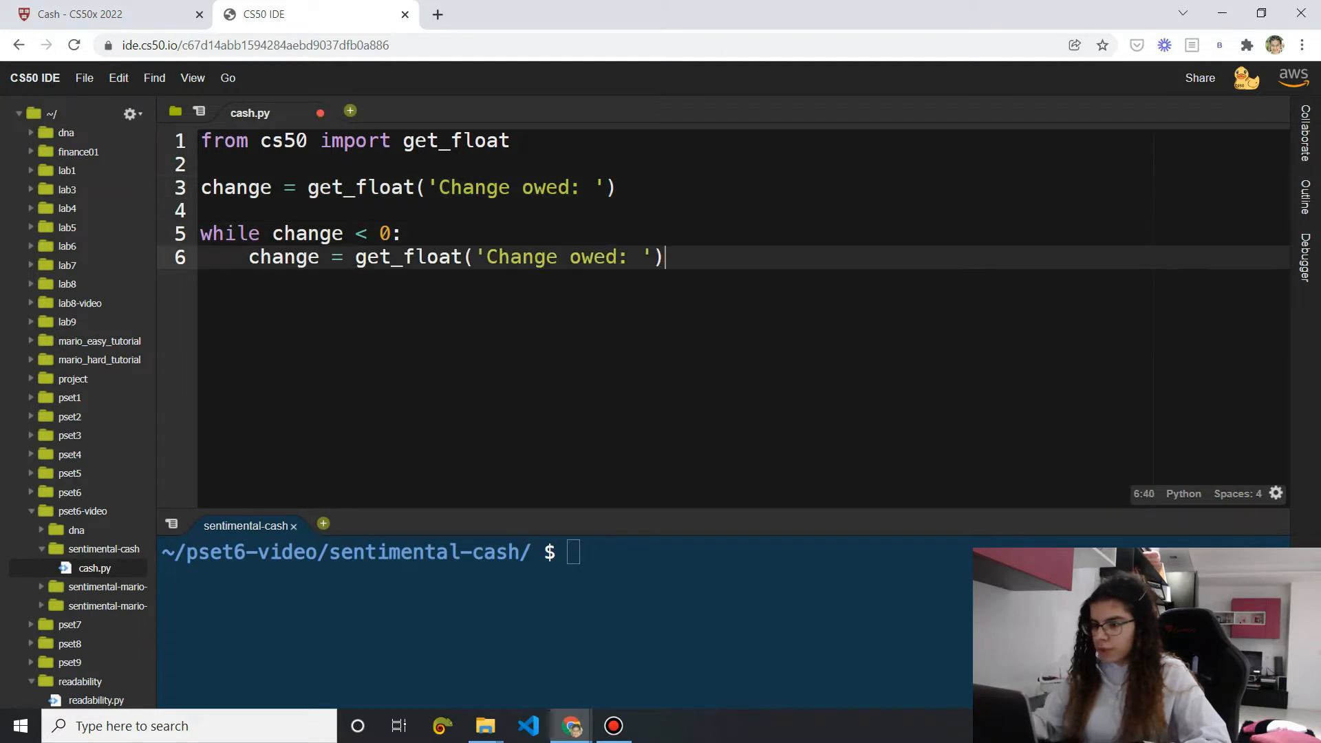
key("ctrl+s")
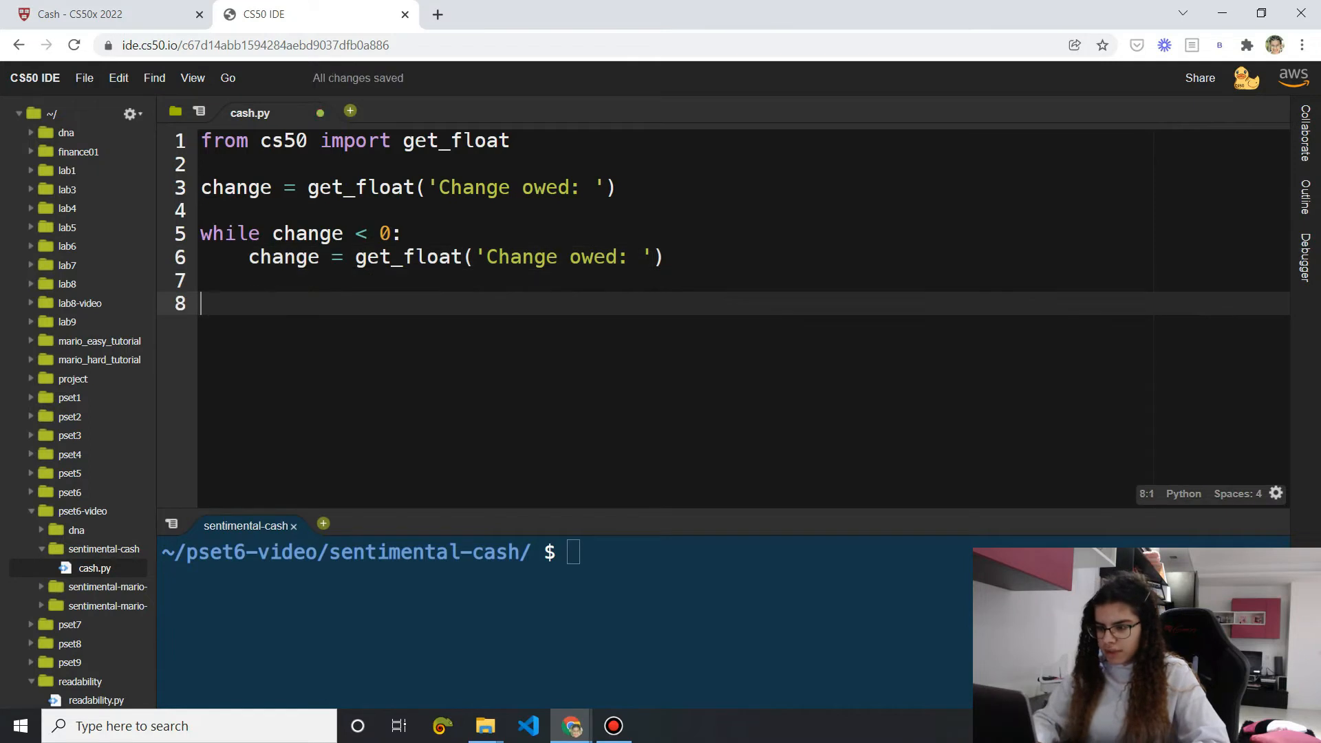
type("print(chnage)")
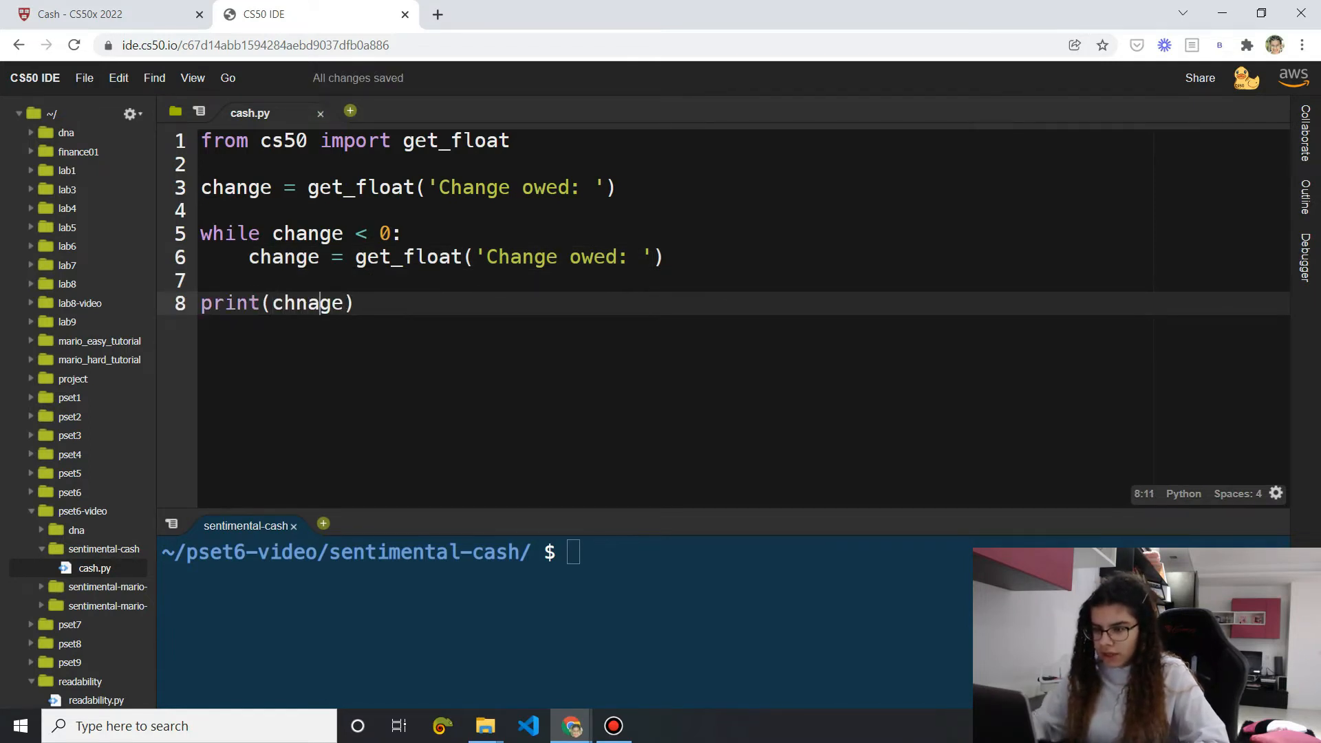
type("change")
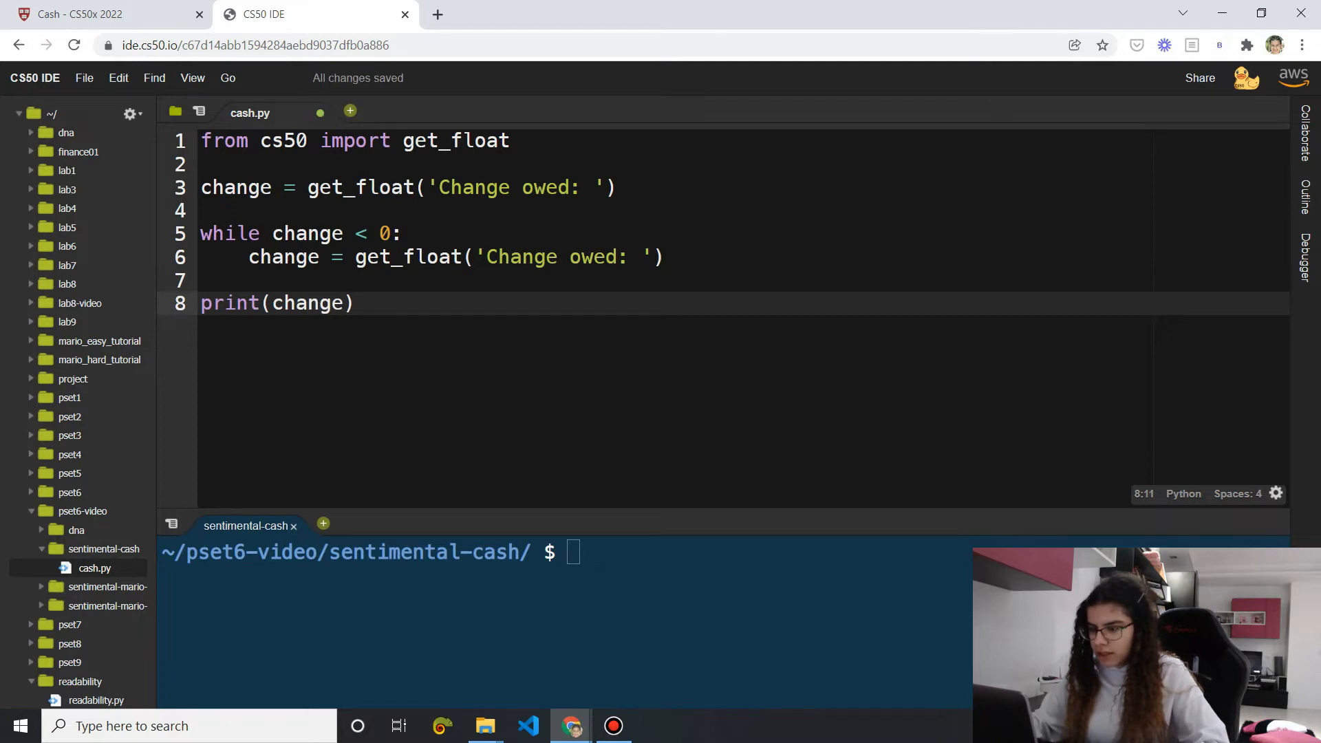
type("python cash.py")
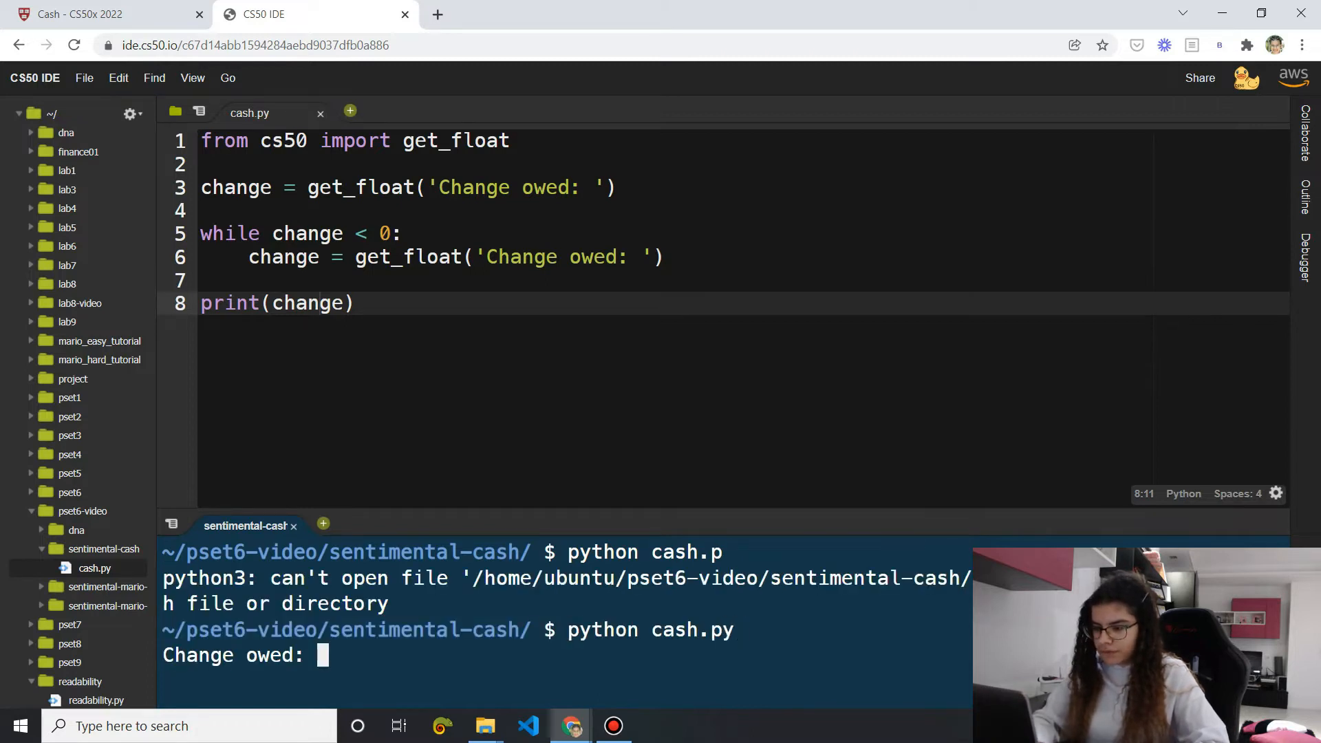
Test cash.py with 0.41, then rerun entering -4 until 6 is accepted
type("0.41")
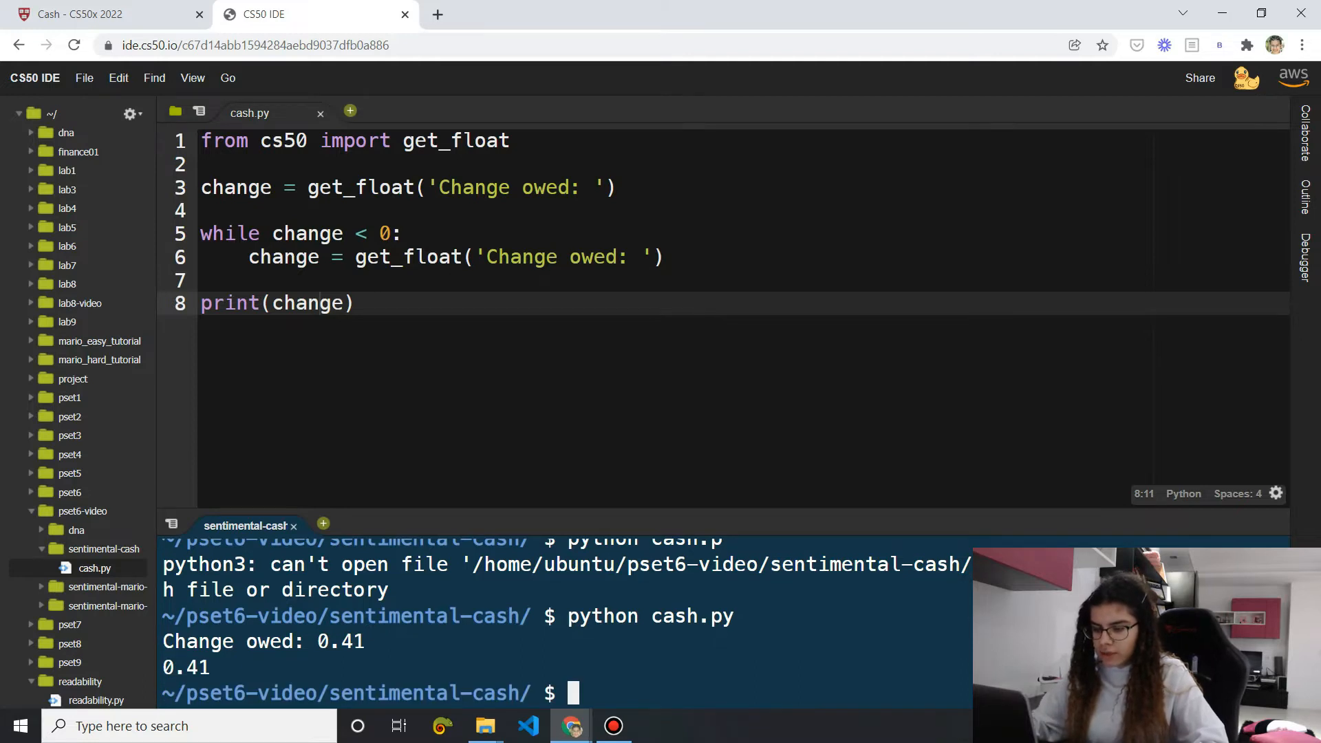
key("Return")
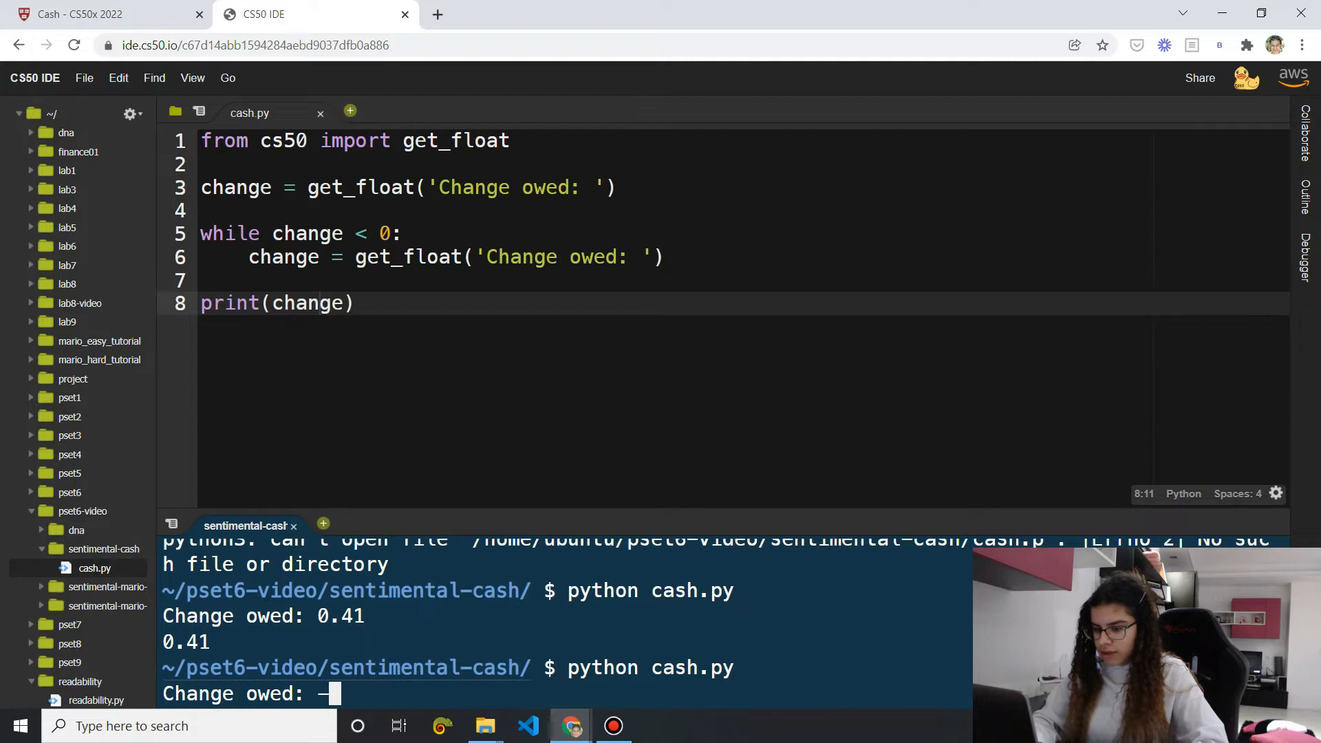
type("4")
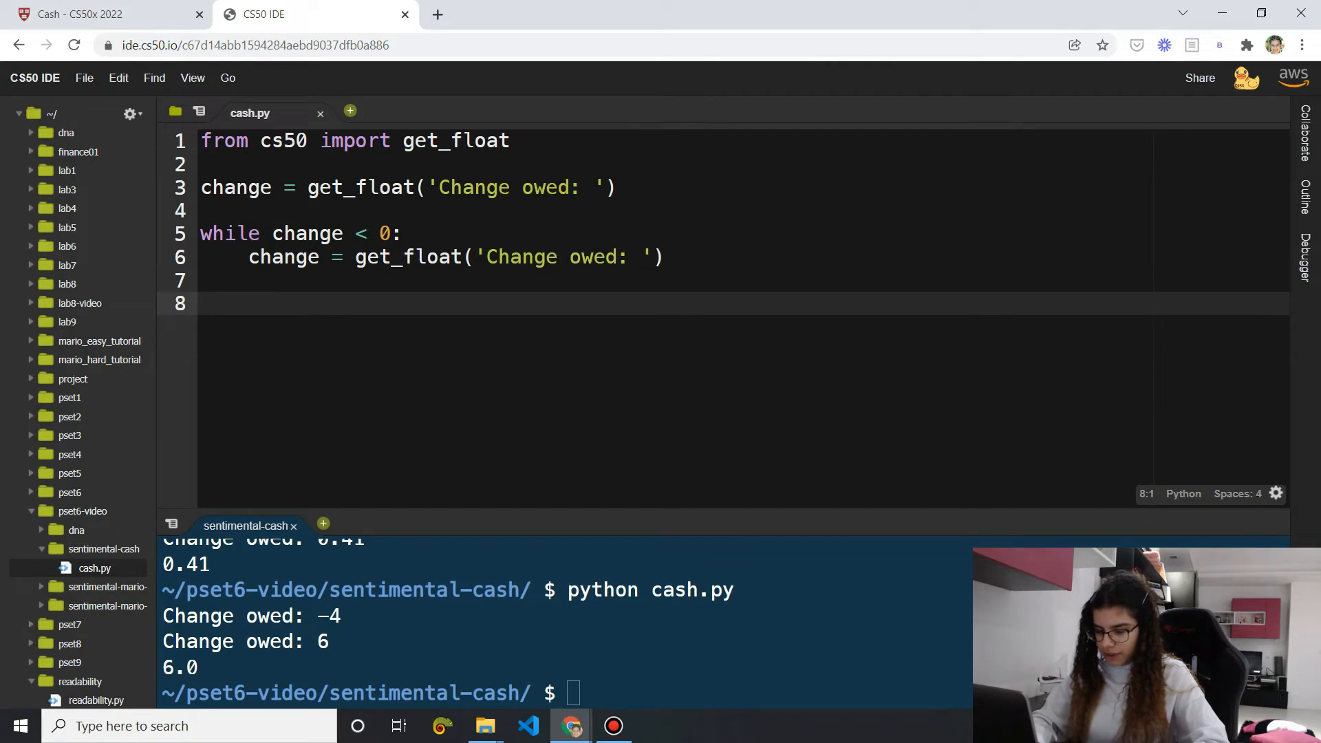
Add 'cents = change * 100' on line 8 and check the spec's 0.41 example
type("cents =")
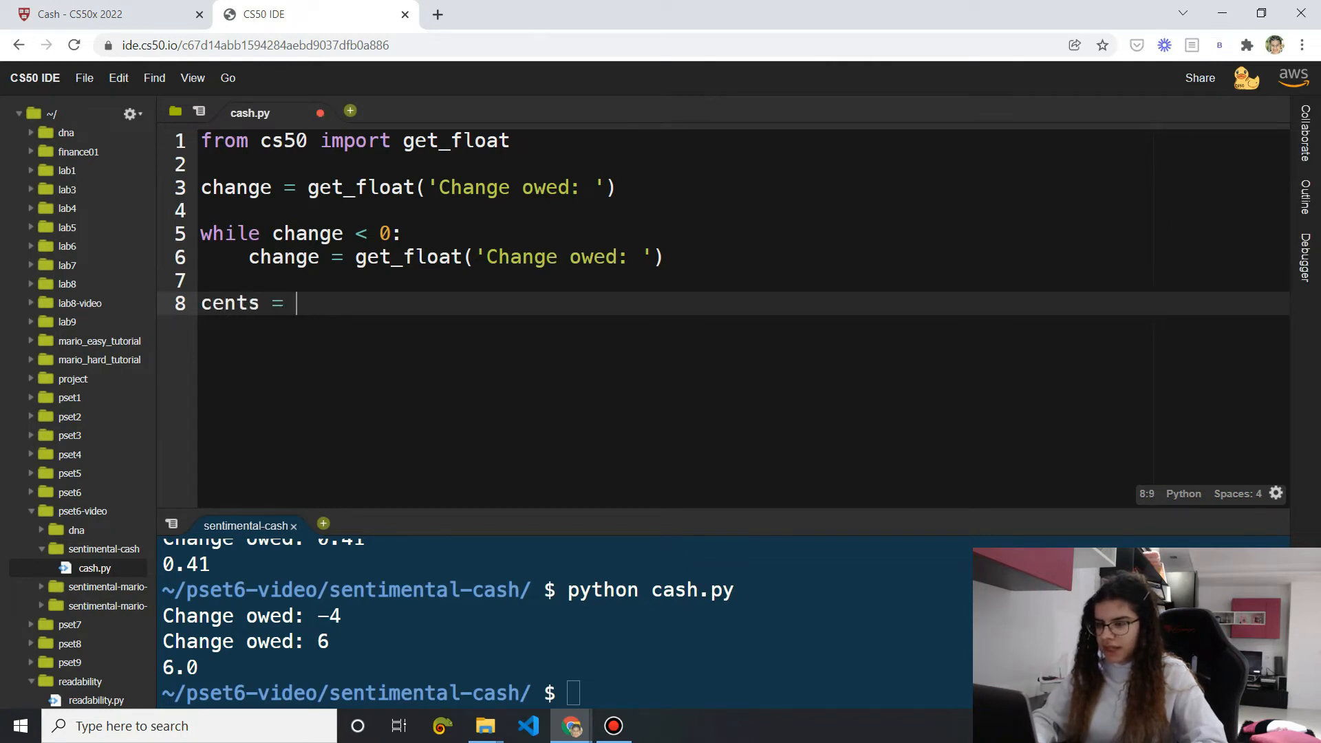
type("change")
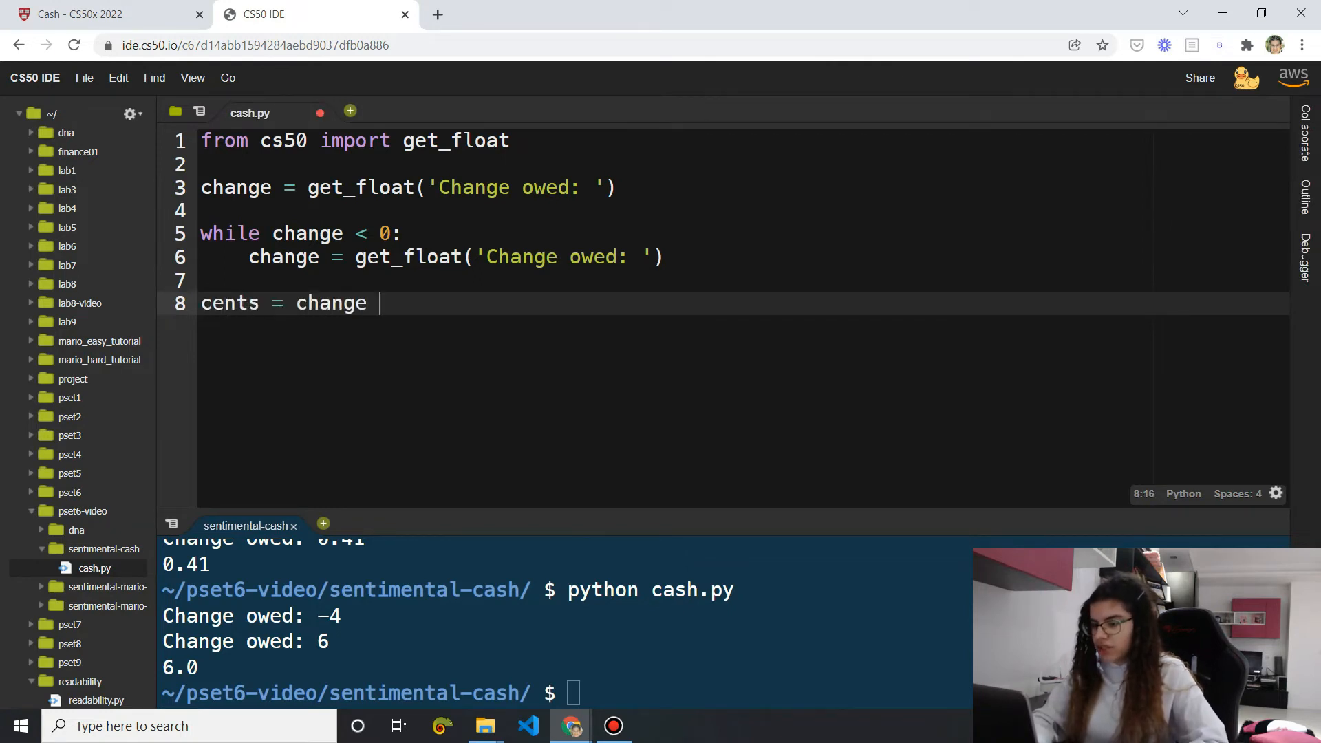
type("* 100")
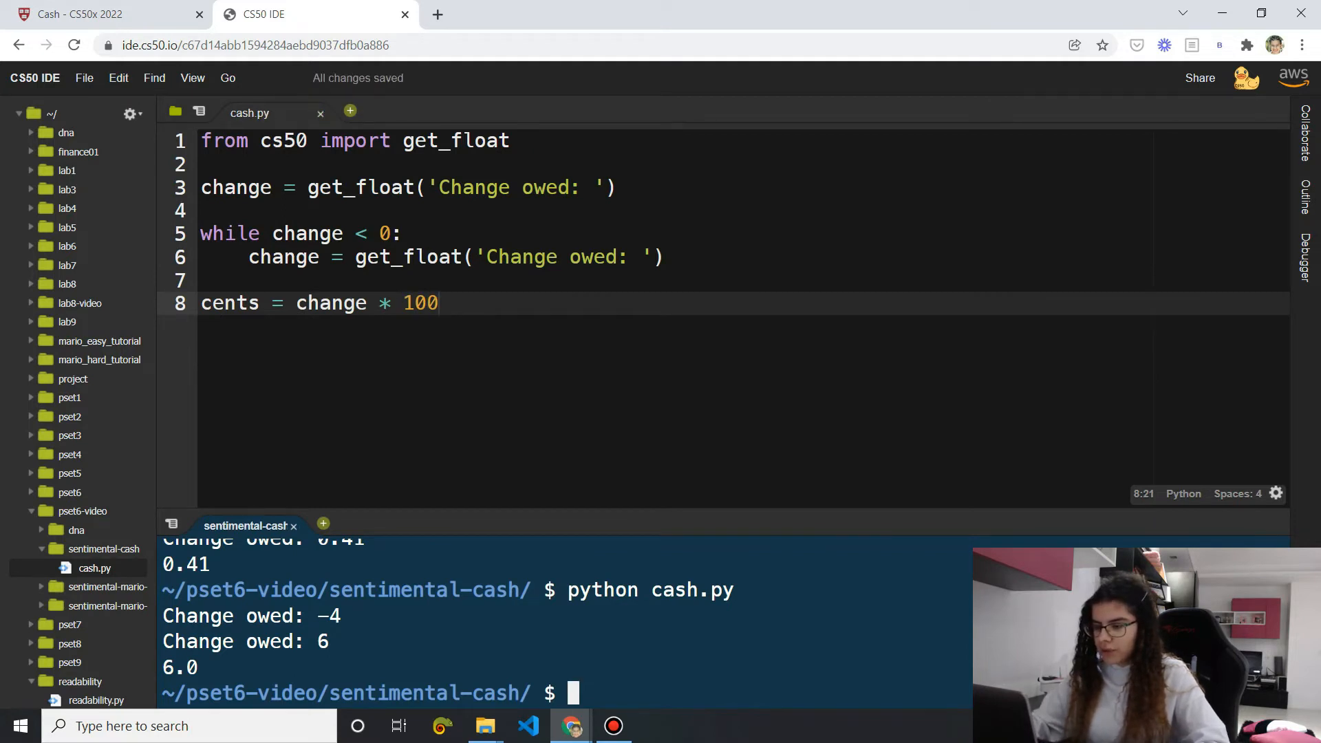
left_click(101, 15)
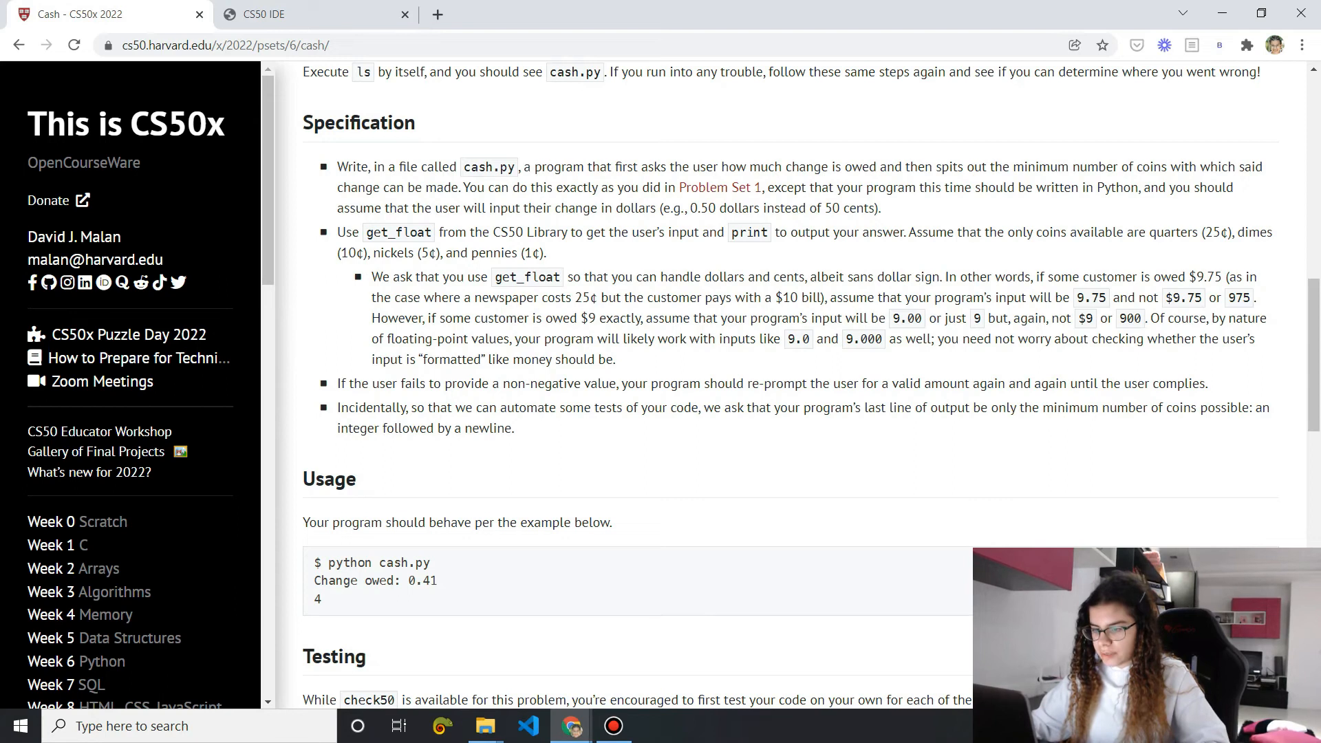
double_click(421, 581)
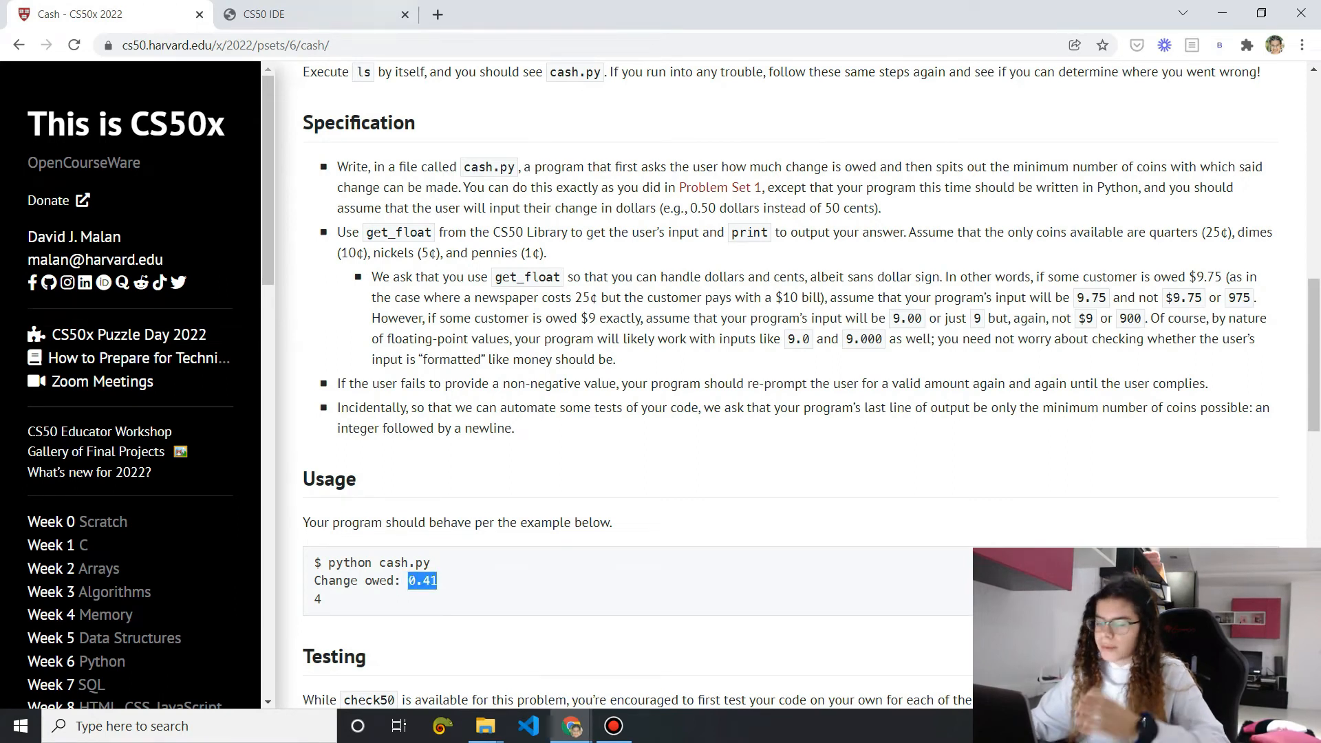
left_click(312, 15)
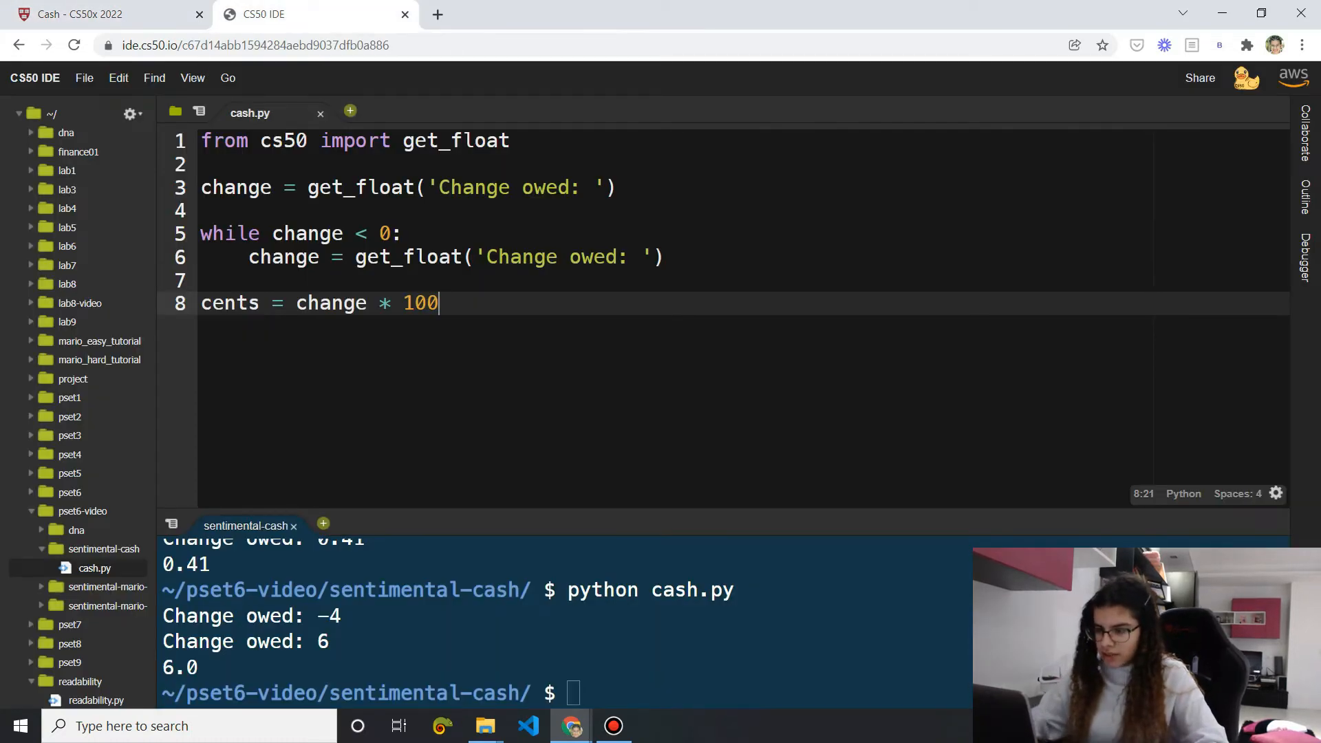
Add print(cents) and run with 0.41, getting 41.0
type("print(cents")
left_click(566, 693)
type("python cash.py")
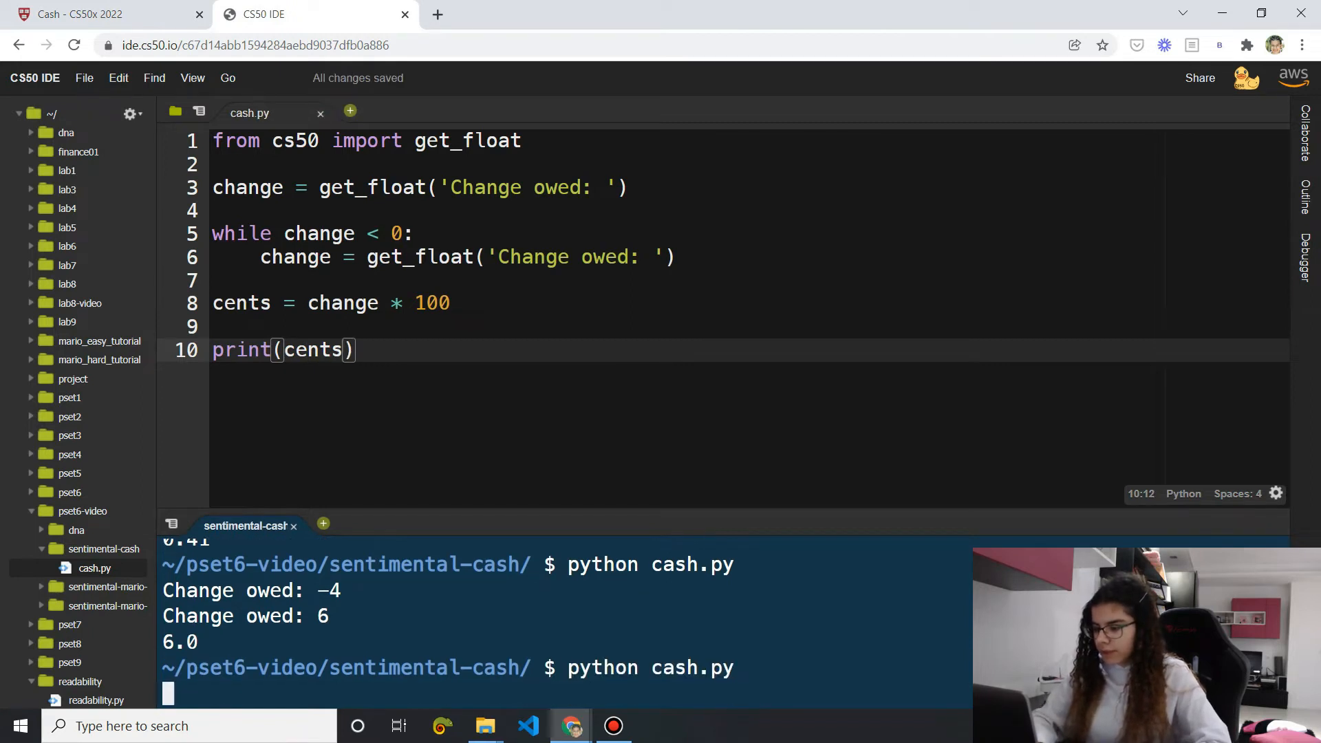
type("0.41")
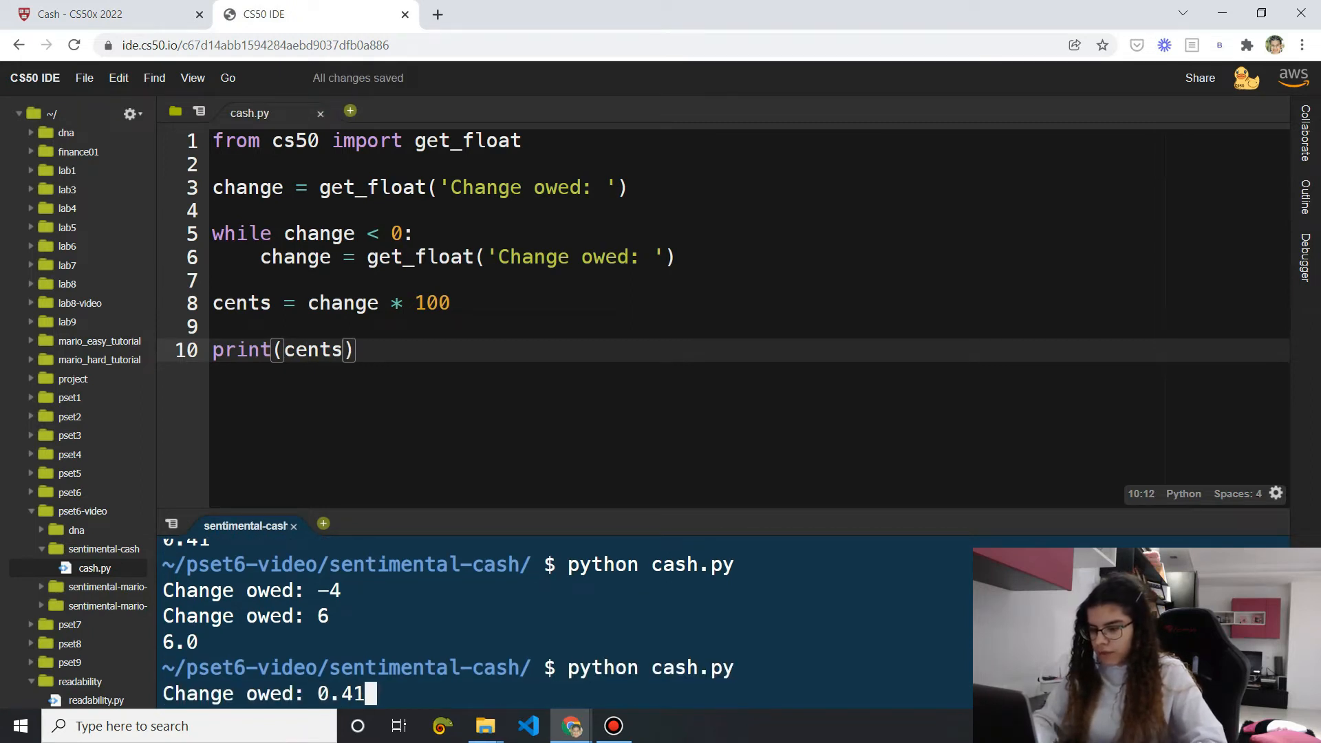
key("Return")
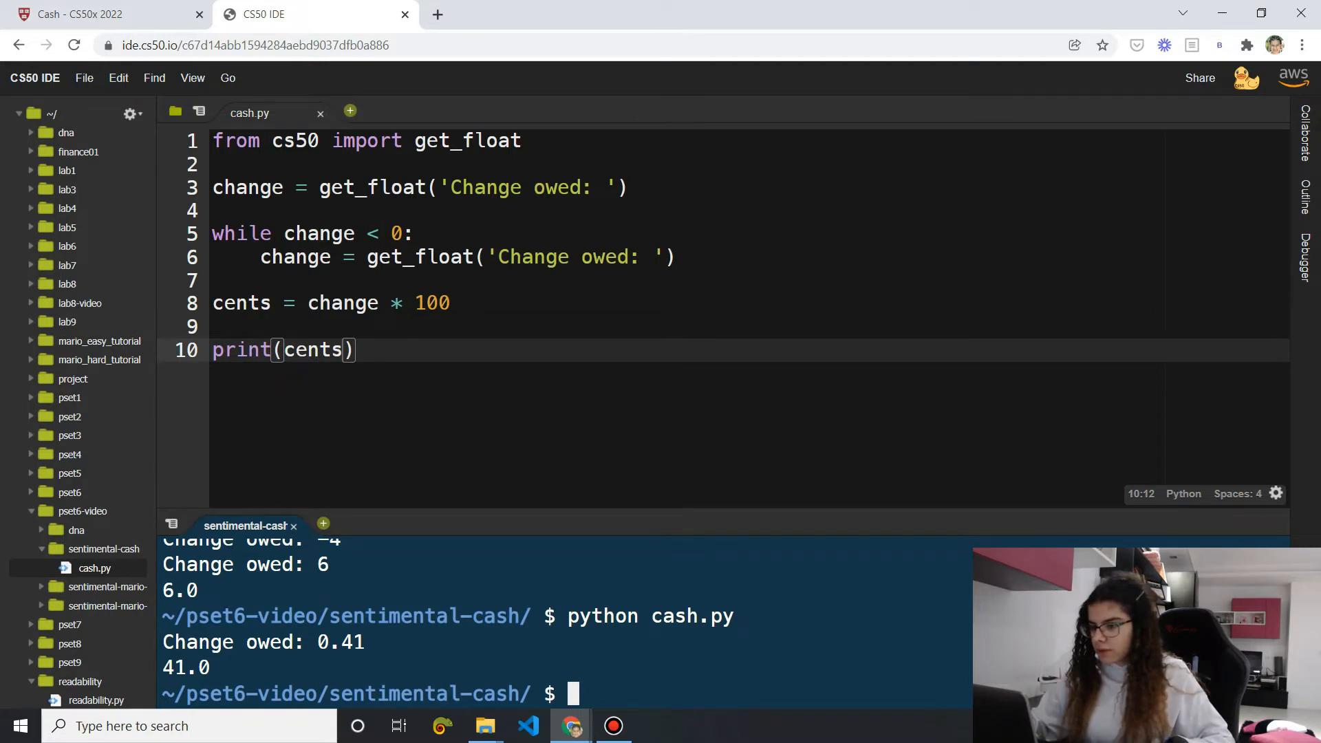
Wrap change * 100 in int() and rerun with 0.41
left_click(309, 303)
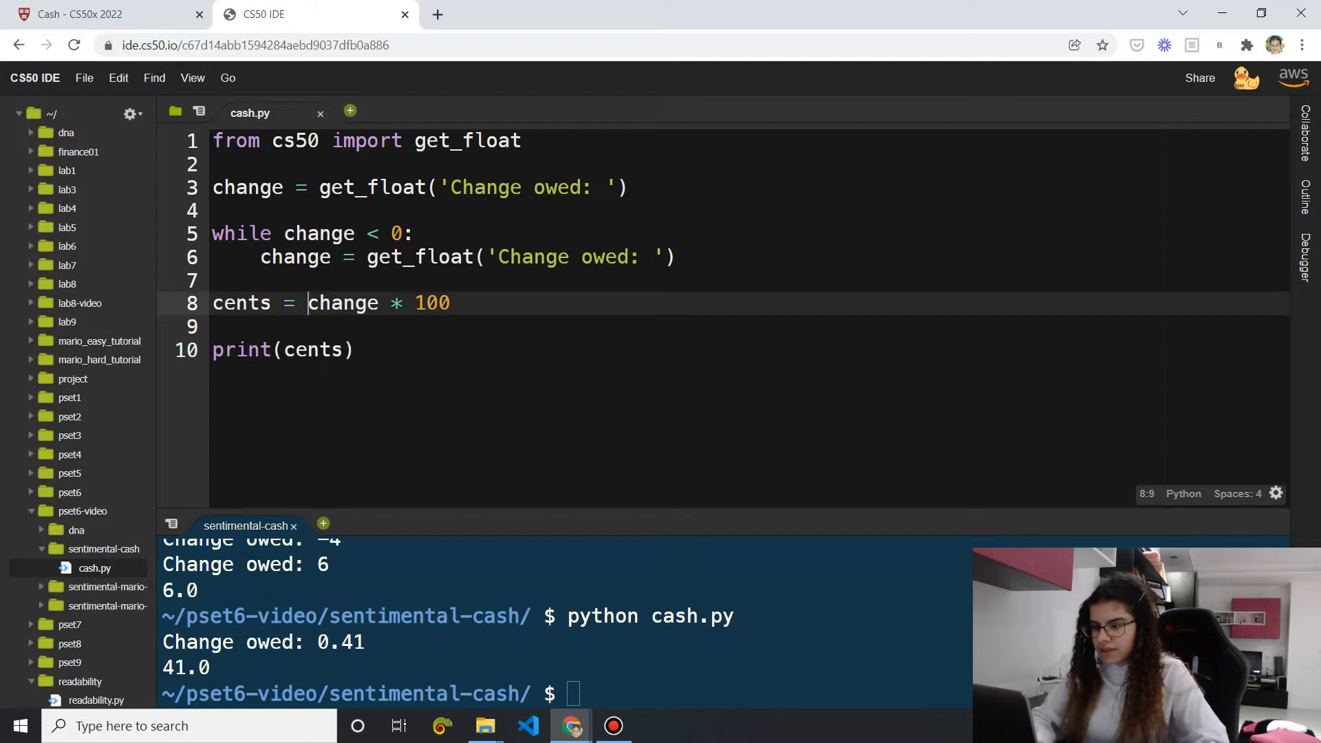
type("int(")
left_click(567, 694)
type("0.41")
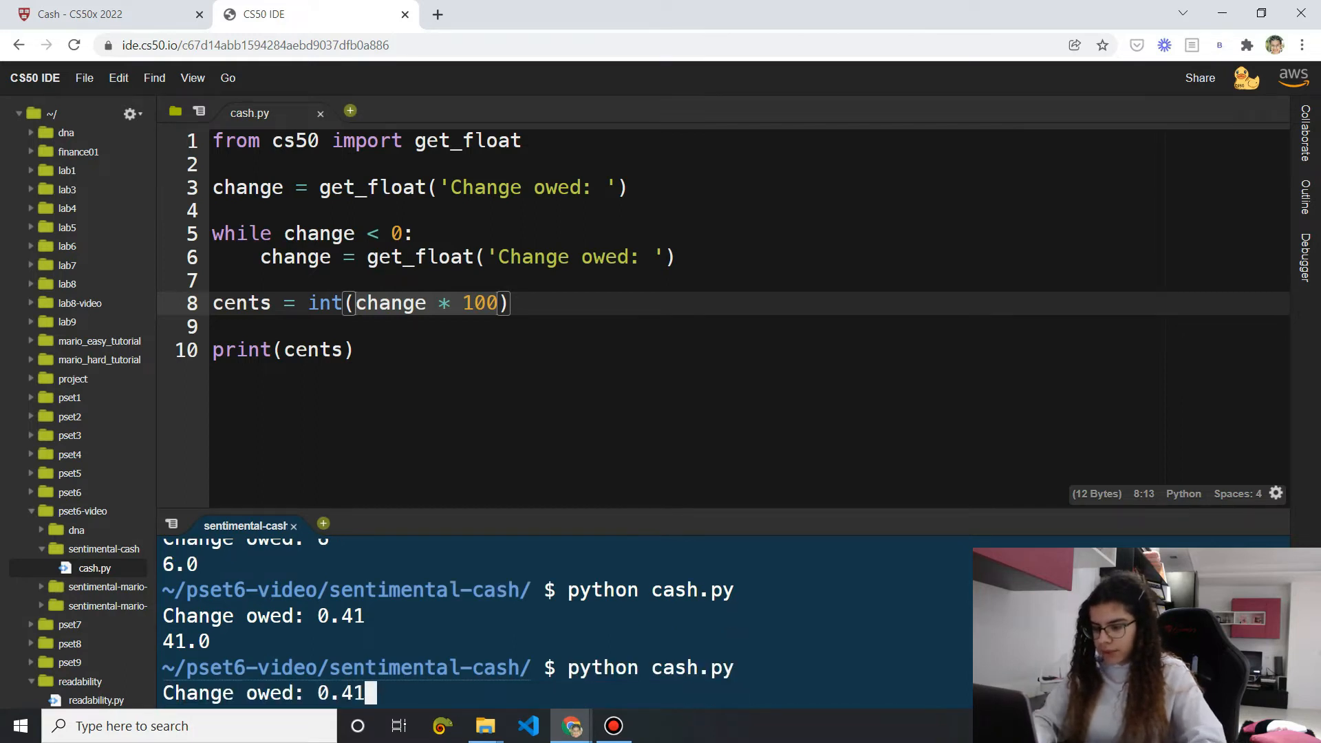
key("Return")
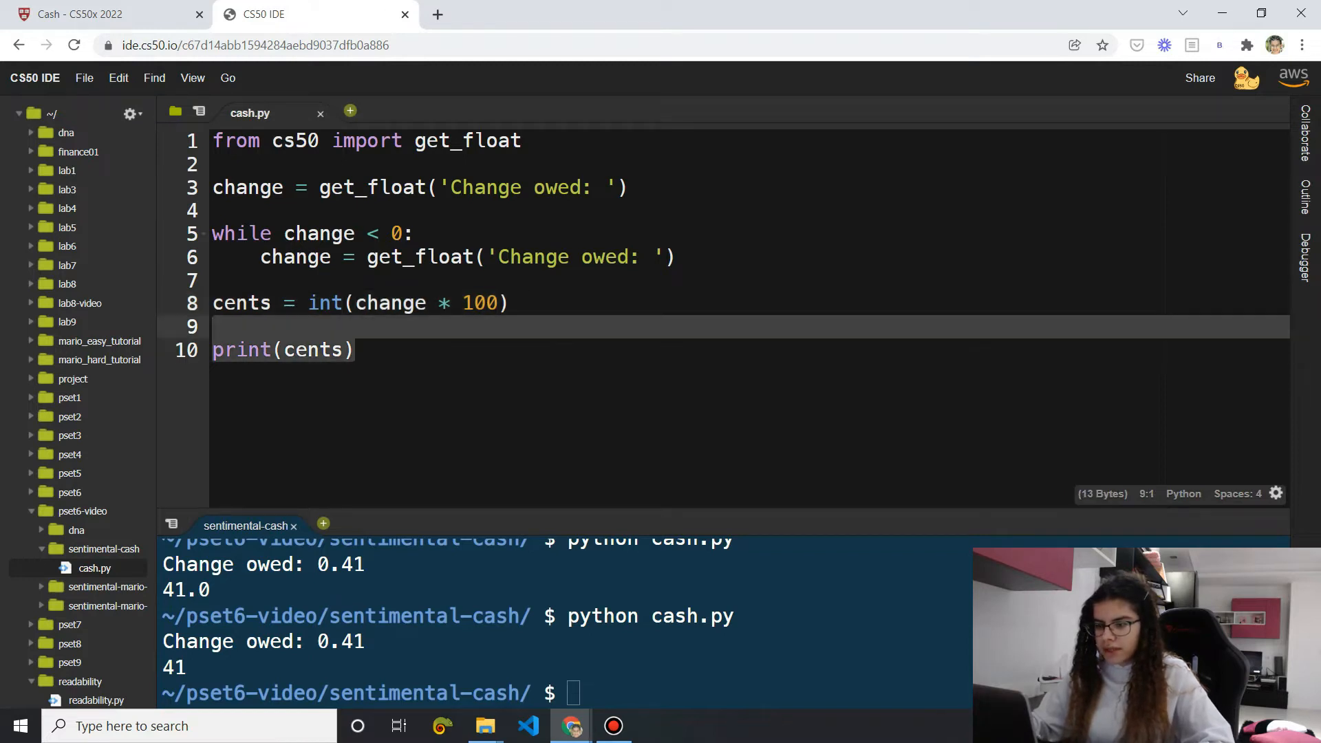
Replace the print line with 'coins = 0' and check the spec page
type("coins =")
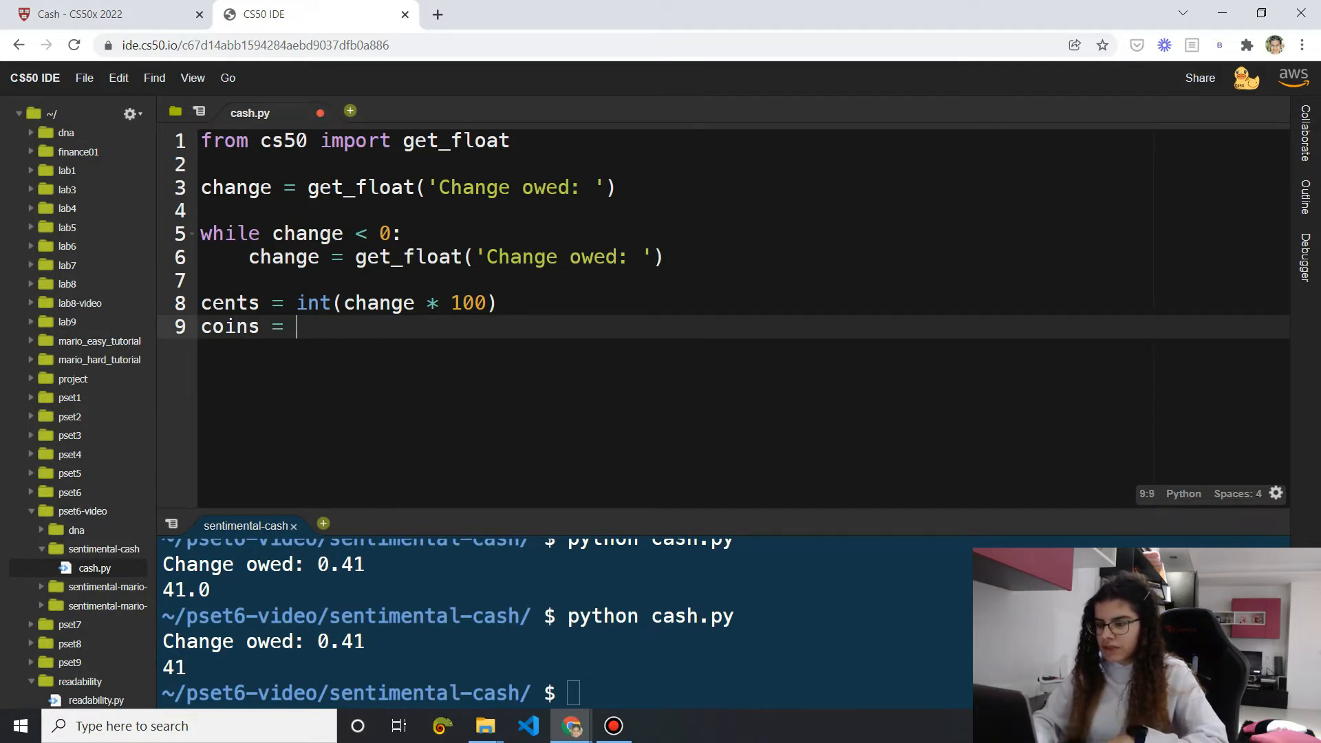
type("0")
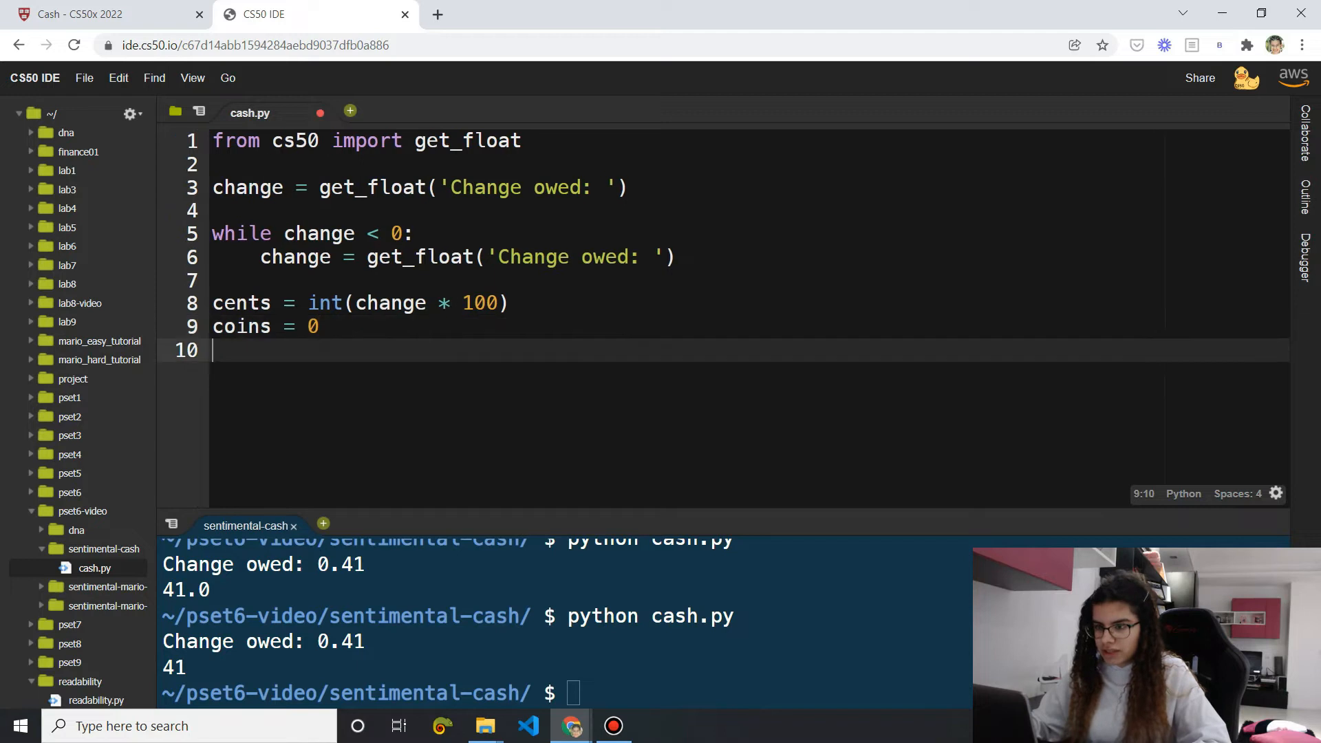
left_click(101, 14)
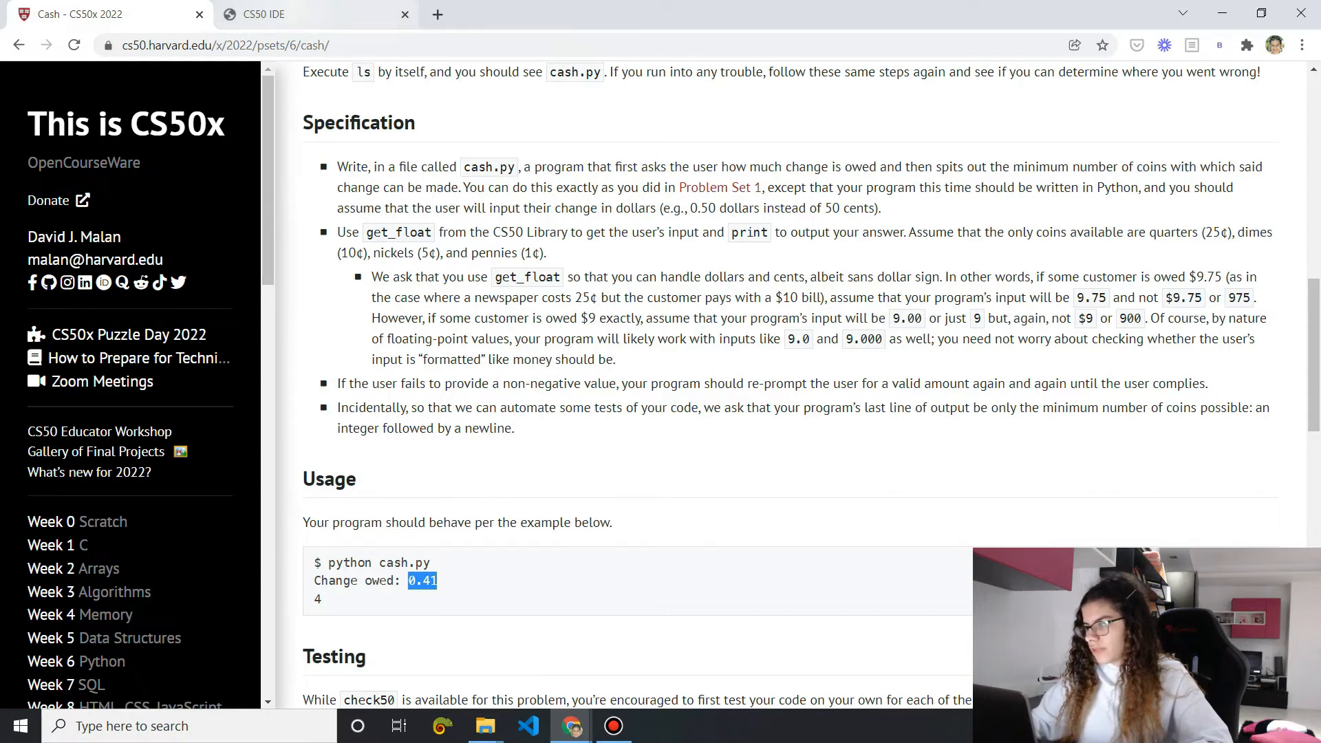
left_click(311, 15)
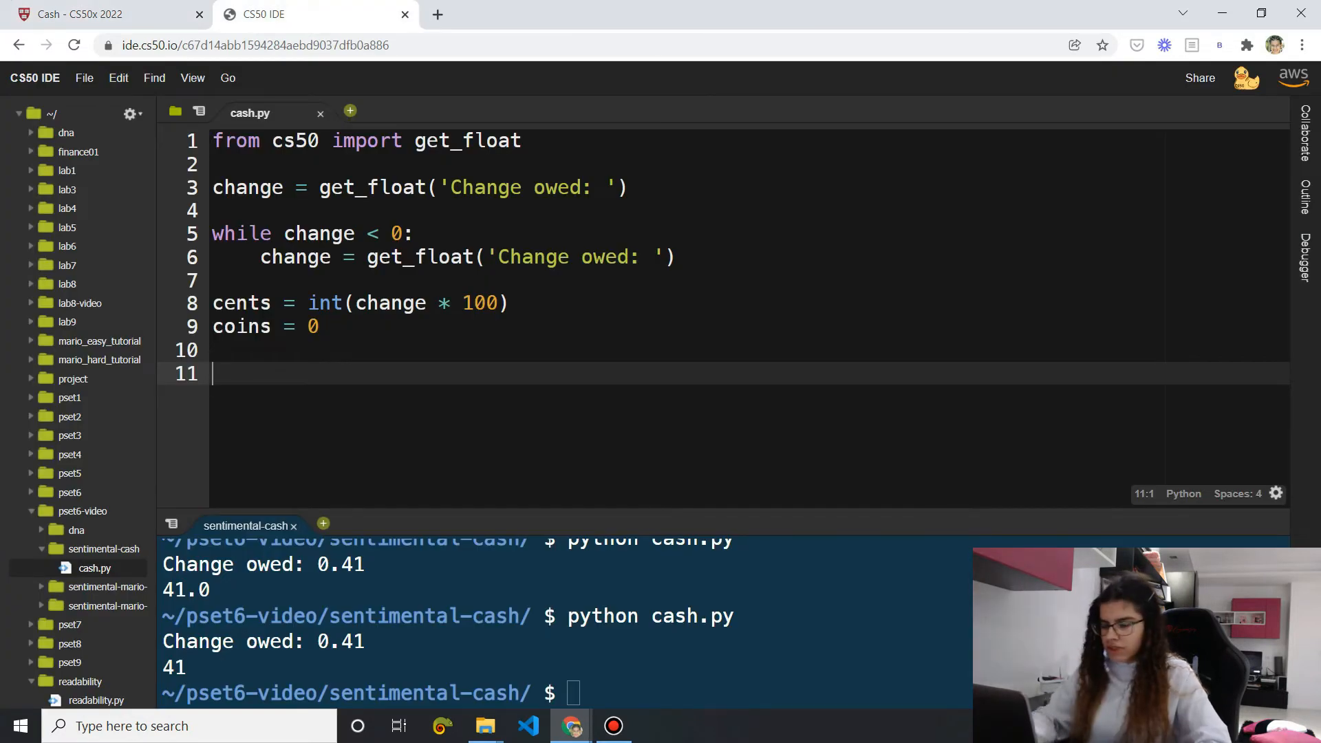
type("coins +=")
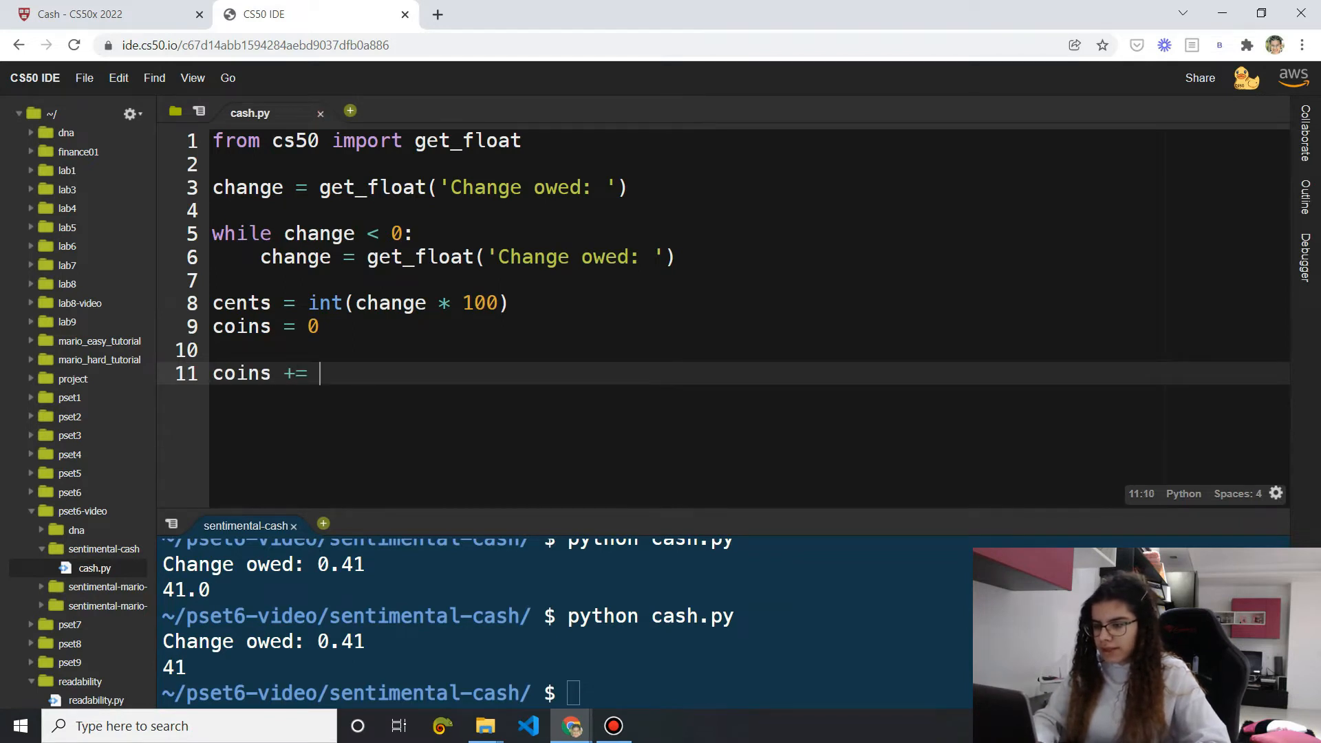
Add 'coins += cents // 25' with comments '# 0.41' and '# 41 - 25 = 16'
type("can")
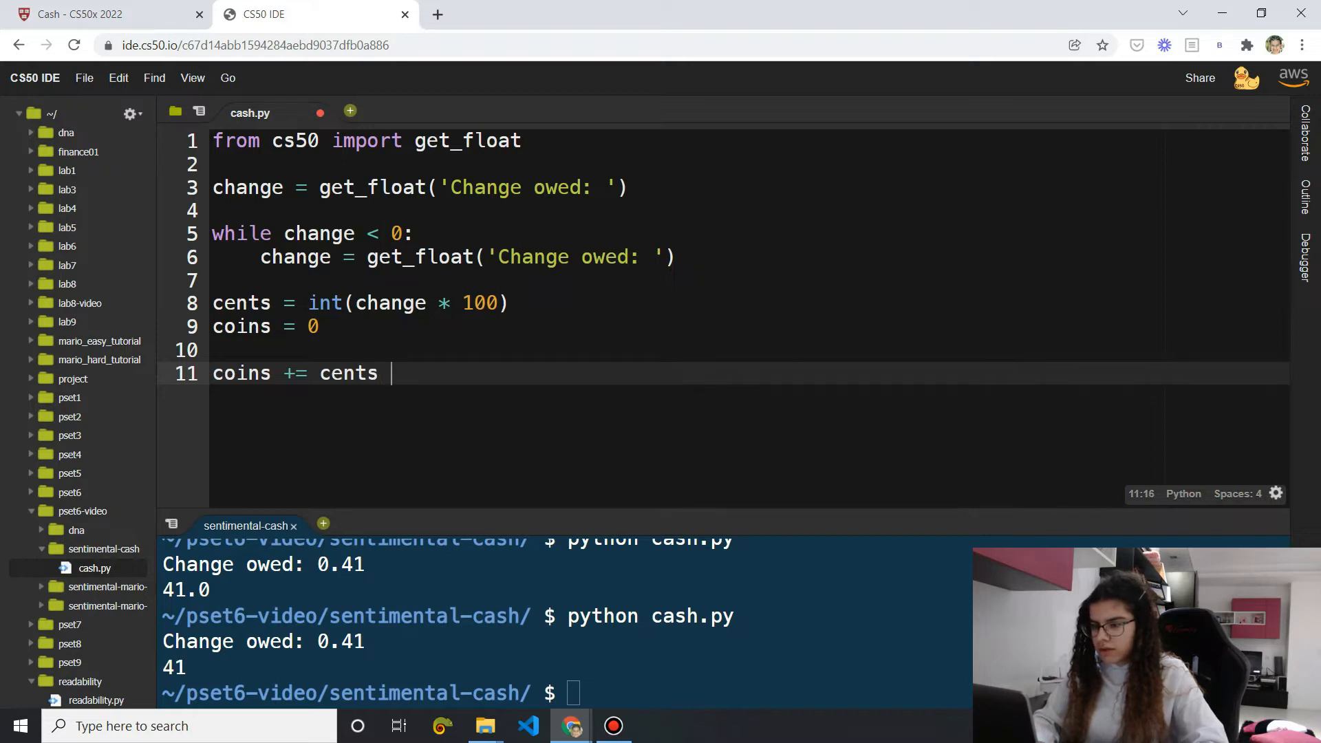
type("//")
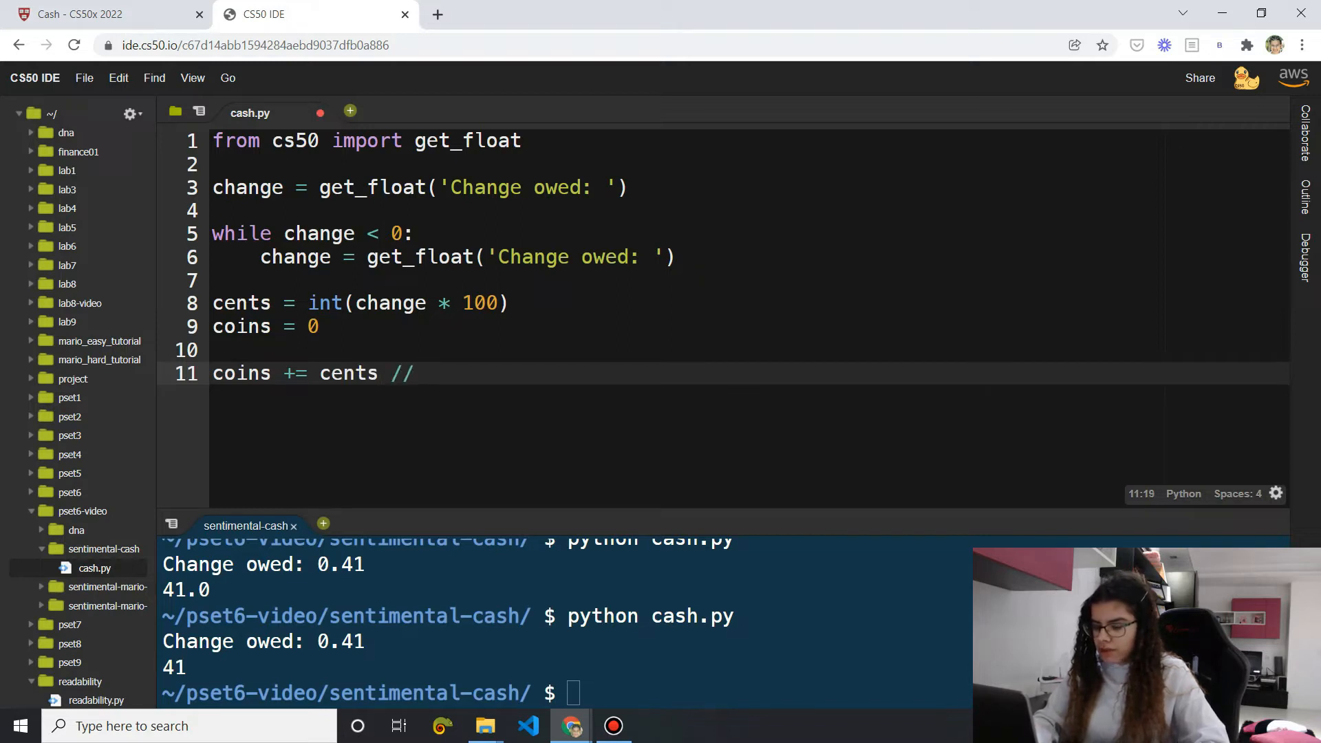
type("25")
type("/")
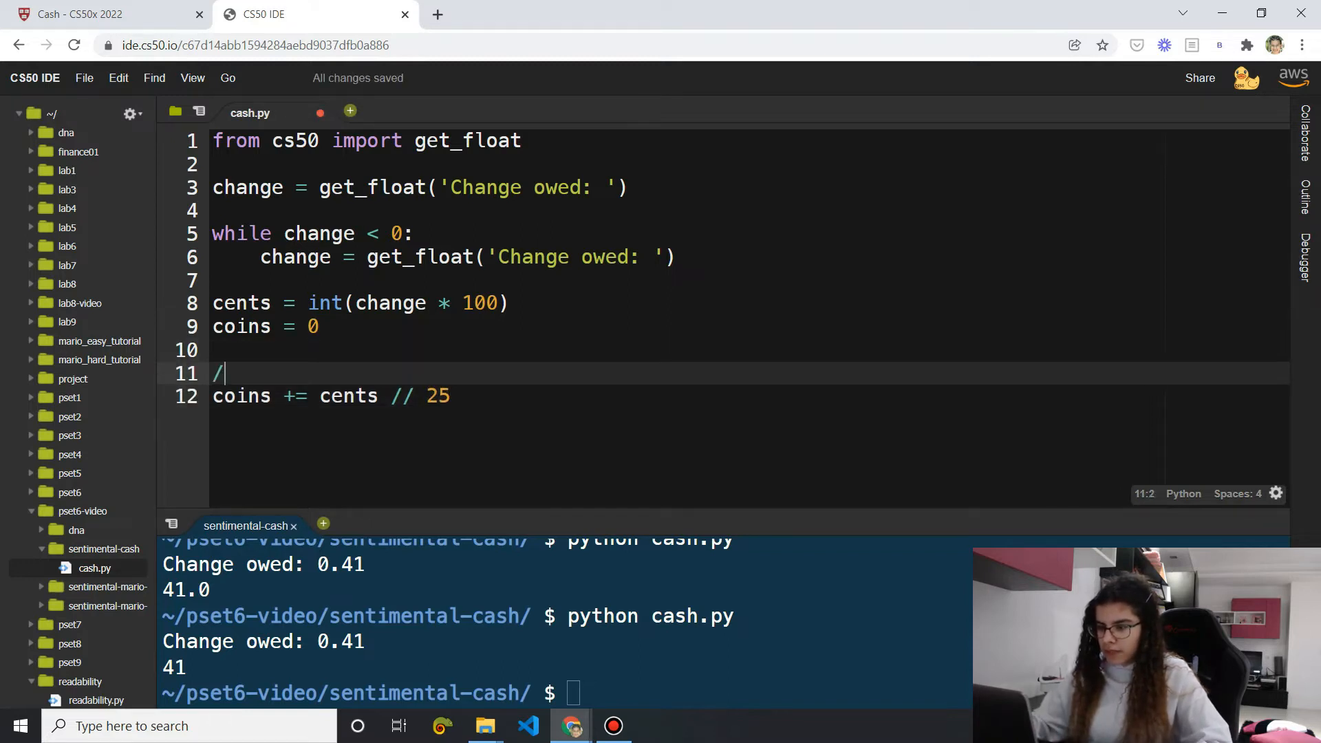
type("# 0")
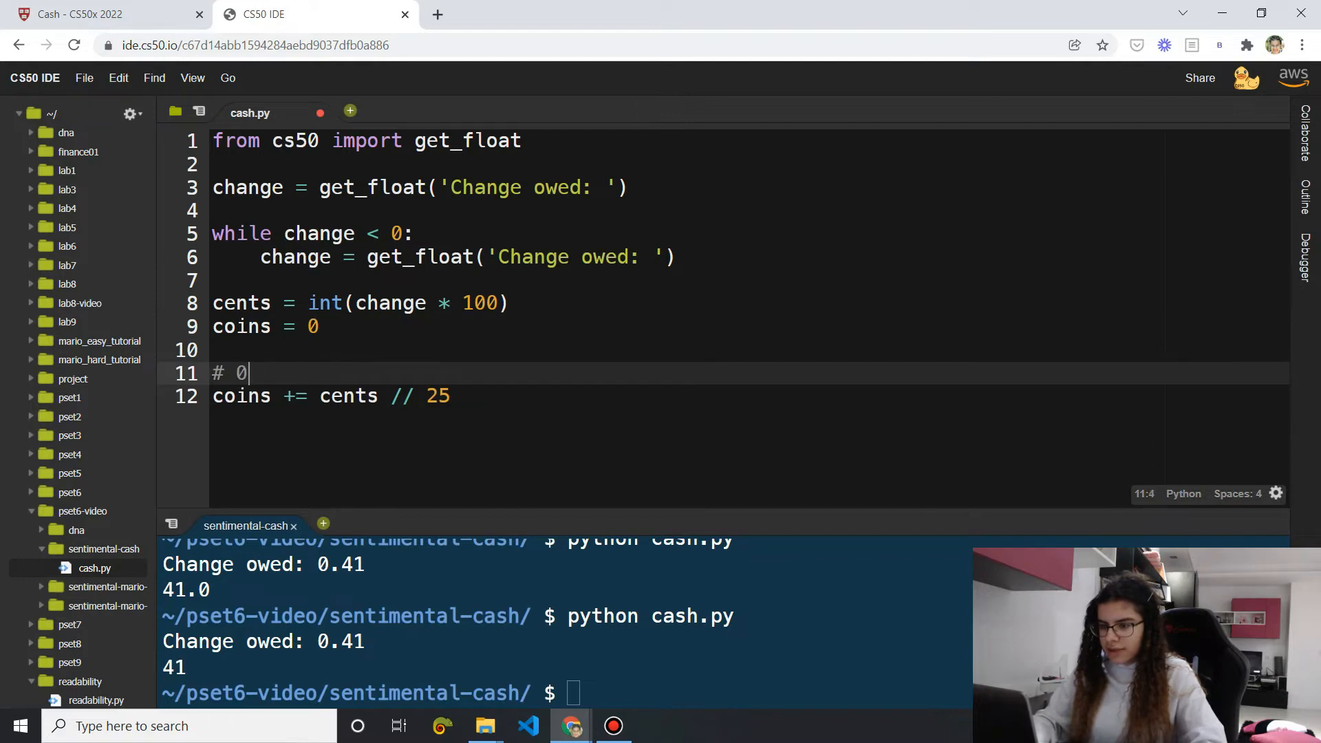
key("Enter")
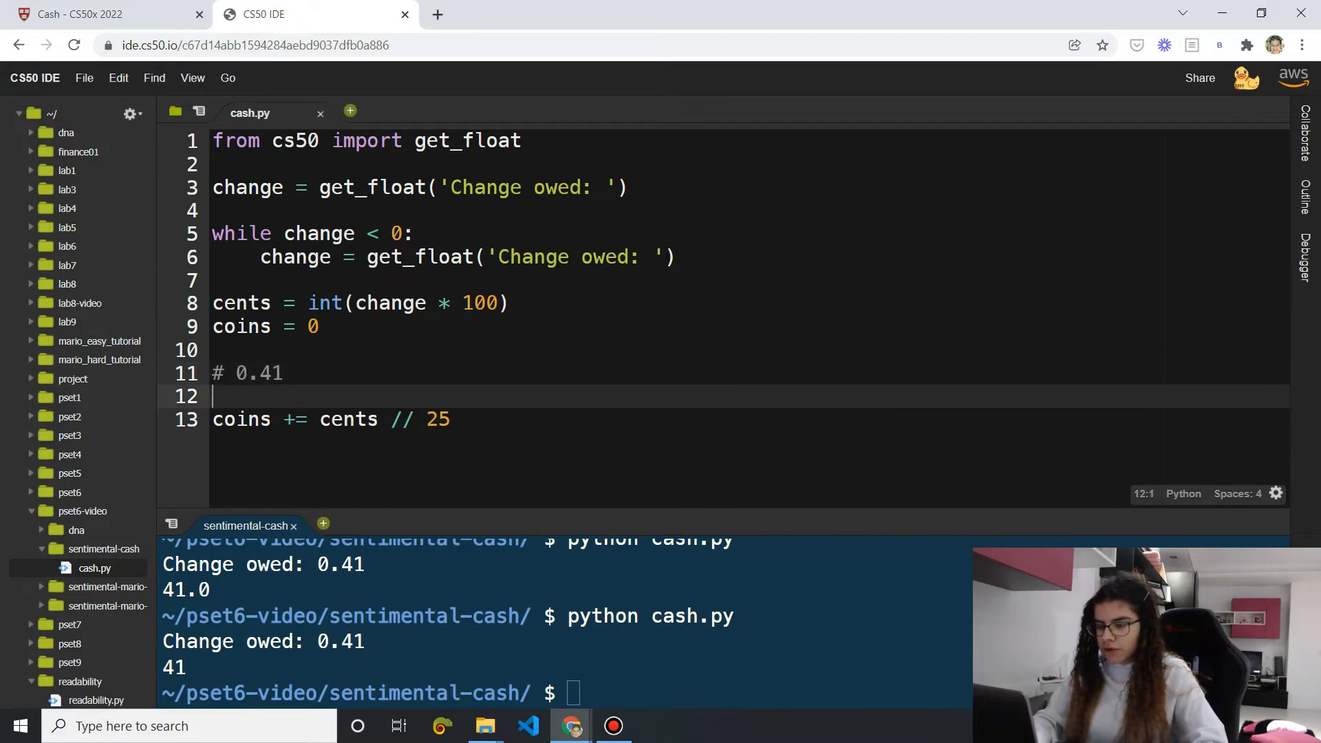
type("# 41 -")
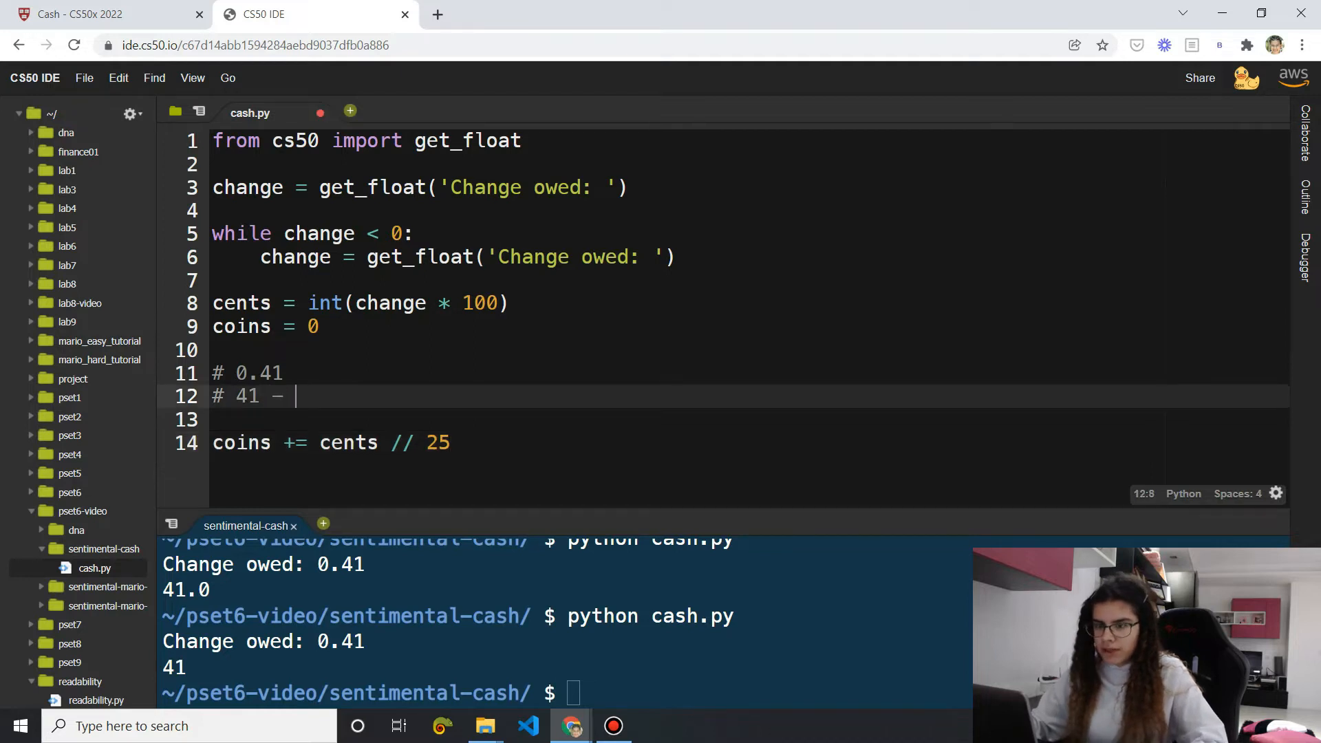
type("25")
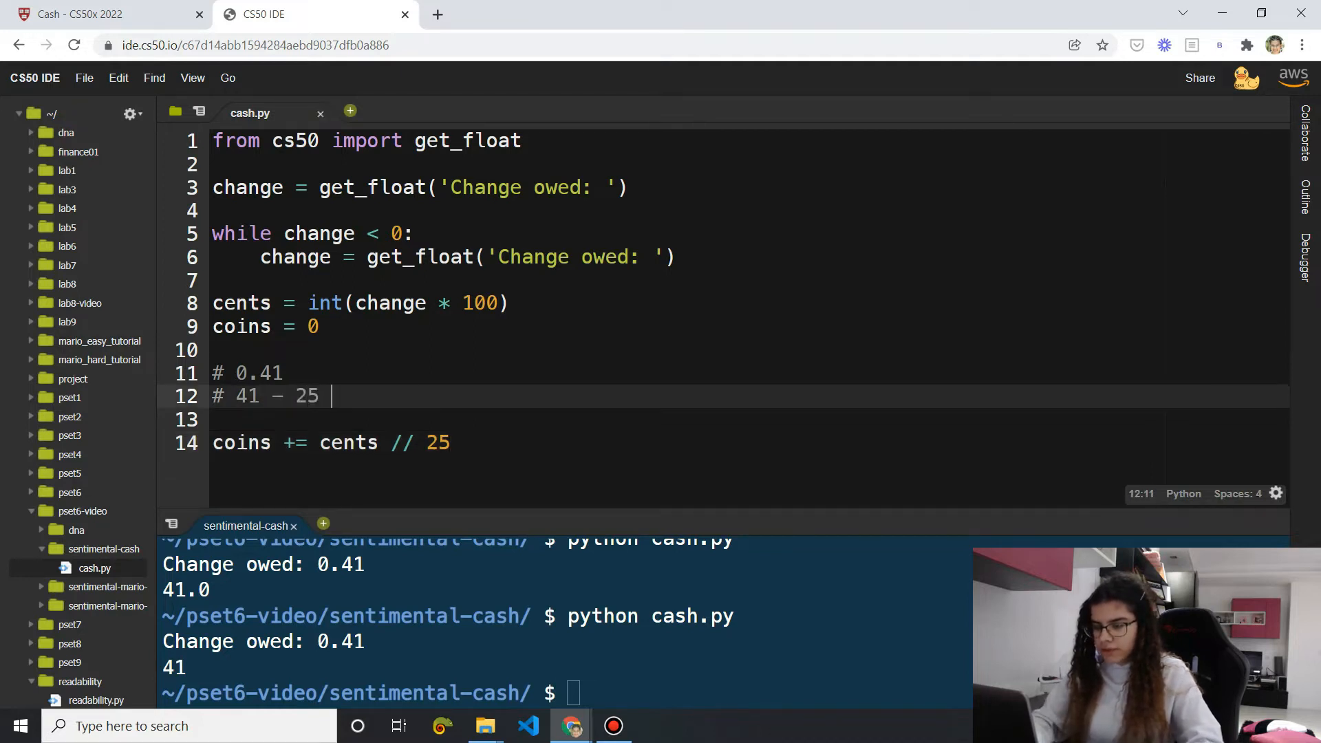
type("= 16")
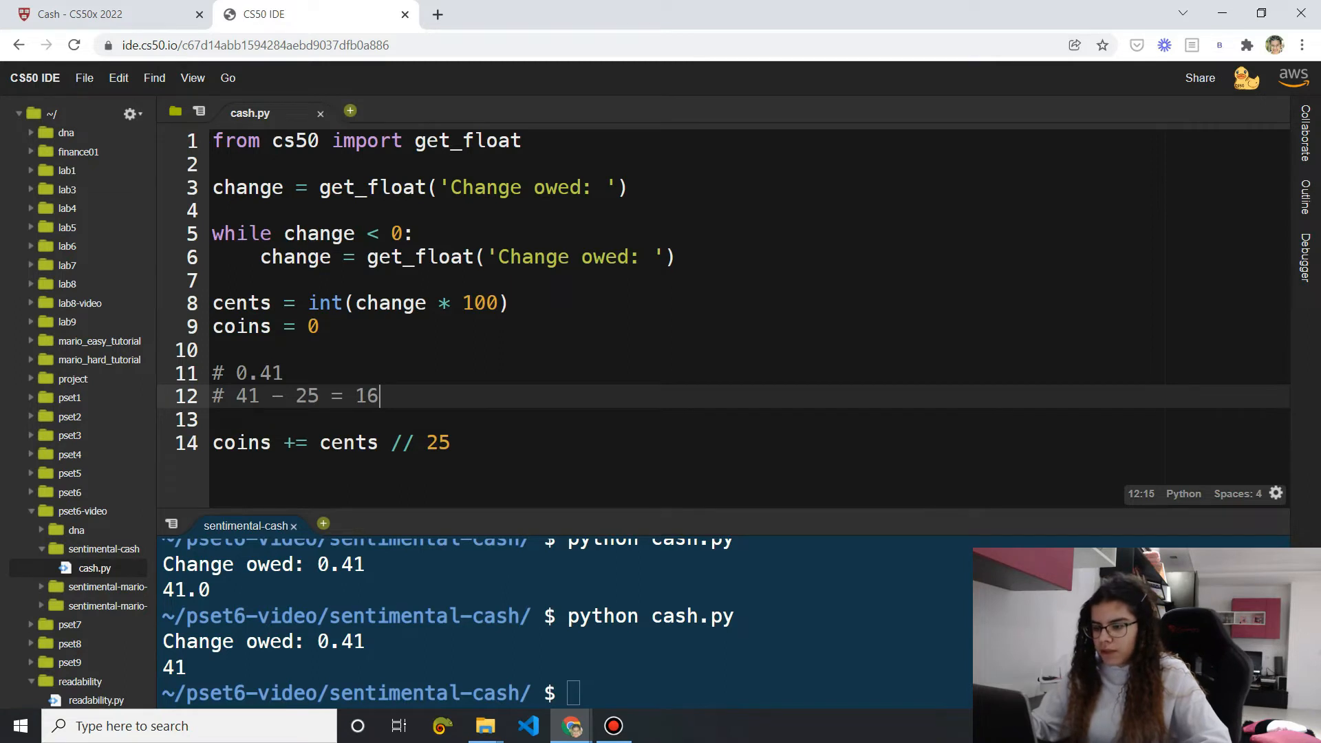
left_click(450, 444)
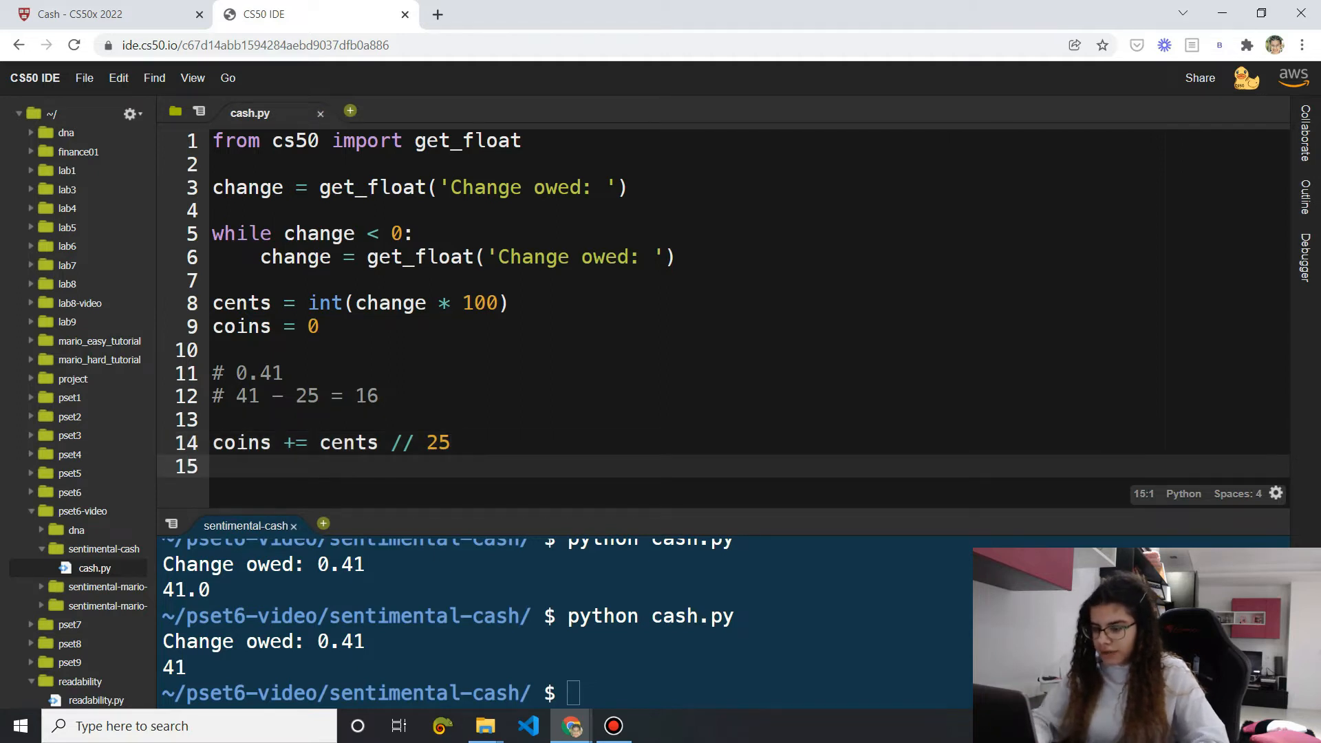
Add 'cents %= 25' to keep only the remainder after quarters
type("cents %=")
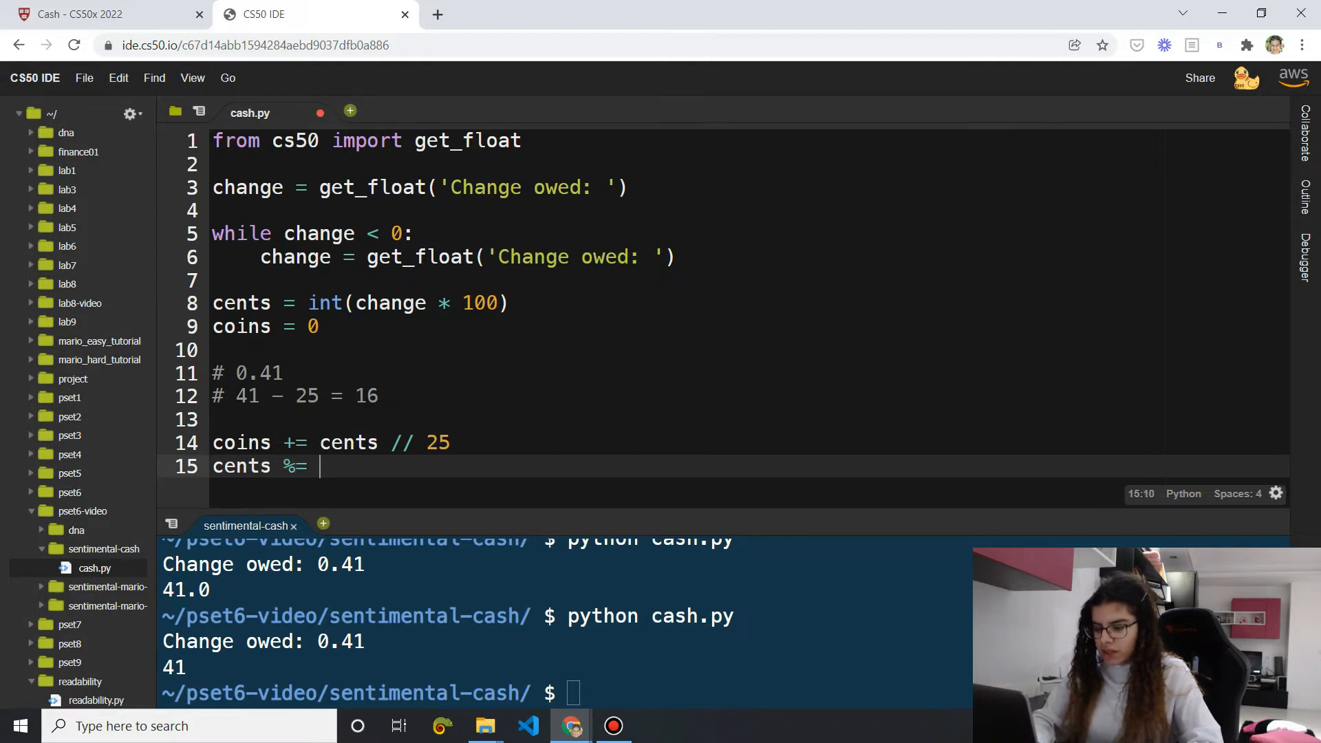
type("25")
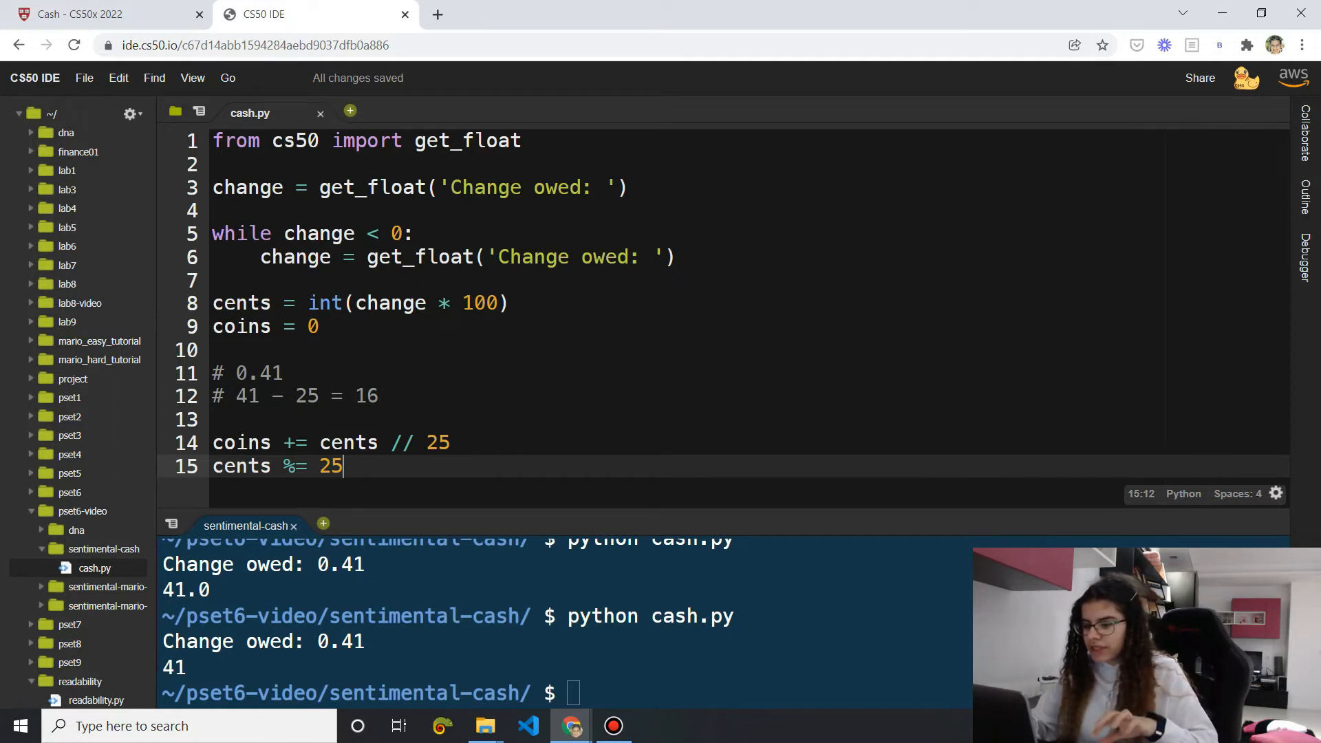
left_click(451, 442)
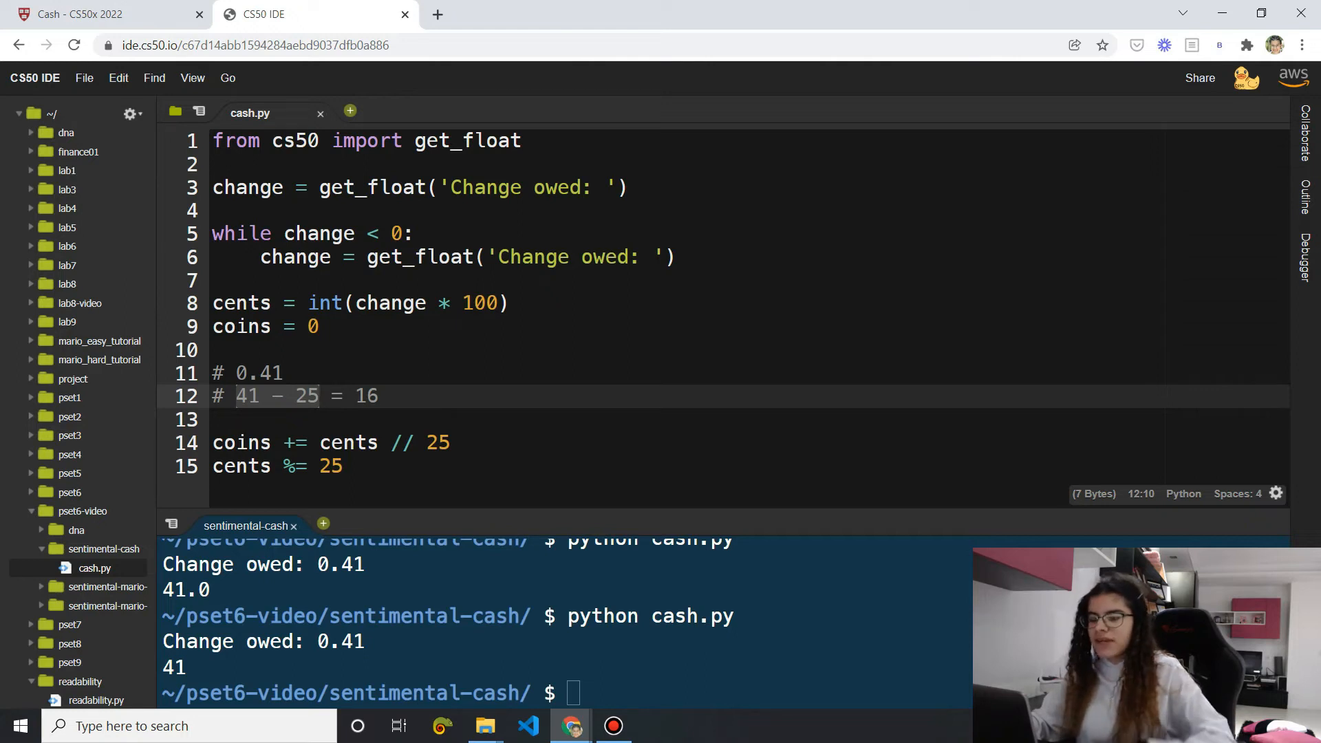
left_click(342, 465)
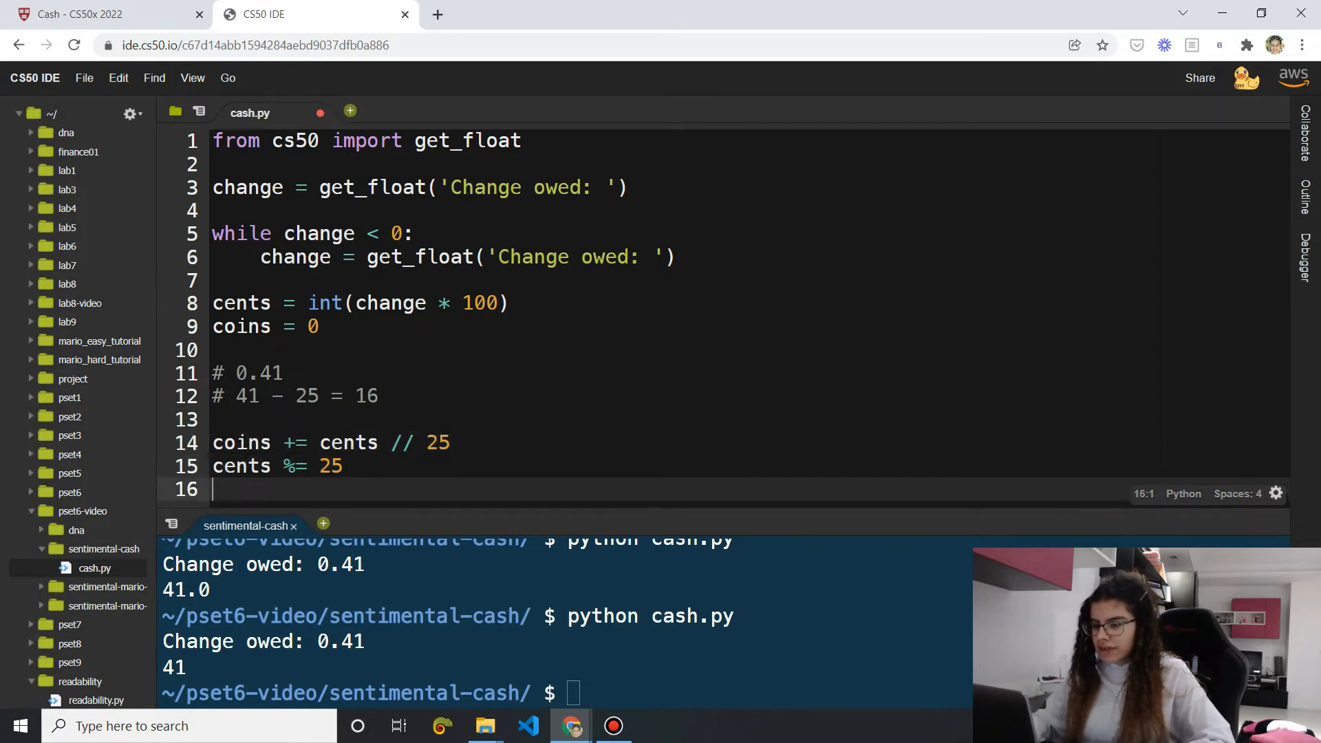
Add // and %= counting lines for dimes (10), nickels and pennies
left_click(101, 15)
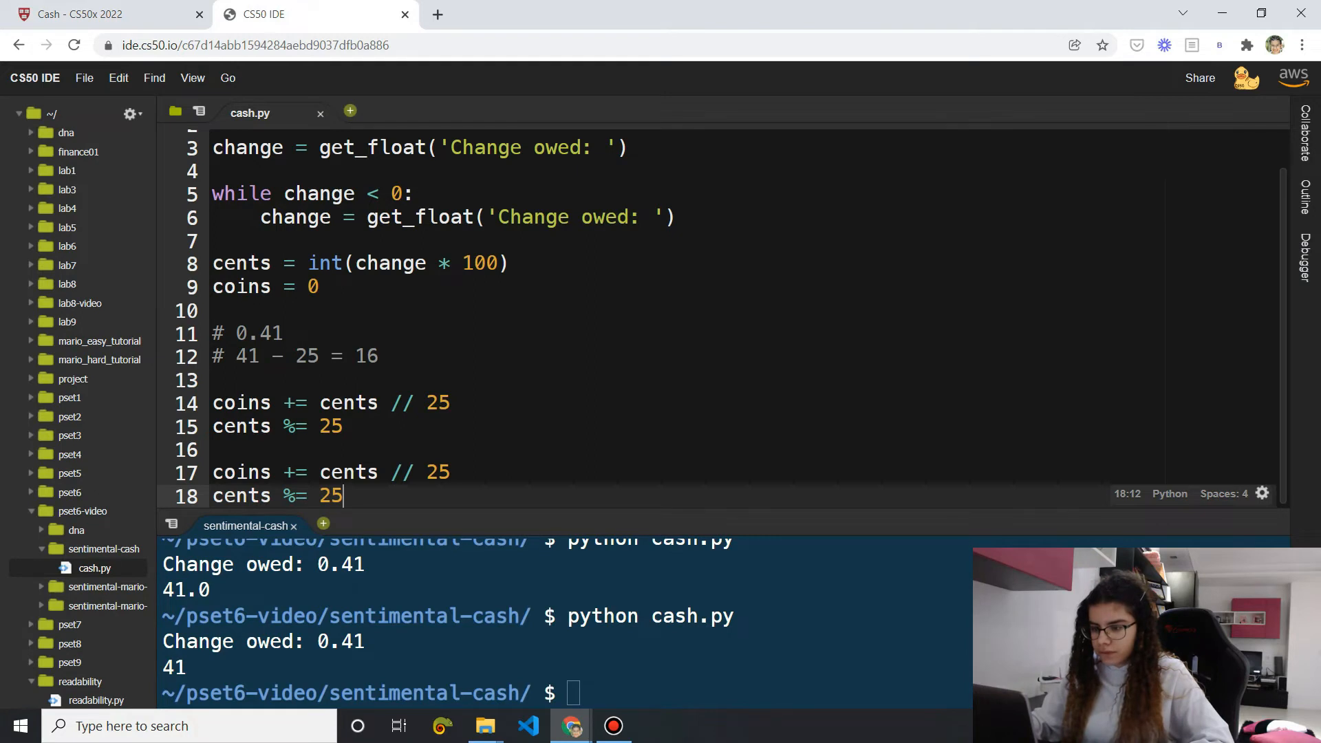
type("10")
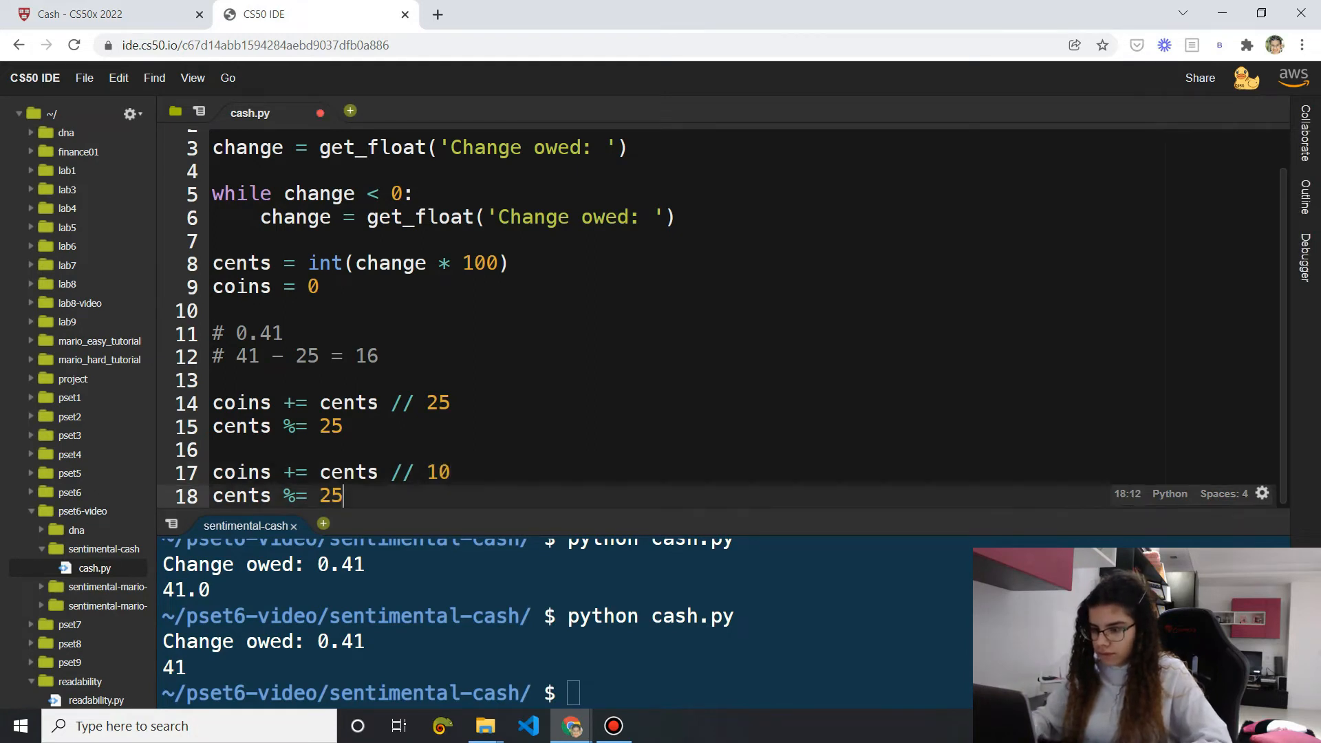
key("Backspace")
type("print(")
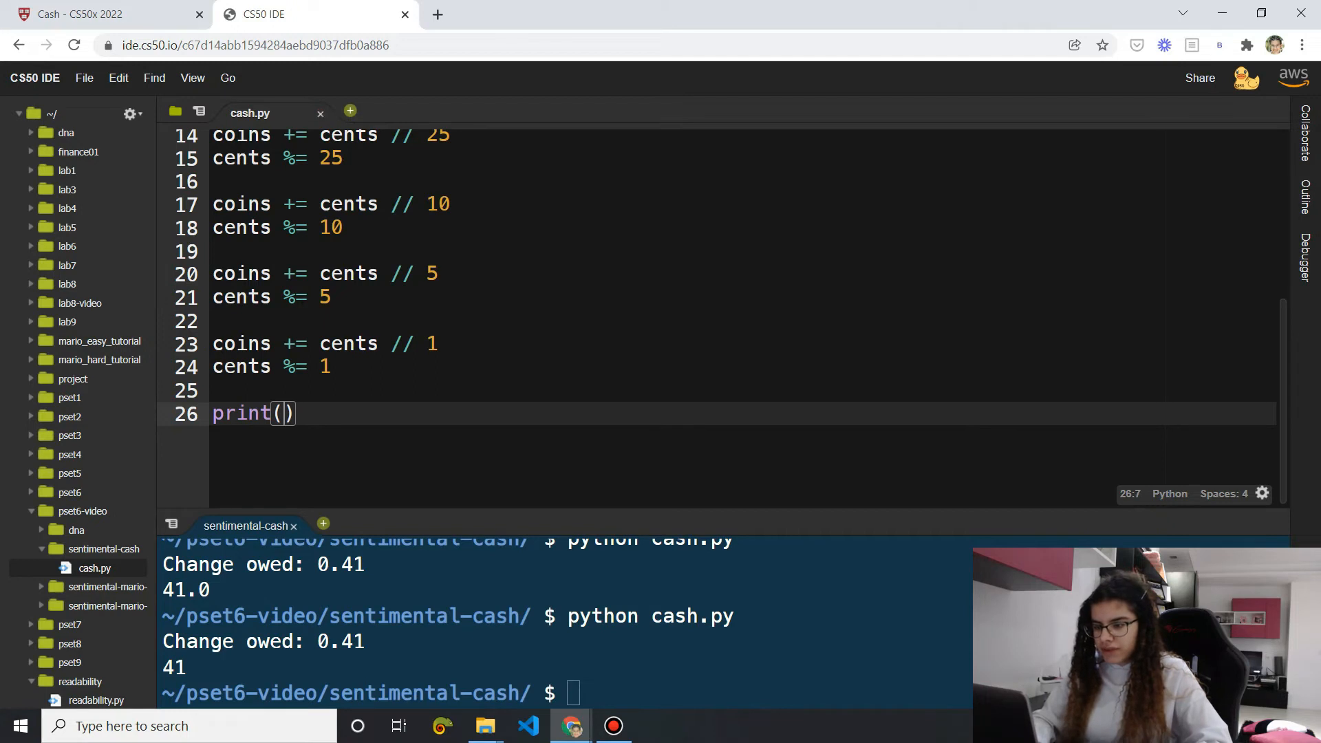
Print coins and delete the 0.41 and 41 - 25 = 16 comment lines
type("coins")
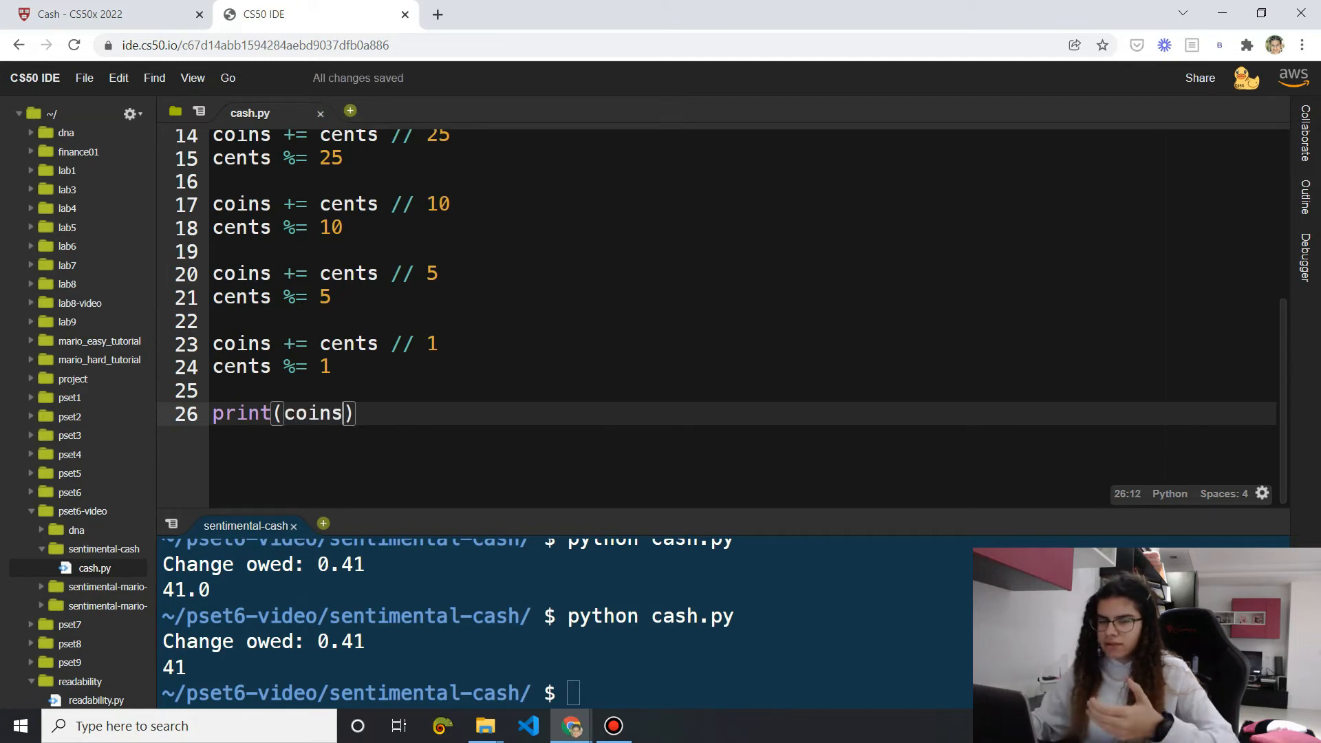
scroll("up", 3)
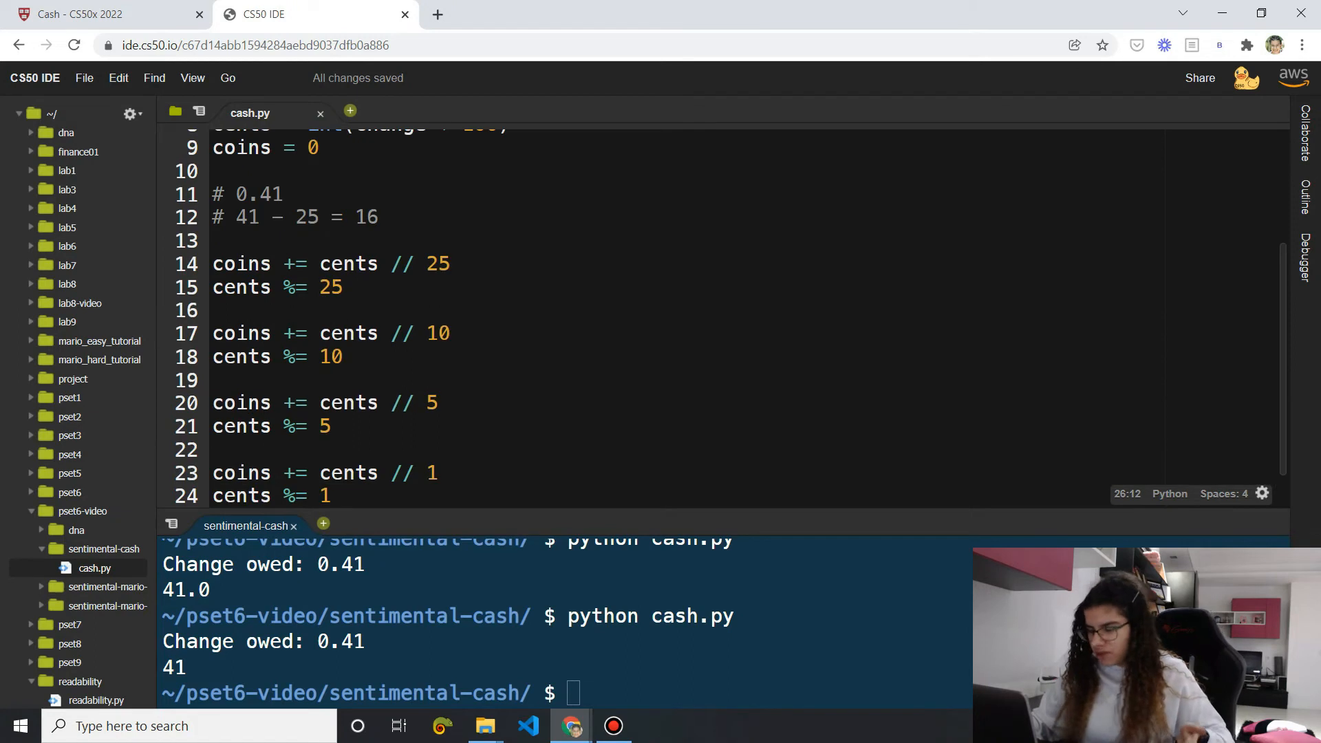
double_click(367, 217)
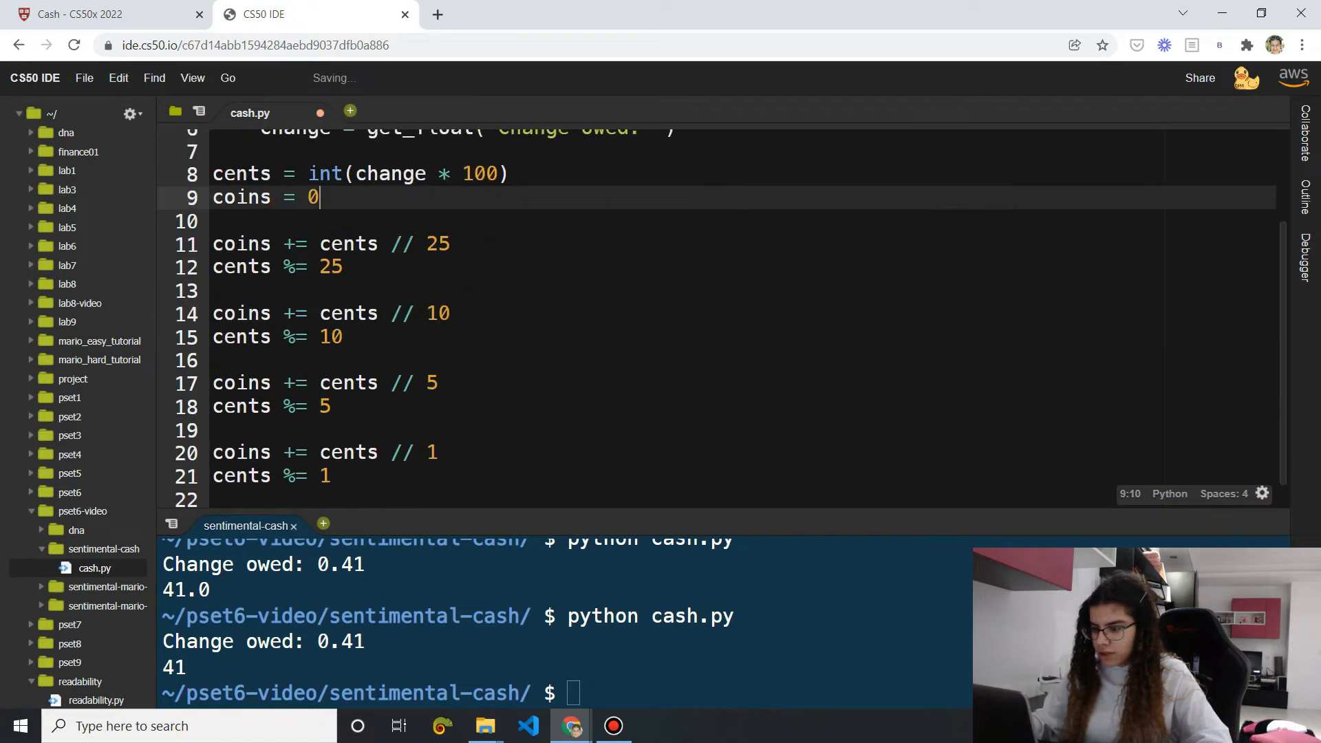
Rerun cash.py with 0.41, getting 4, and find the 0.15 test value
key("Return")
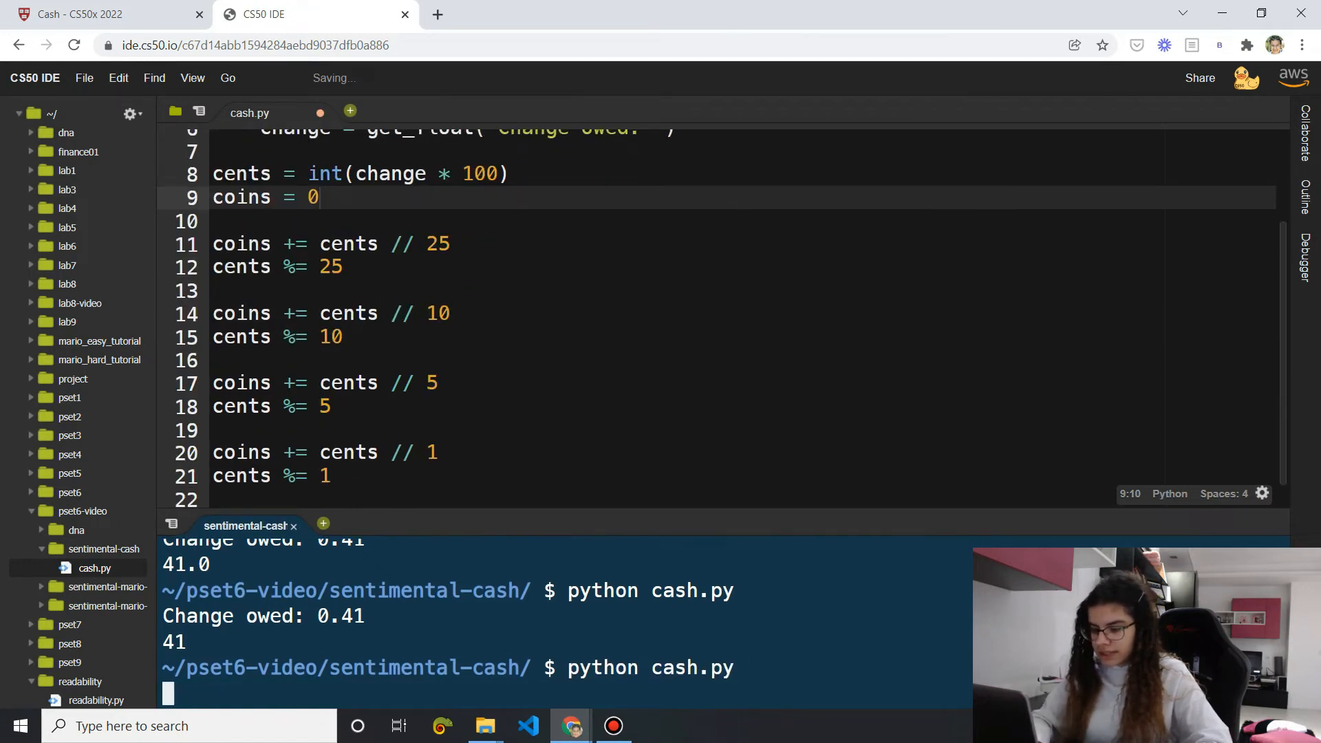
key("Return")
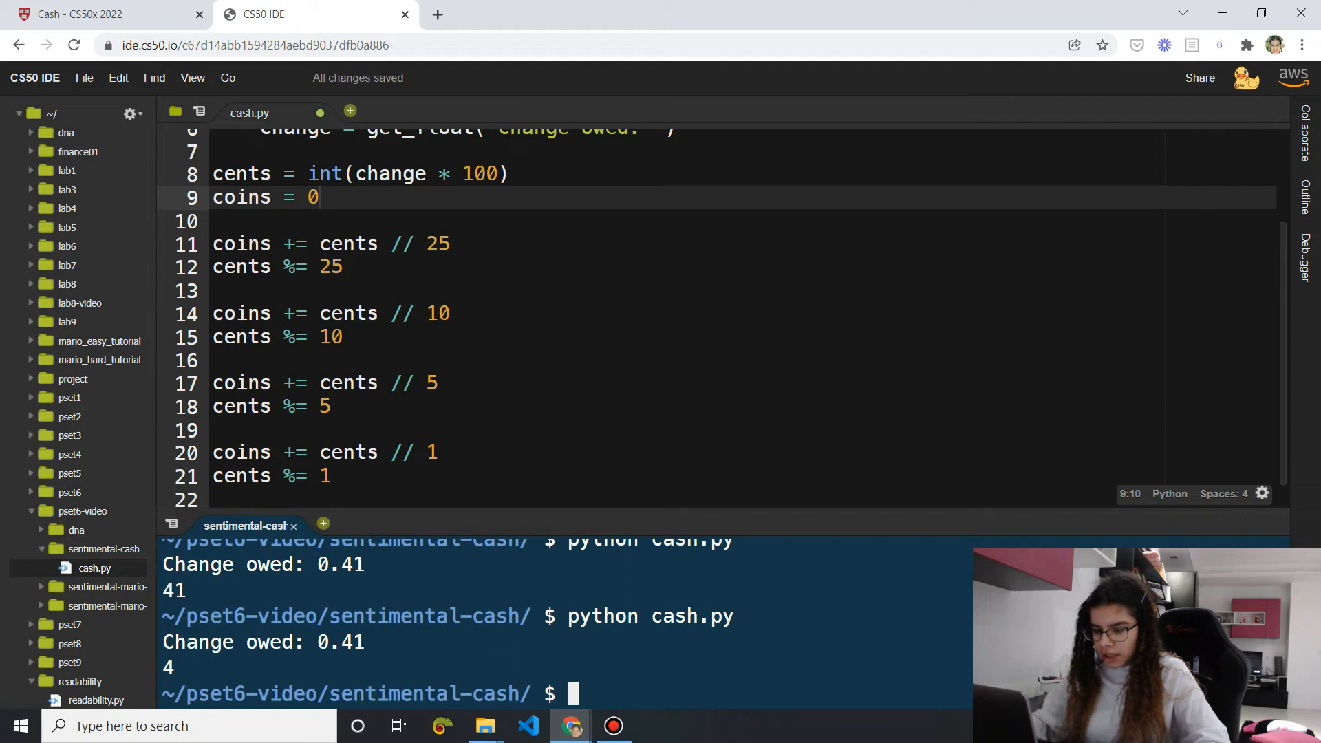
scroll("down", 3)
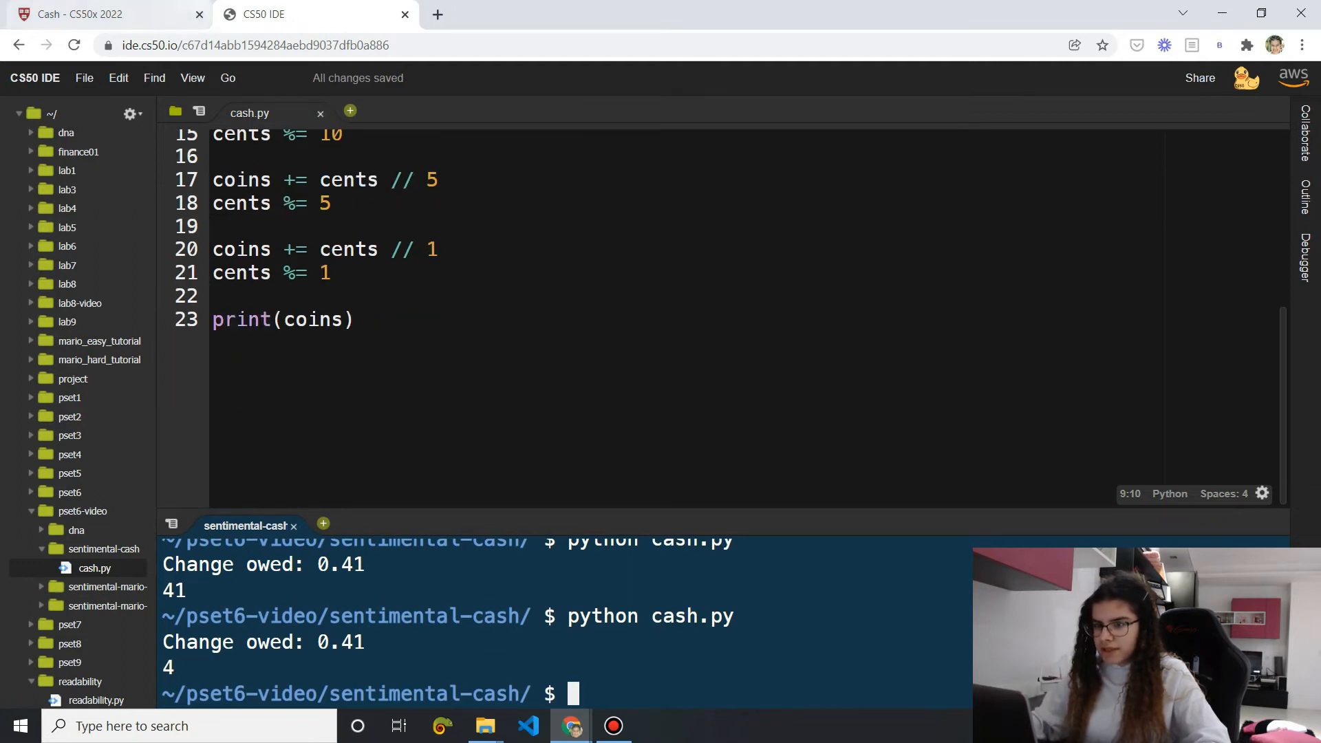
left_click(102, 14)
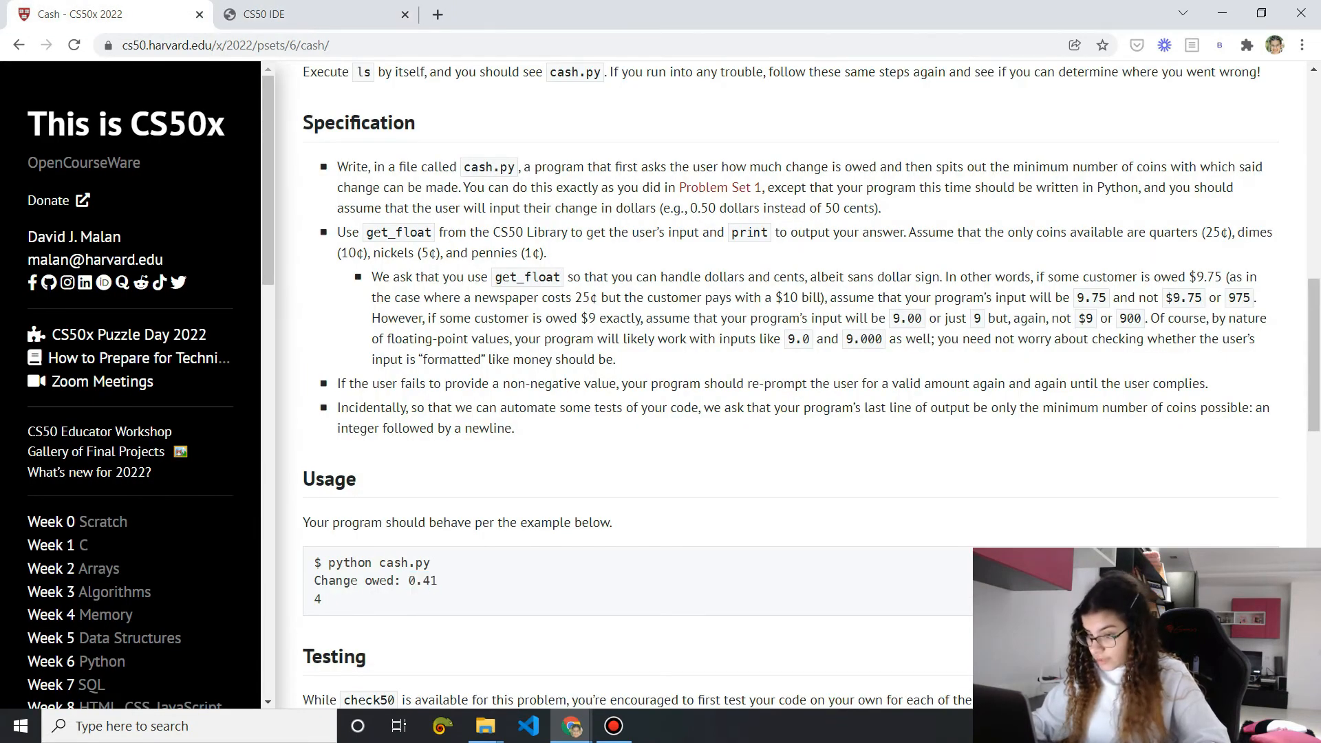
scroll("down", 3)
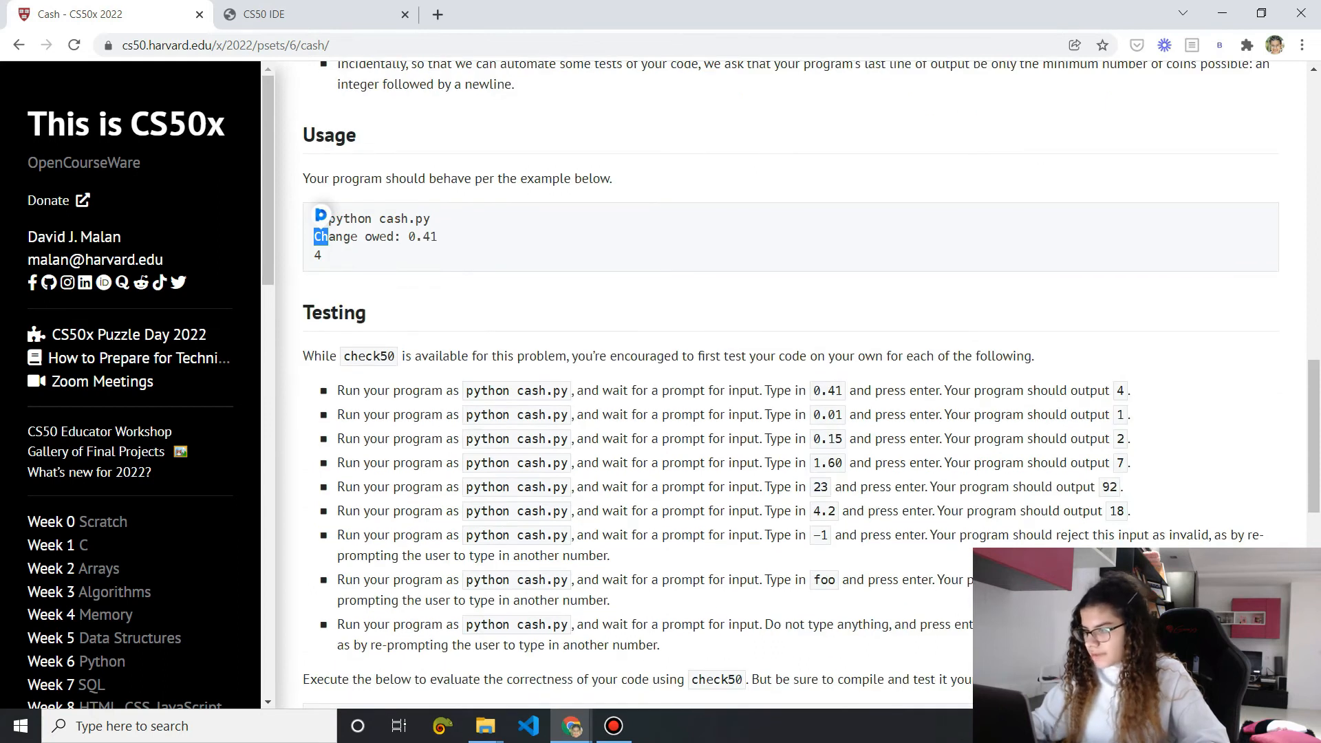
double_click(828, 438)
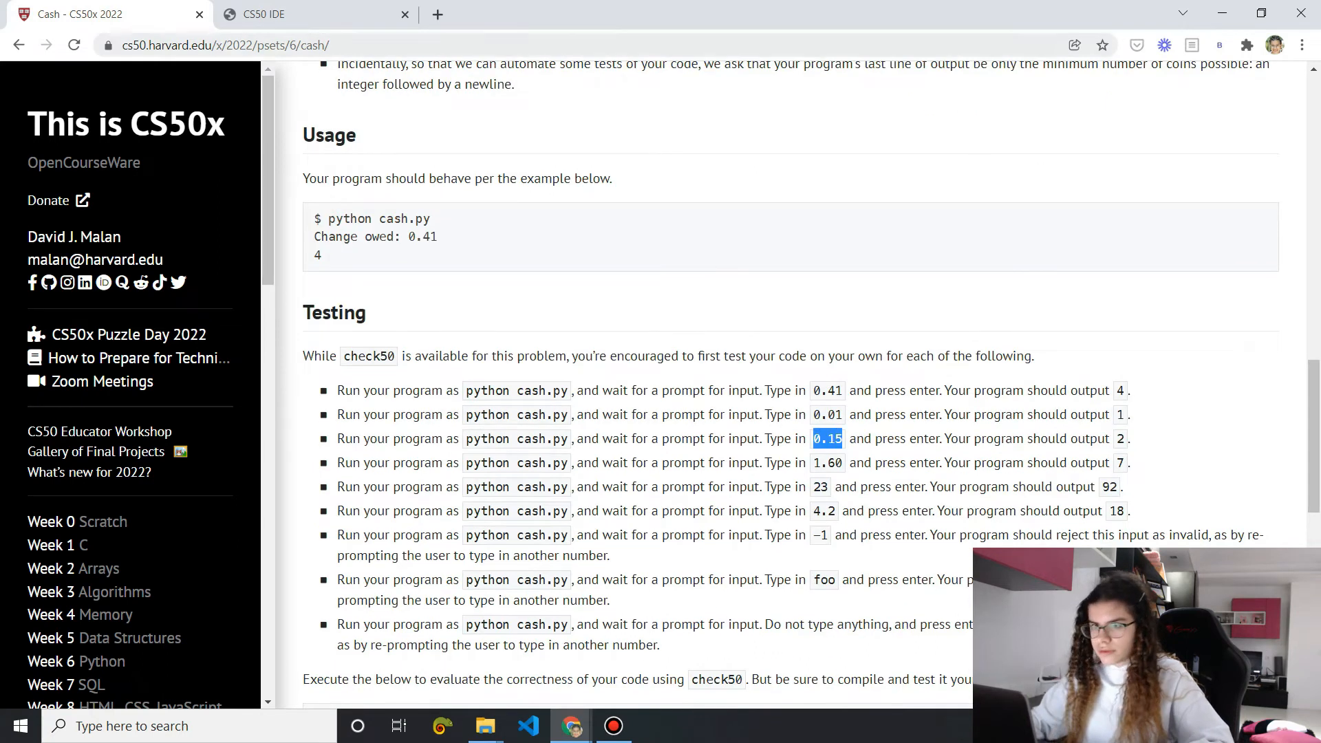
left_click(303, 14)
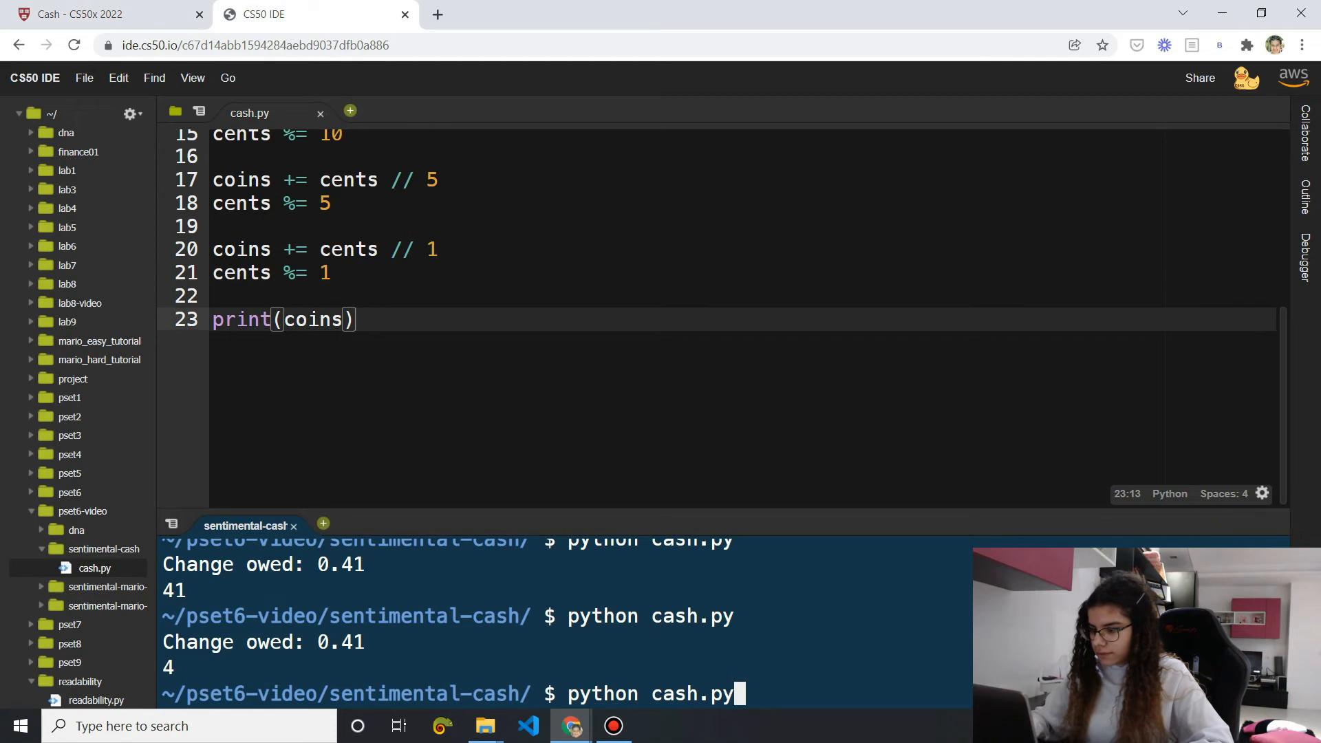
Rerun with 0.15, getting 2, and compare against the test list
key("Return")
type("0.15")
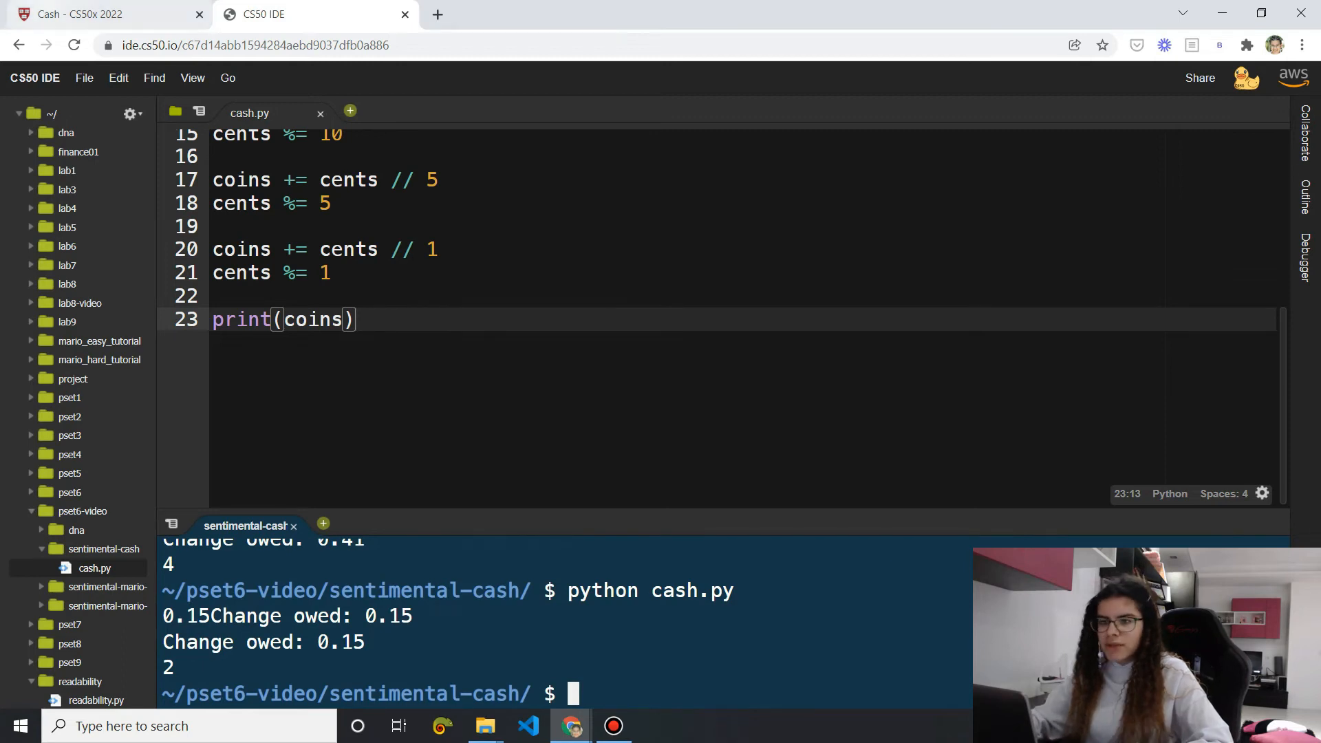
left_click(101, 14)
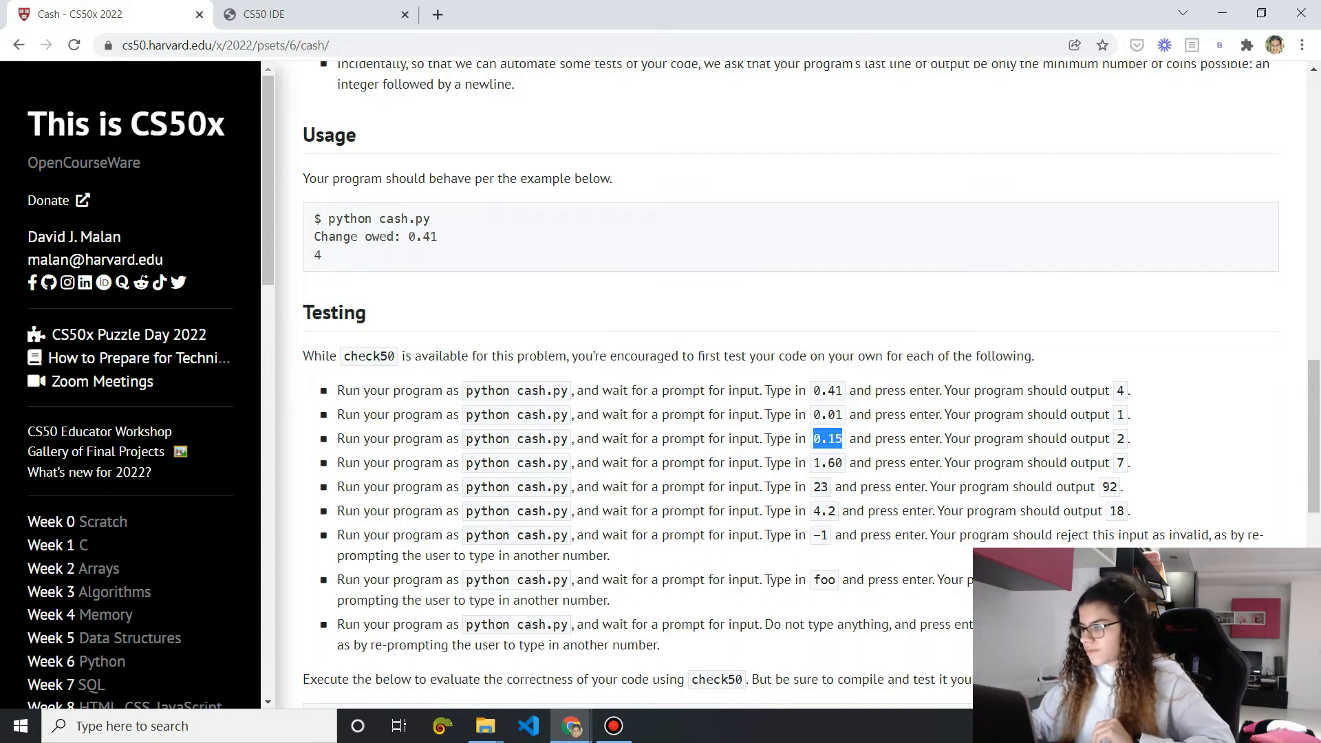
left_click(286, 15)
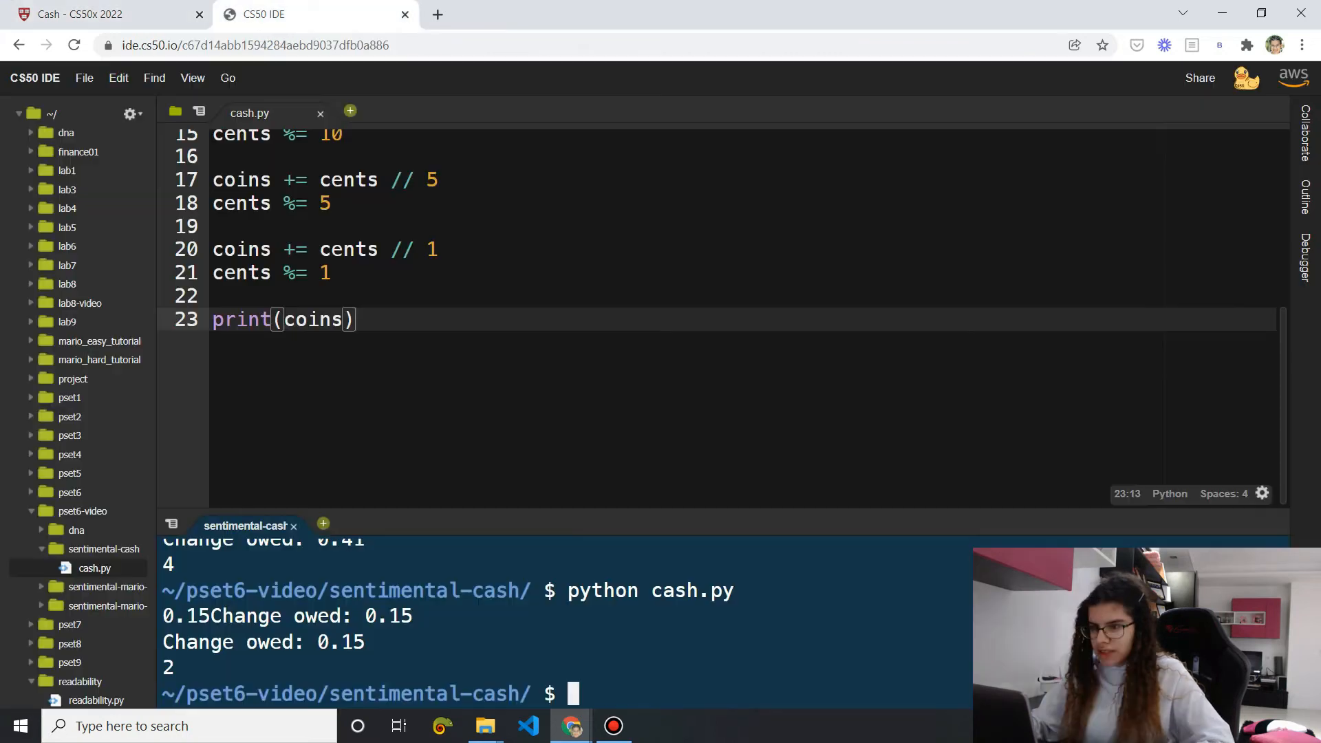
scroll("up", 3)
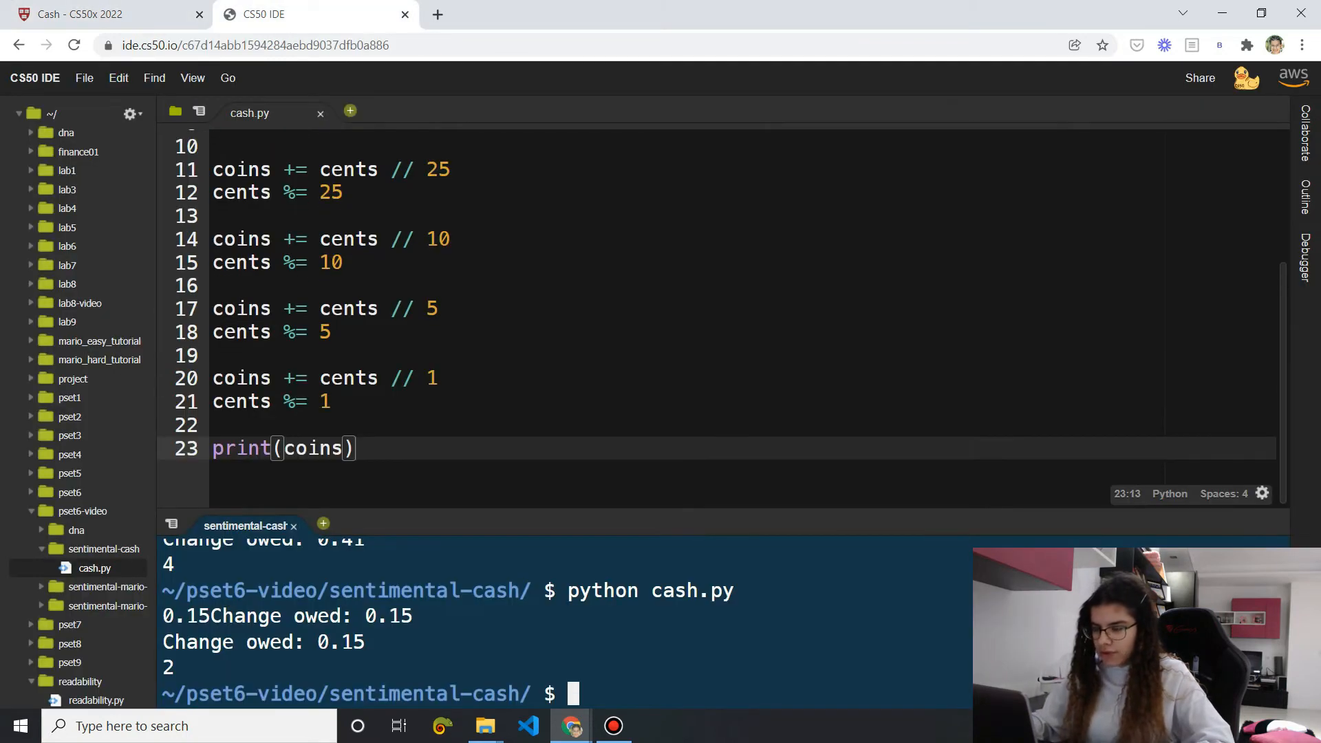
scroll("up", 3)
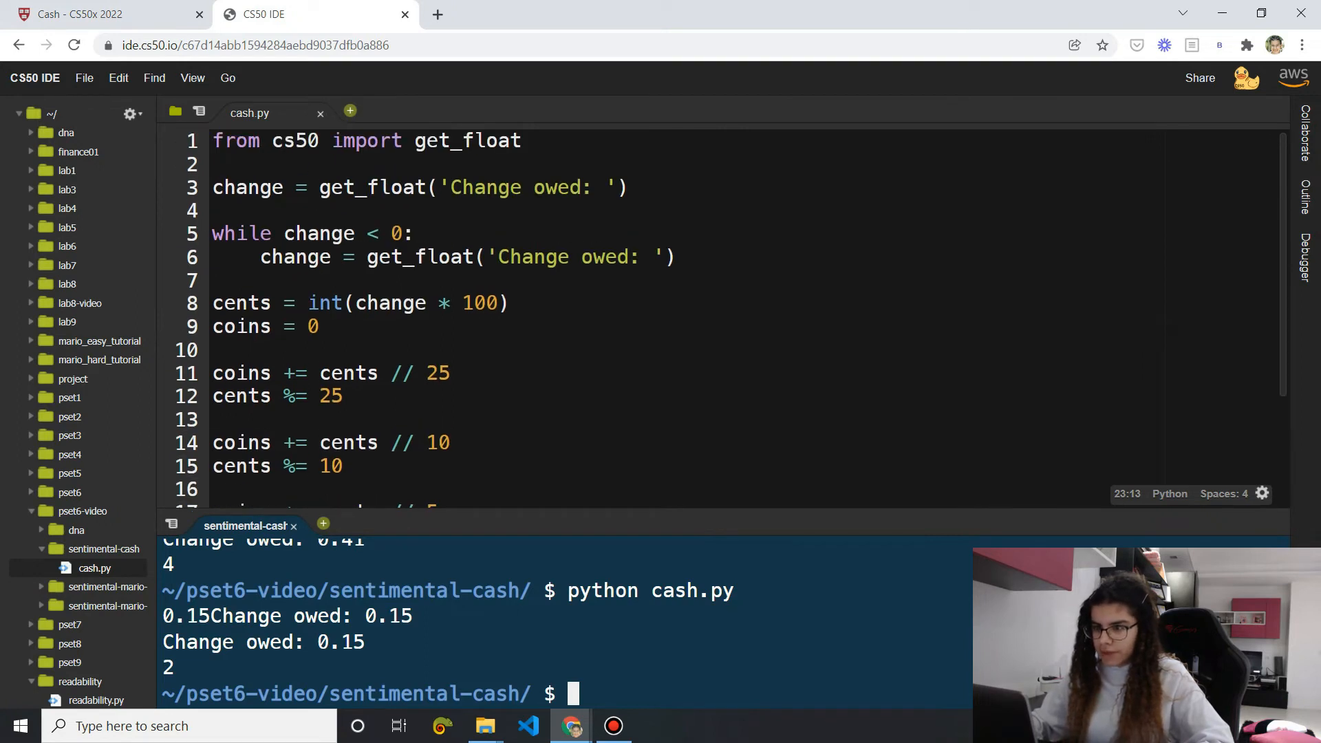
Set a breakpoint on line 3, start debug50 on cash.py, and step over
left_click(165, 187)
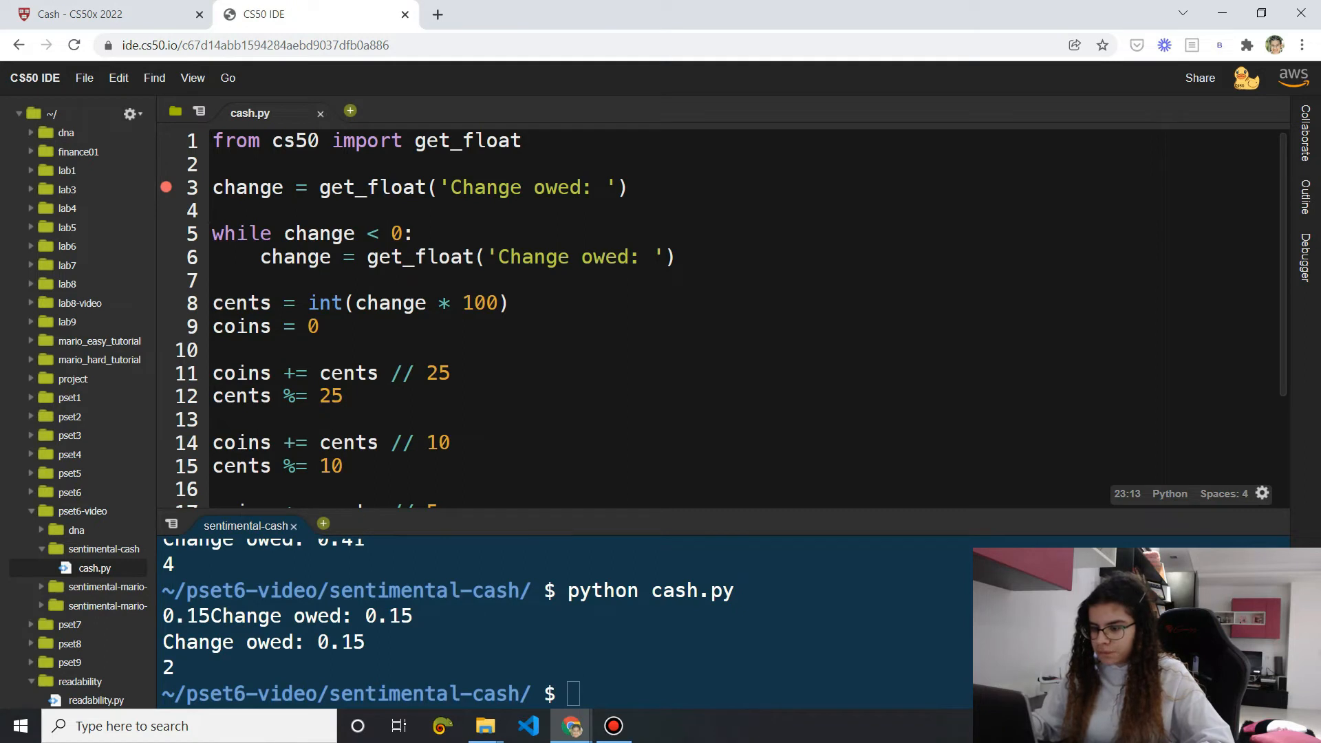
type("debu")
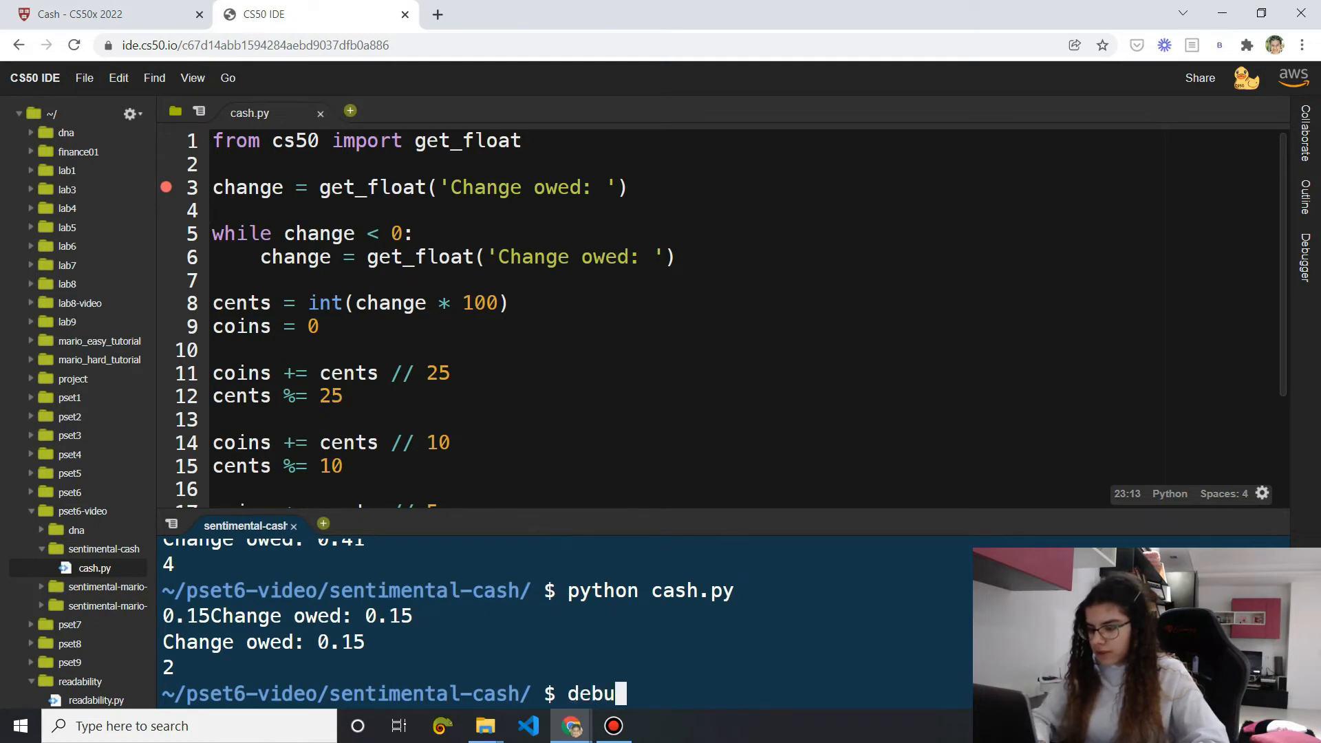
type("g50 pyt")
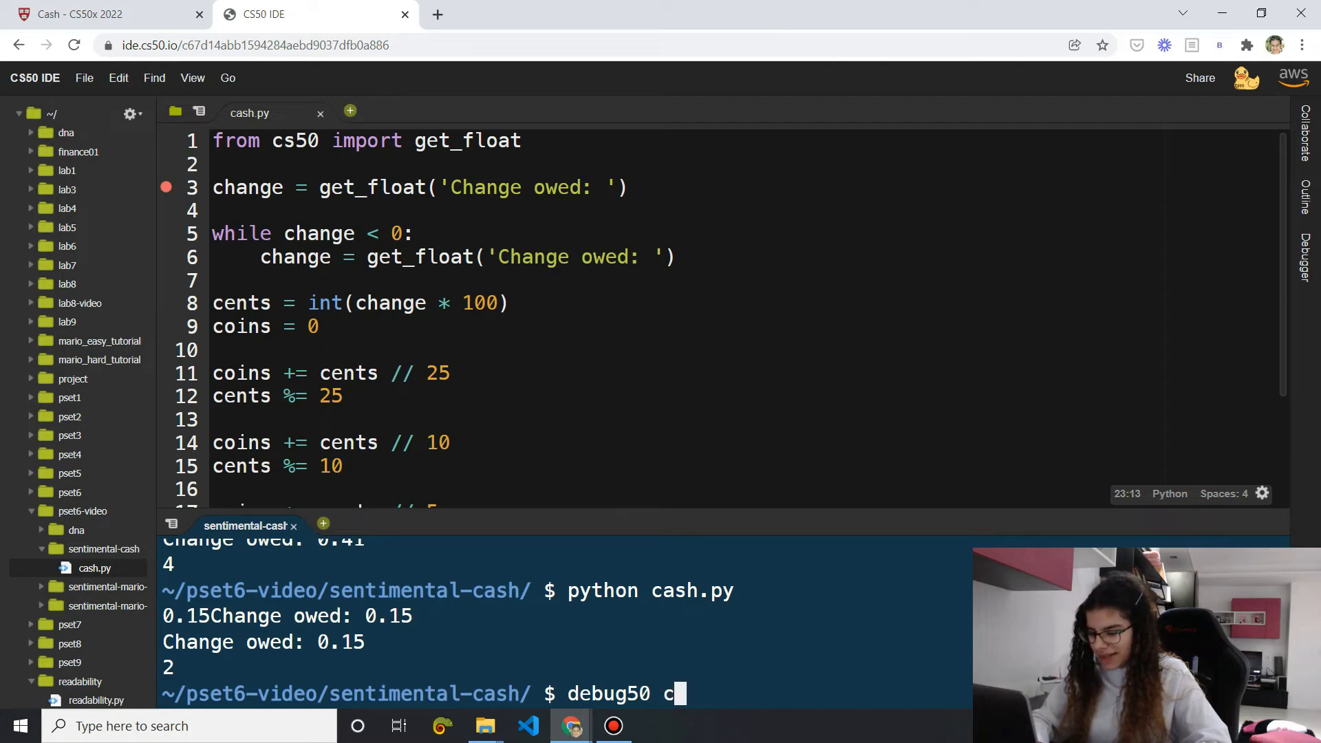
key("Return")
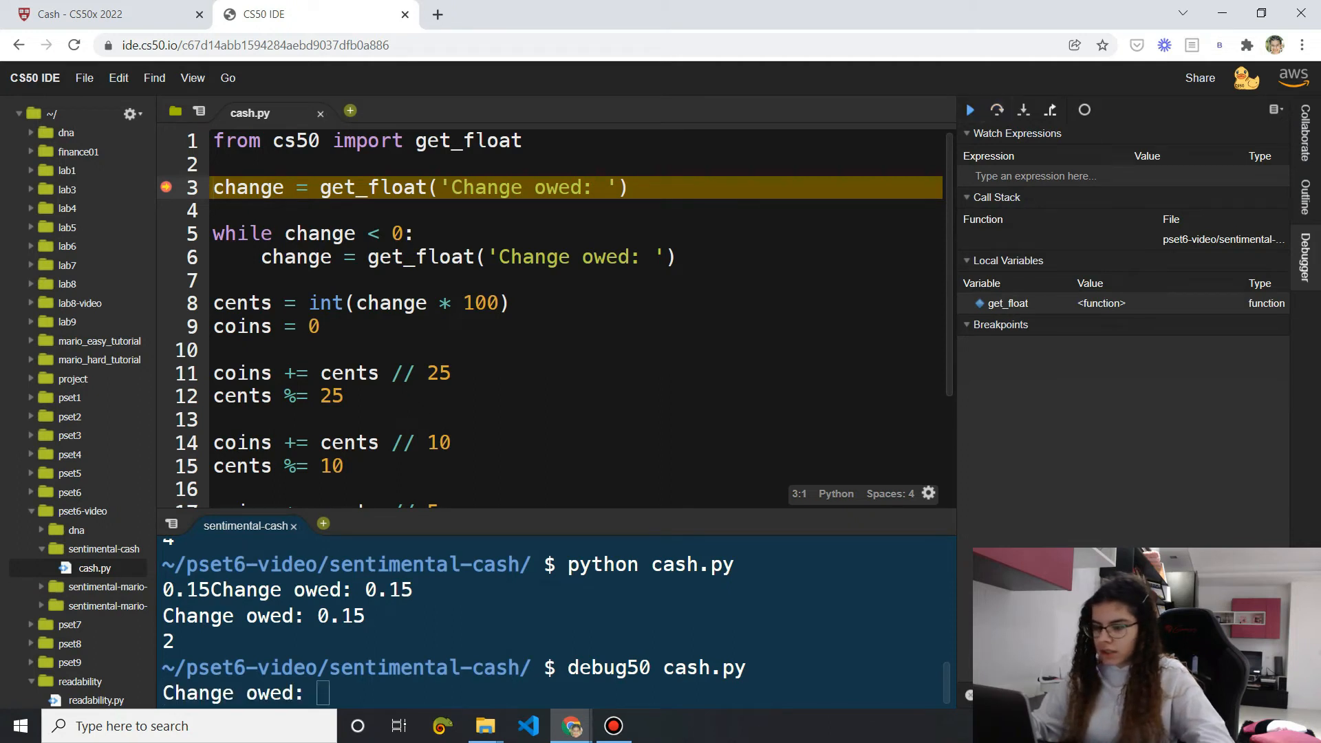
left_click(969, 109)
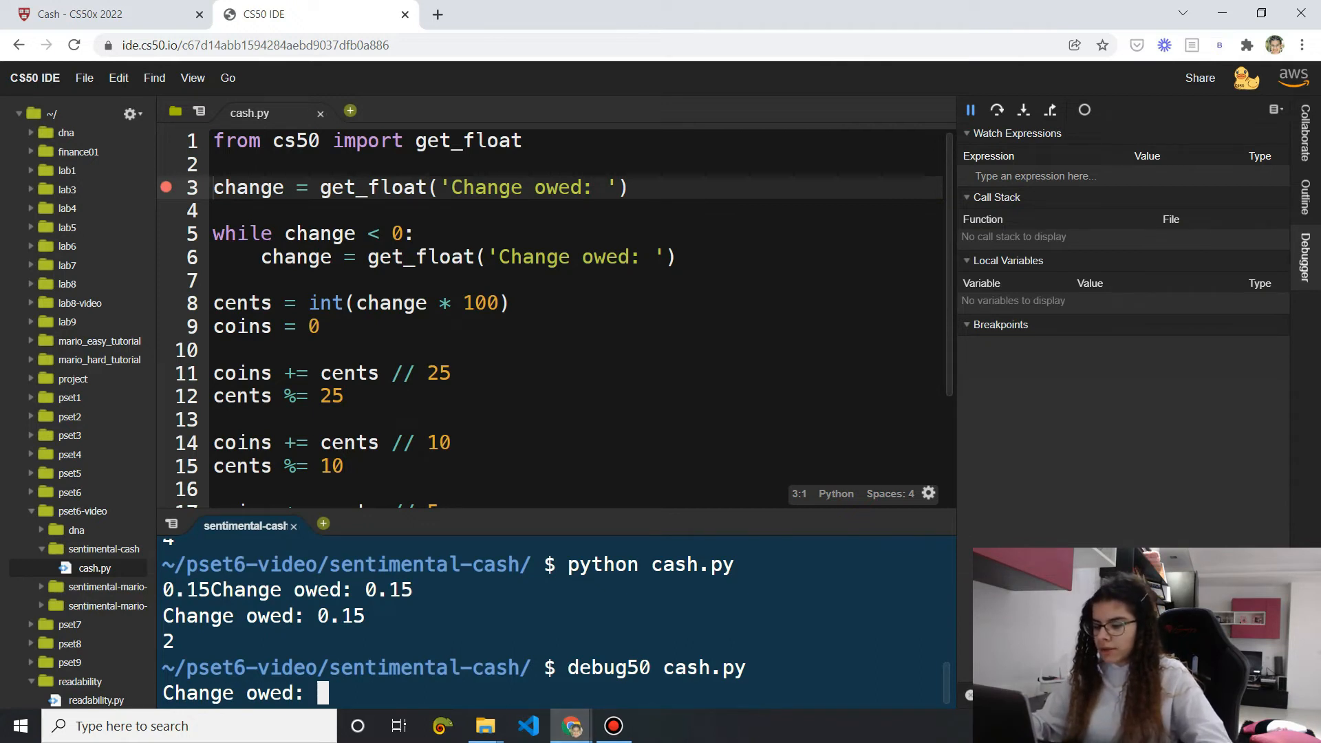
Enter -3, step through the re-prompt loop, and enter 0.41
type("-3")
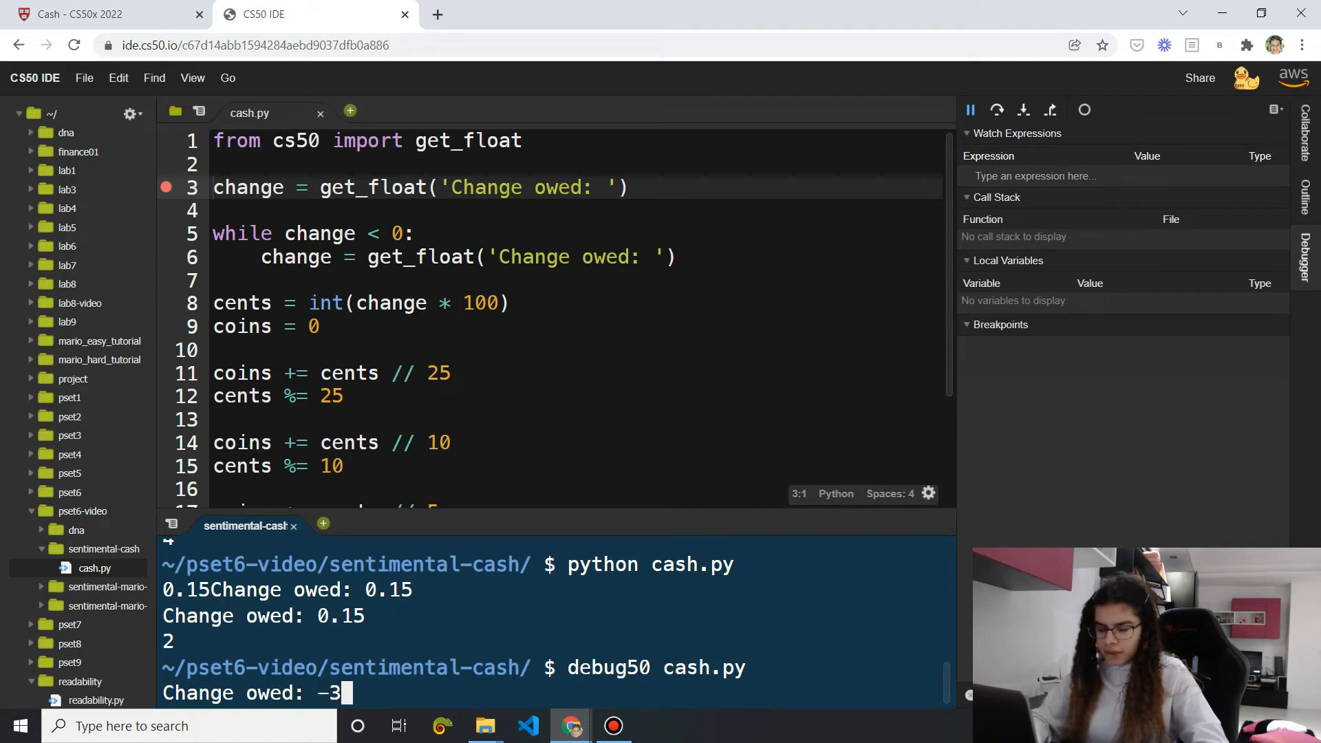
key("Return")
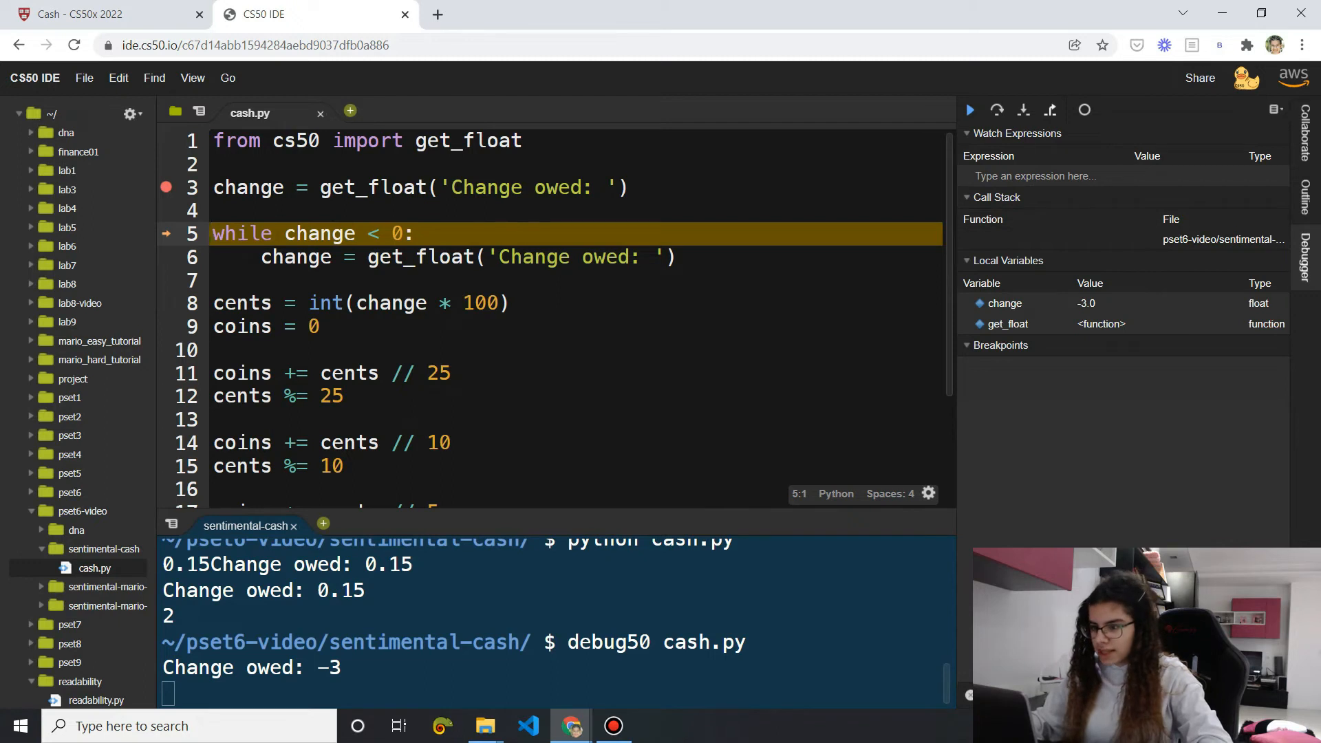
left_click(995, 110)
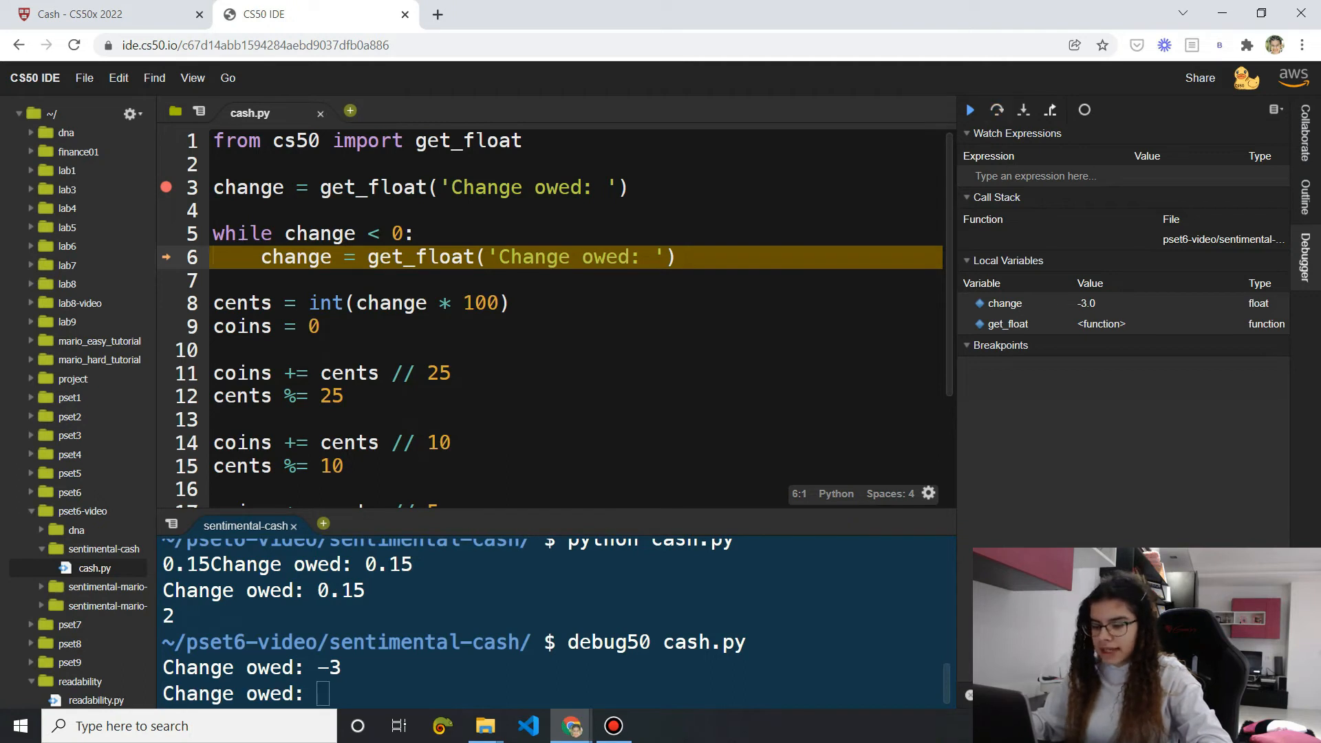
left_click(969, 110)
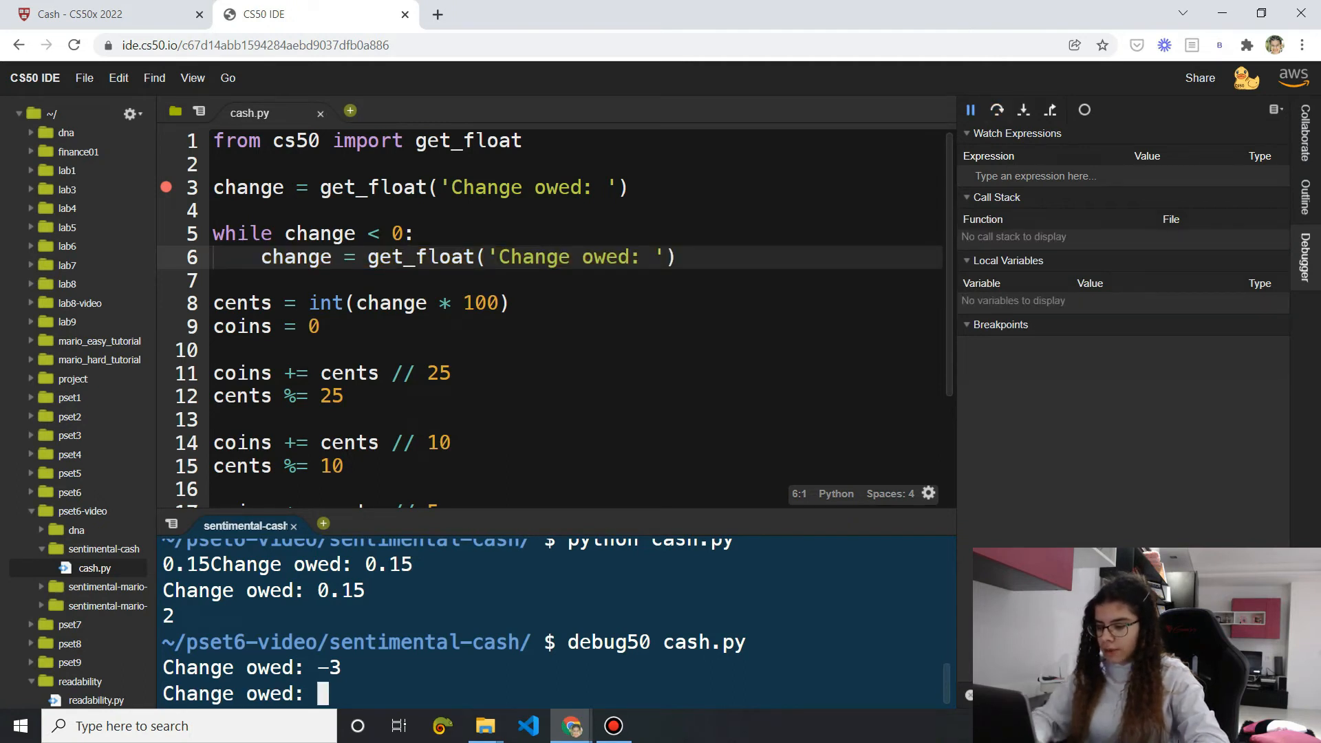
type("0.41")
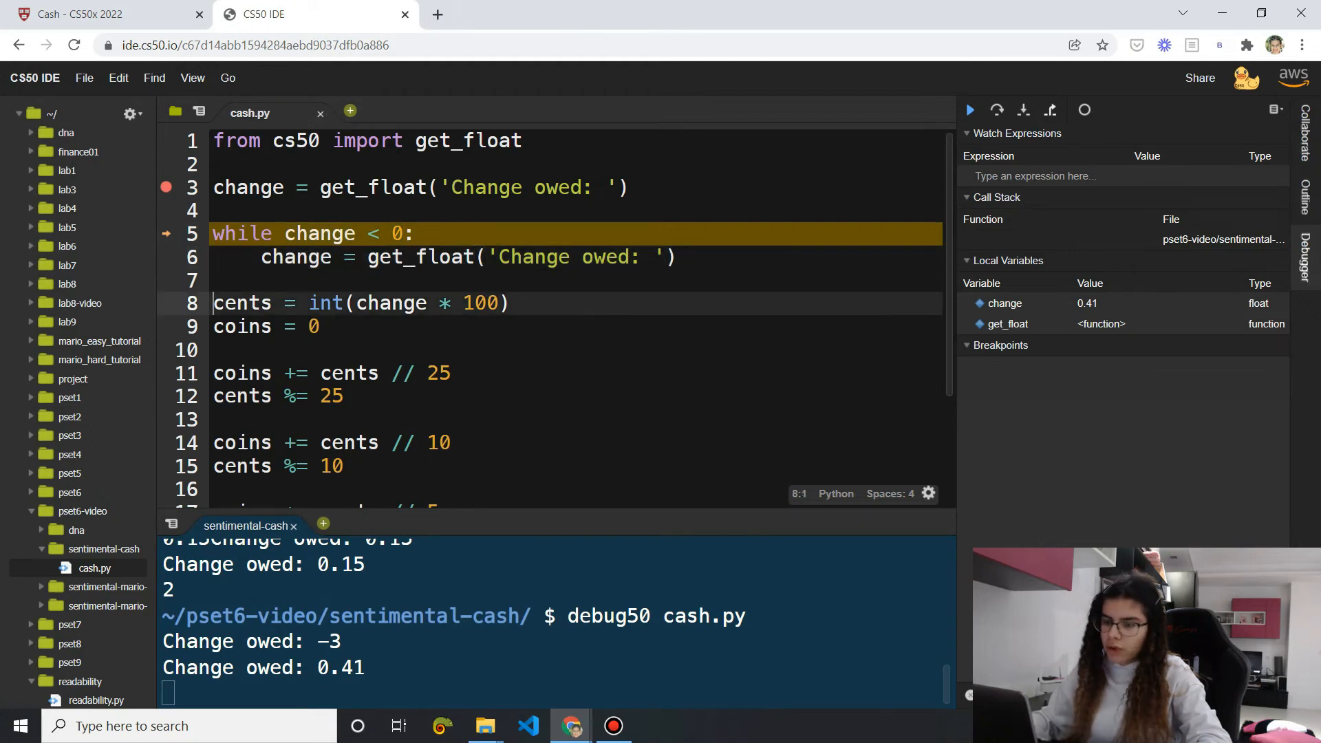
Step past the loop and cents line so change 0.41 becomes cents 41, paused at coins = 0
left_click(996, 110)
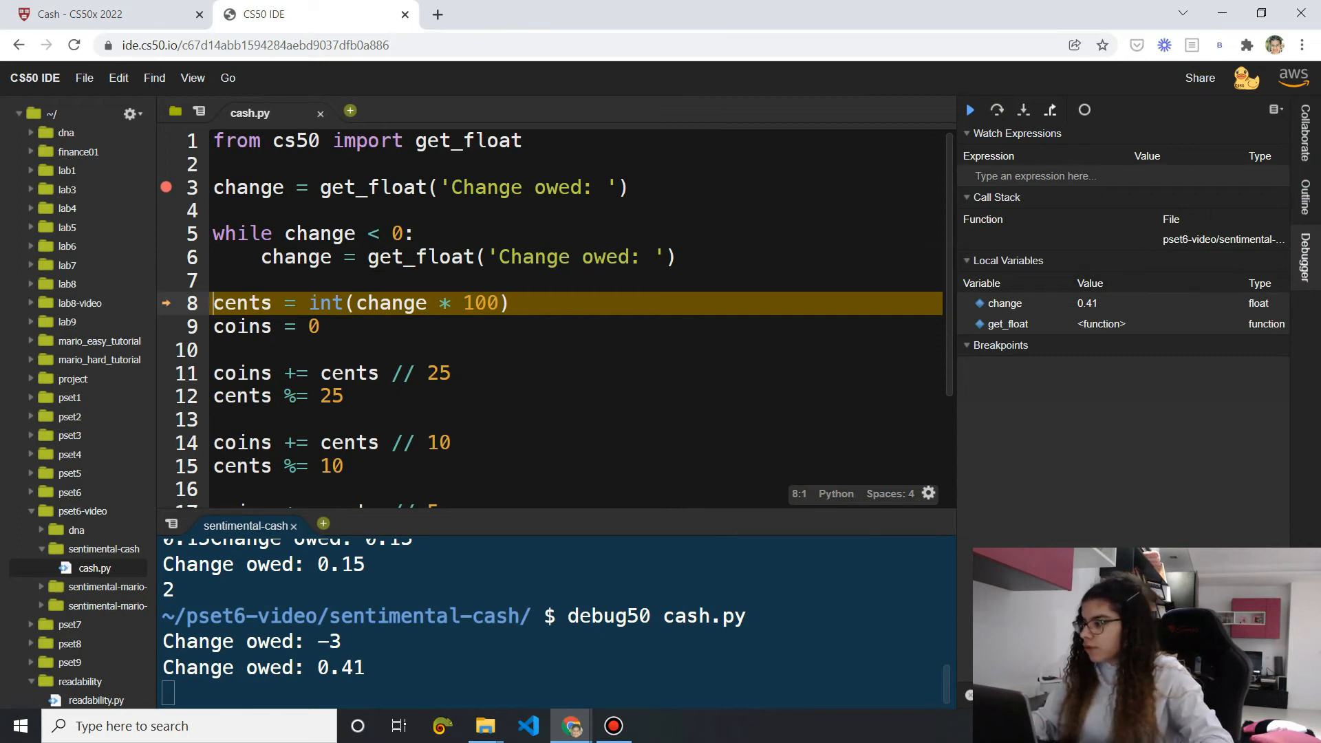
left_click(1003, 303)
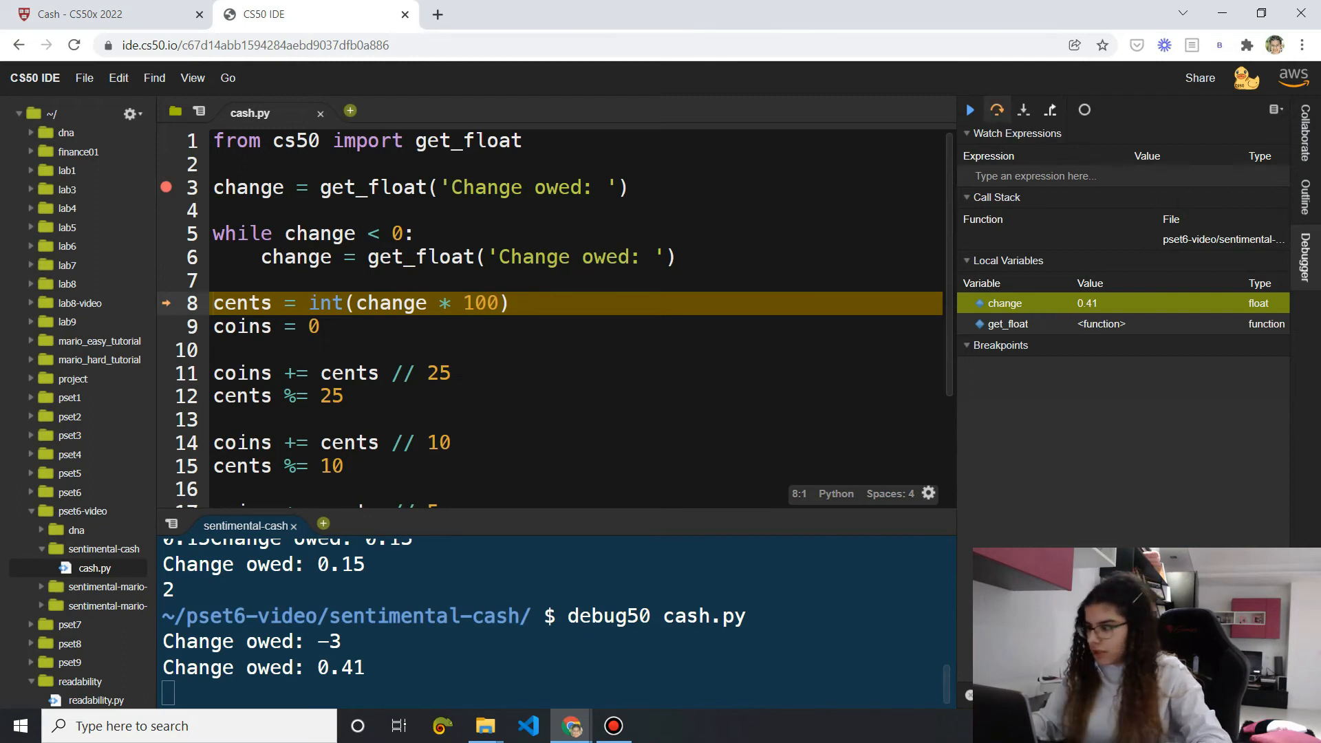
left_click(996, 110)
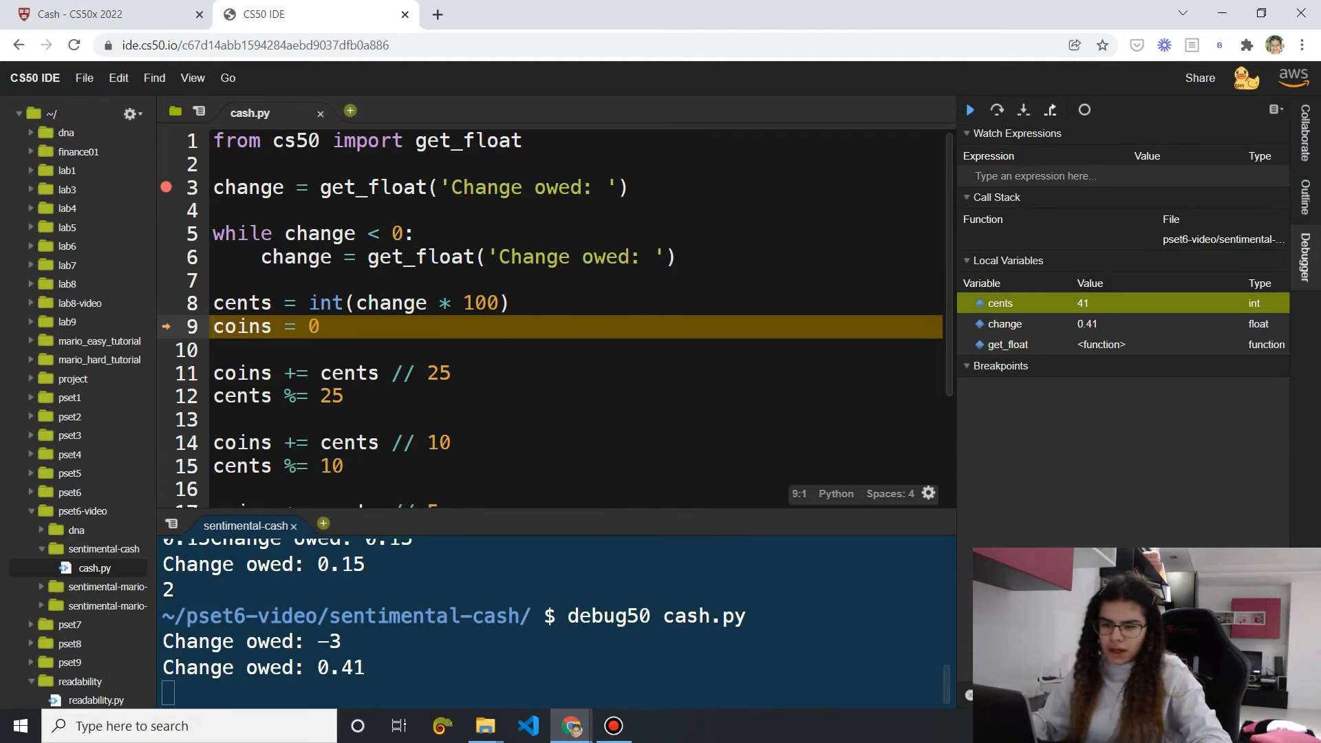
left_click(303, 256)
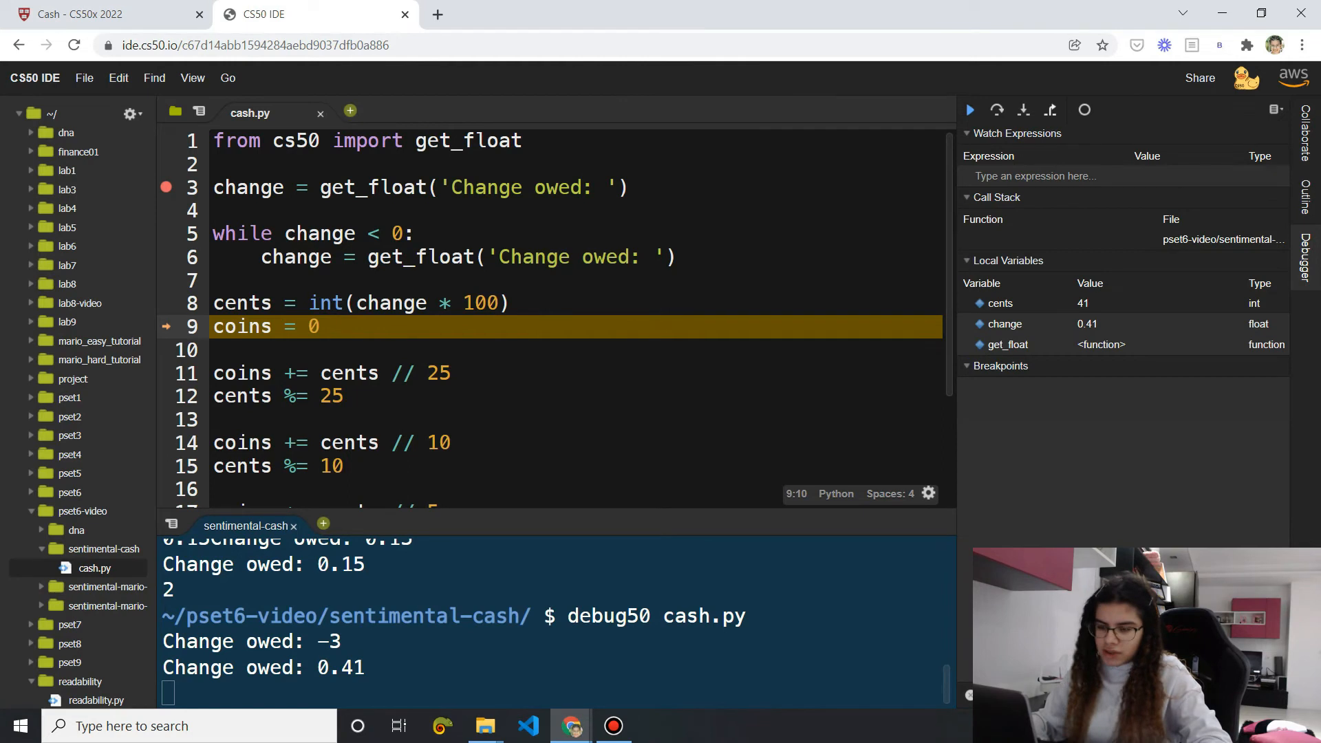
scroll("down", 3)
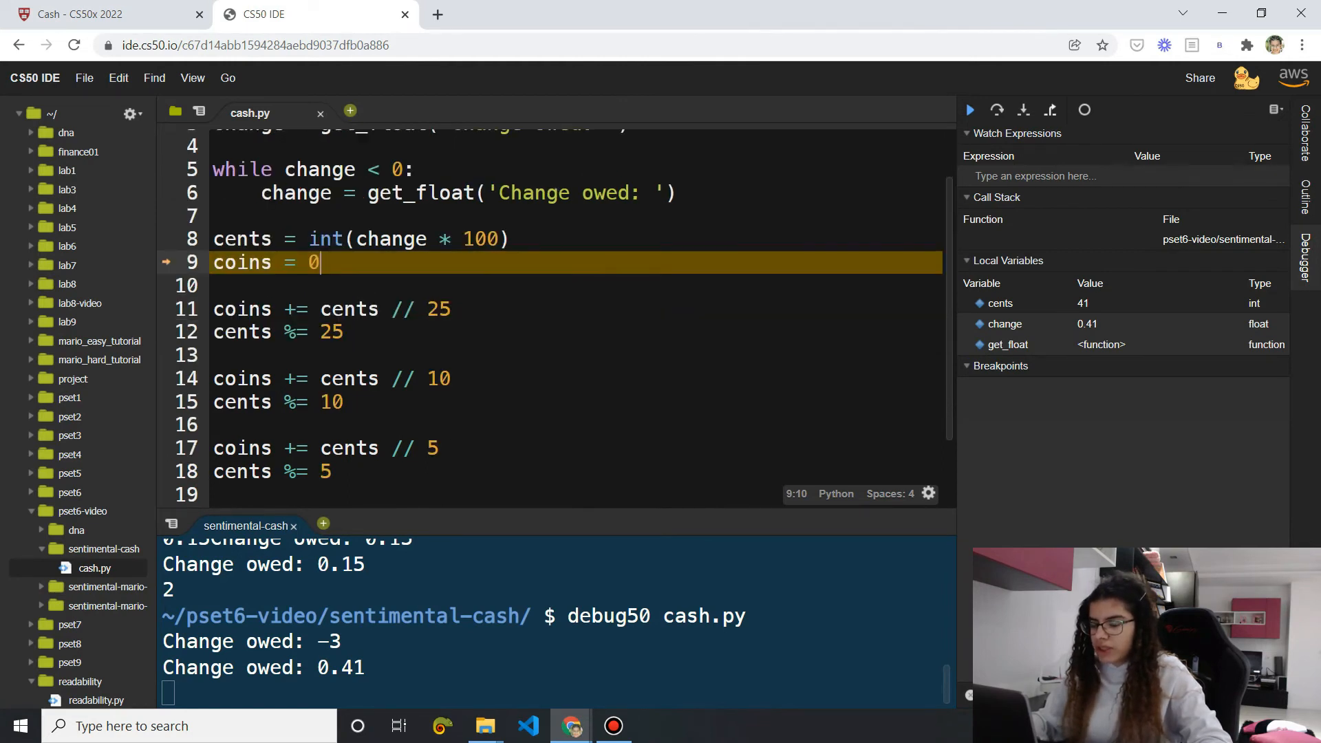
Step over the quarters line and confirm coins goes from 0 to 1 with cents still 41
left_click(997, 111)
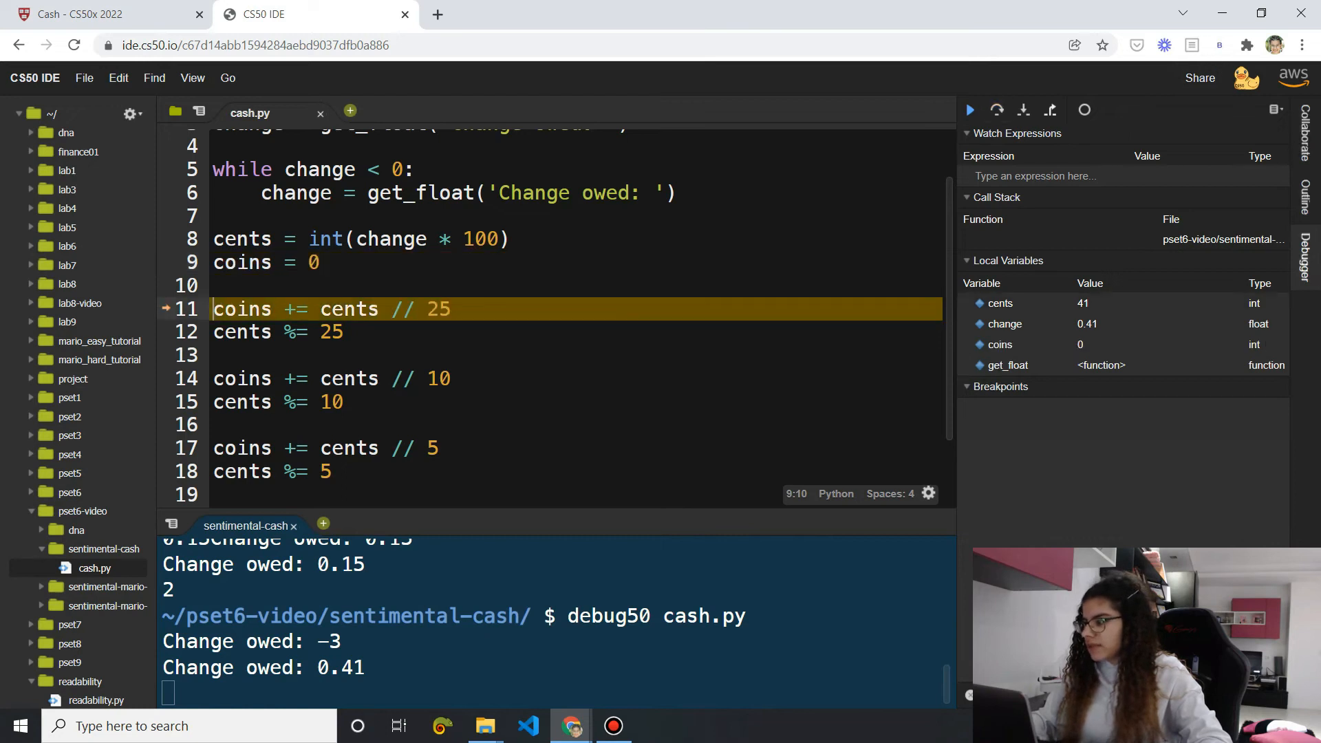
left_click(999, 344)
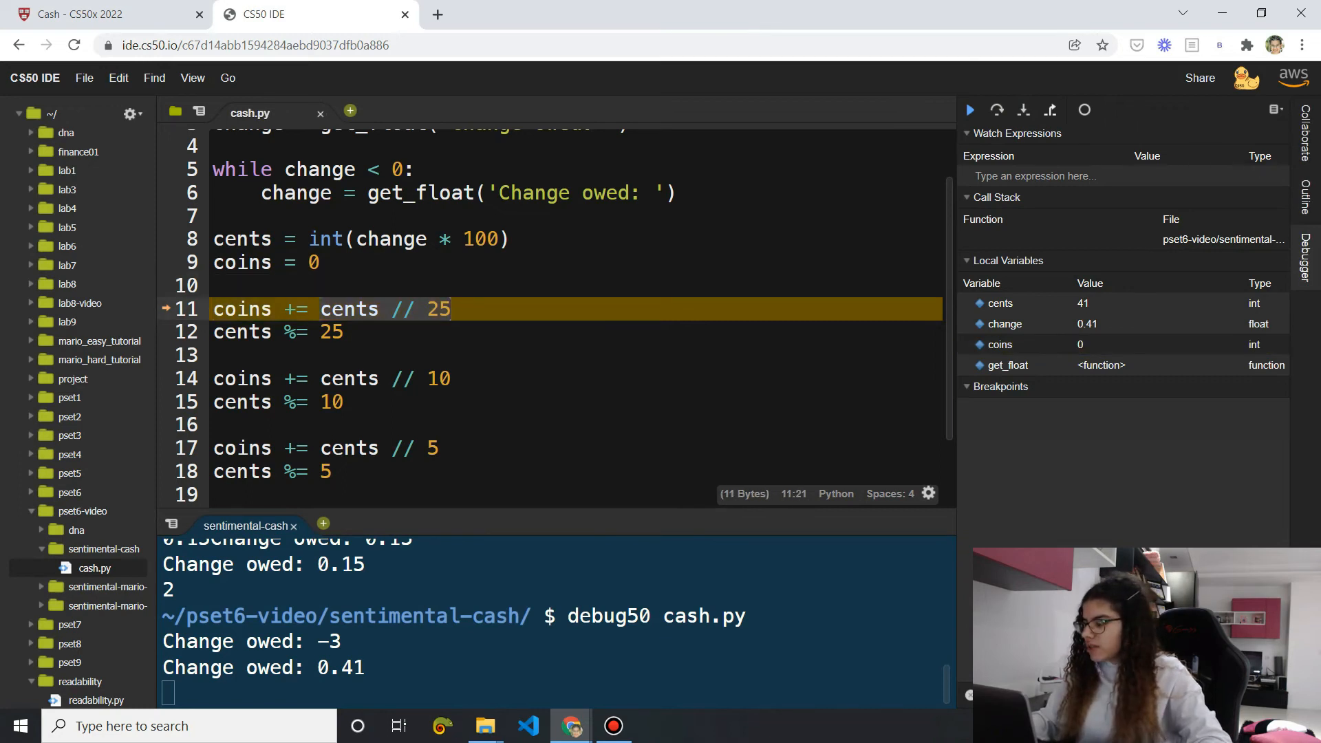
left_click(999, 303)
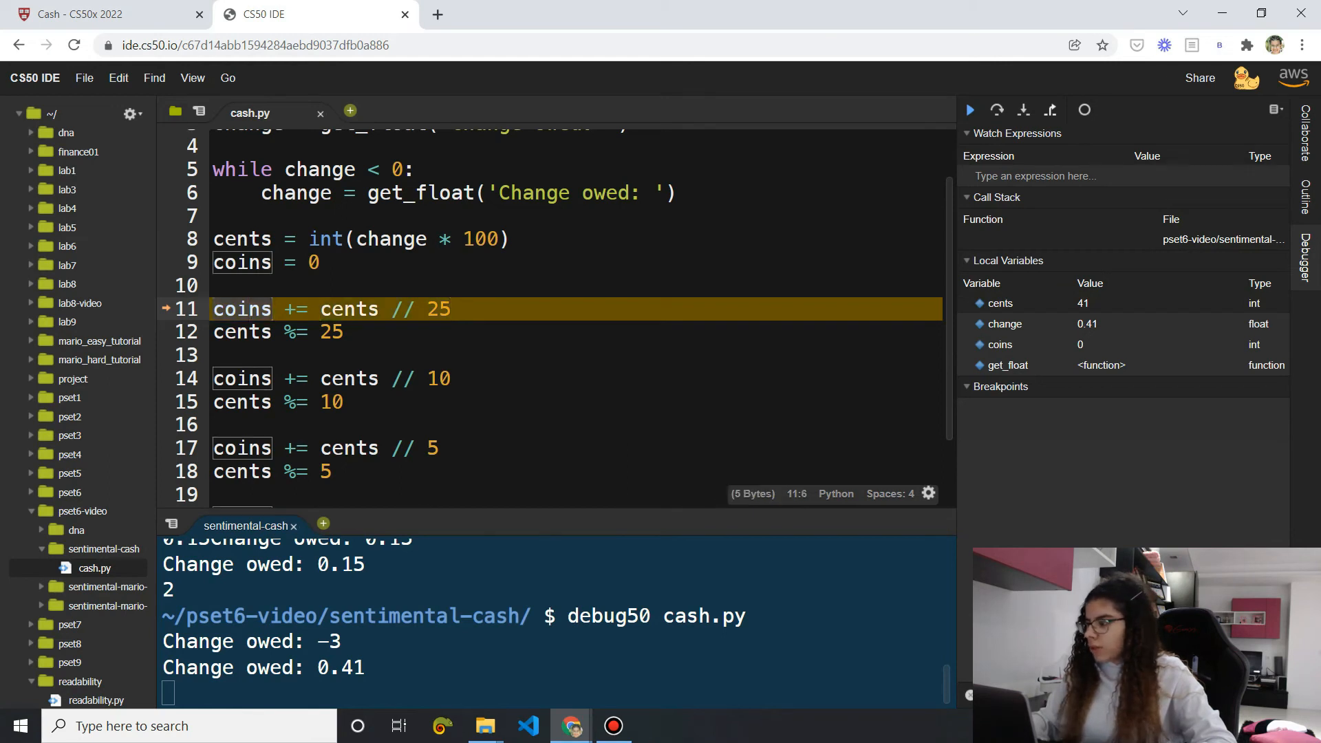
left_click(999, 344)
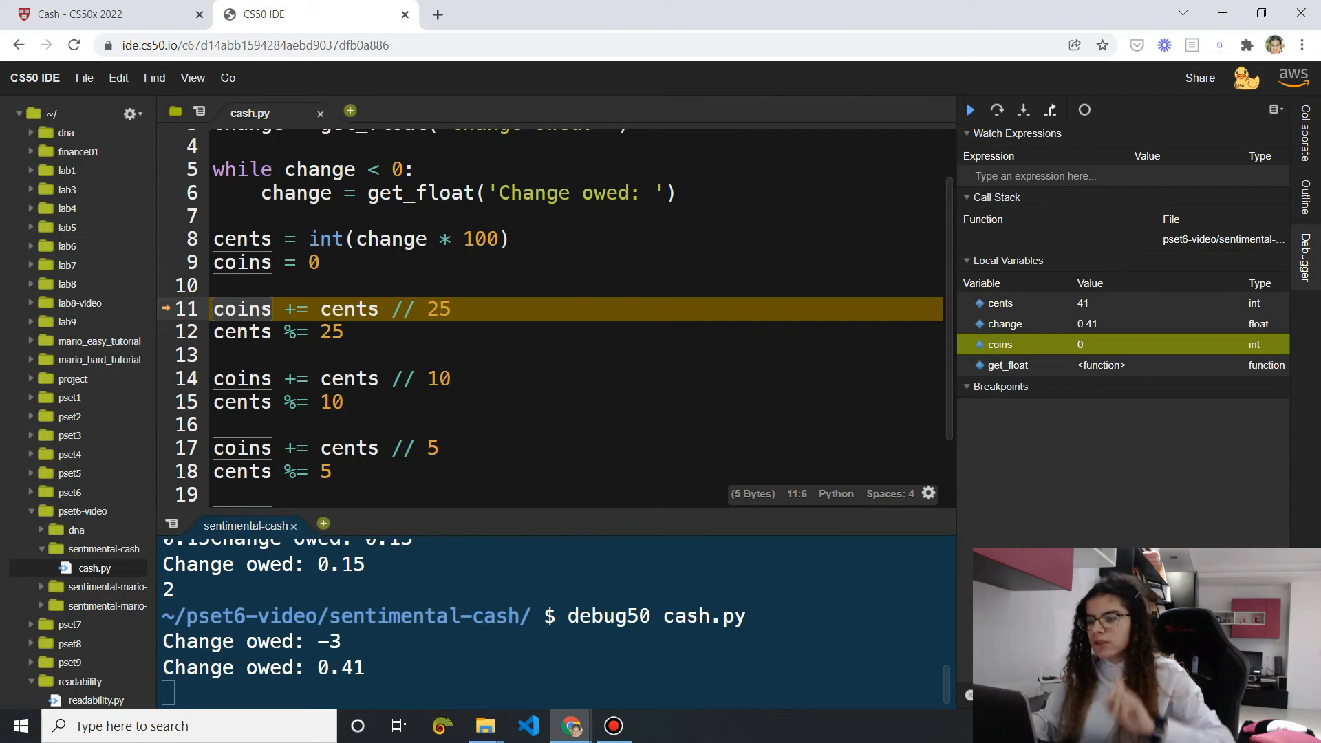
left_click(997, 110)
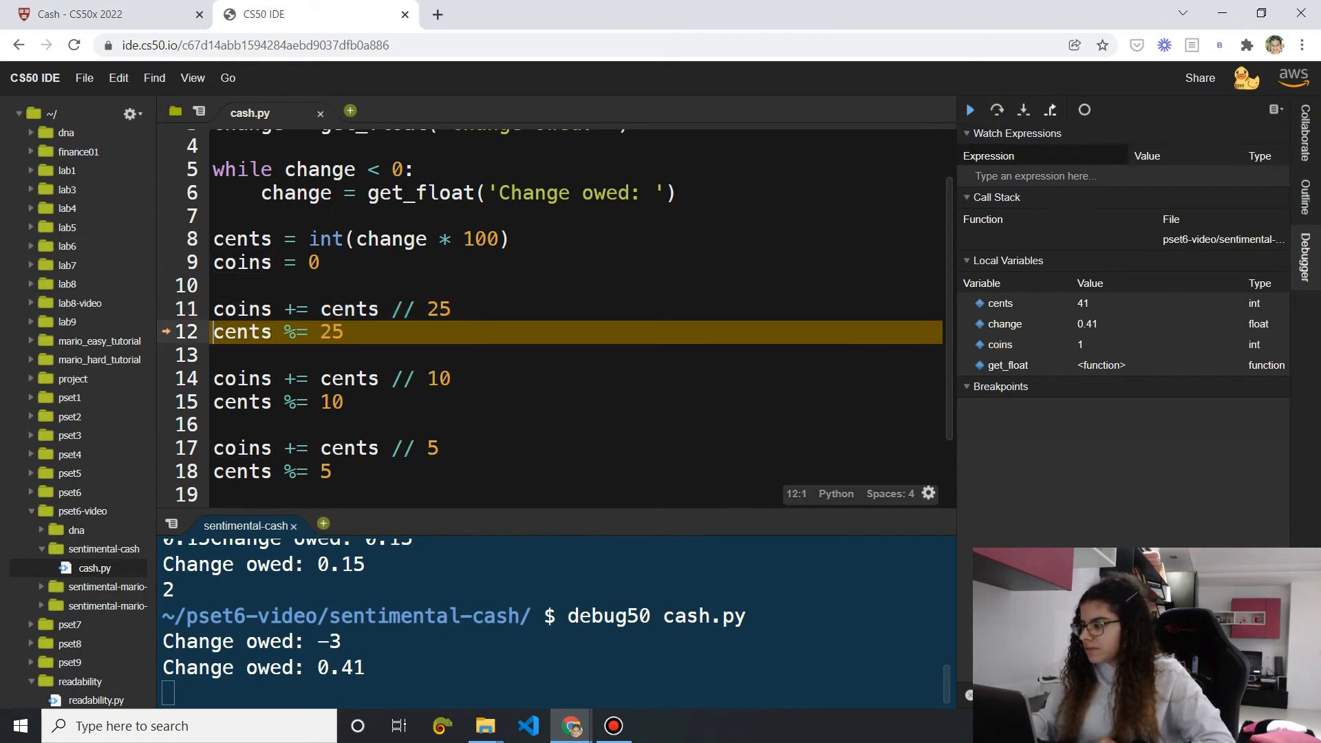
left_click(999, 344)
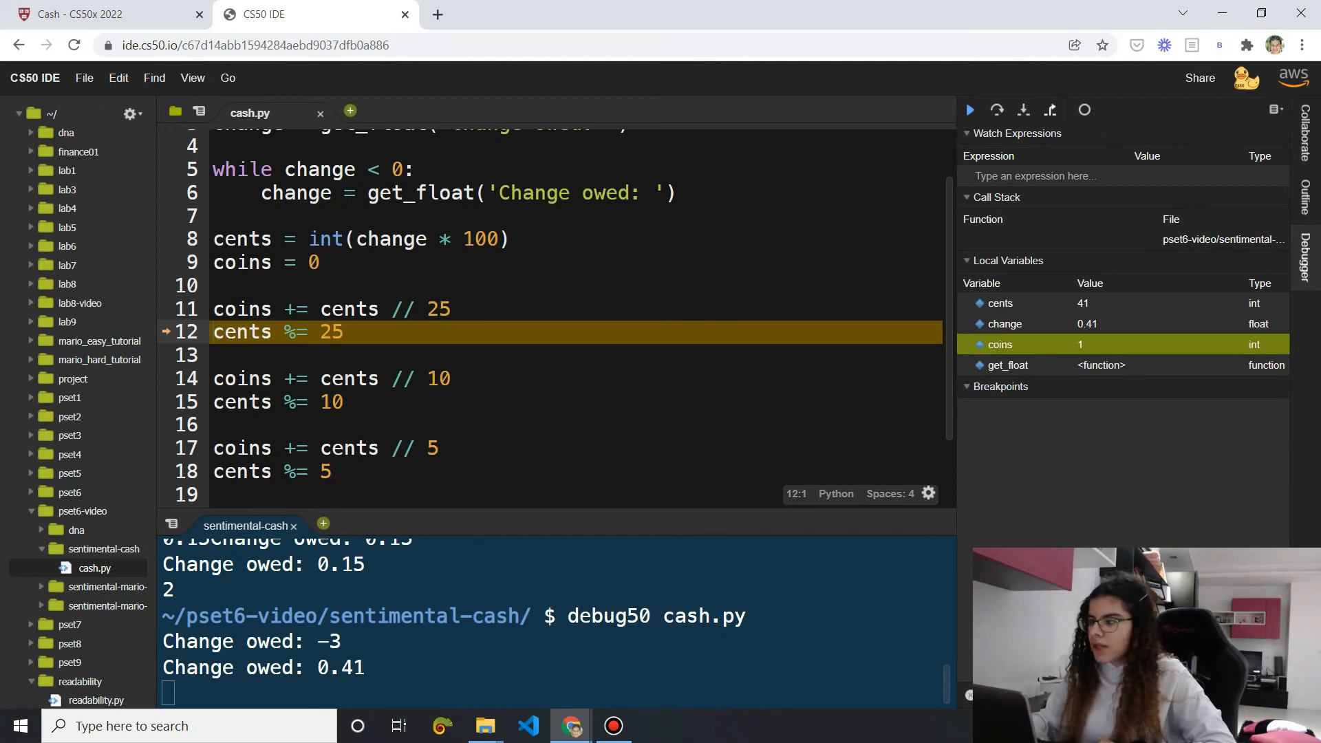
mouse_move(1003, 323)
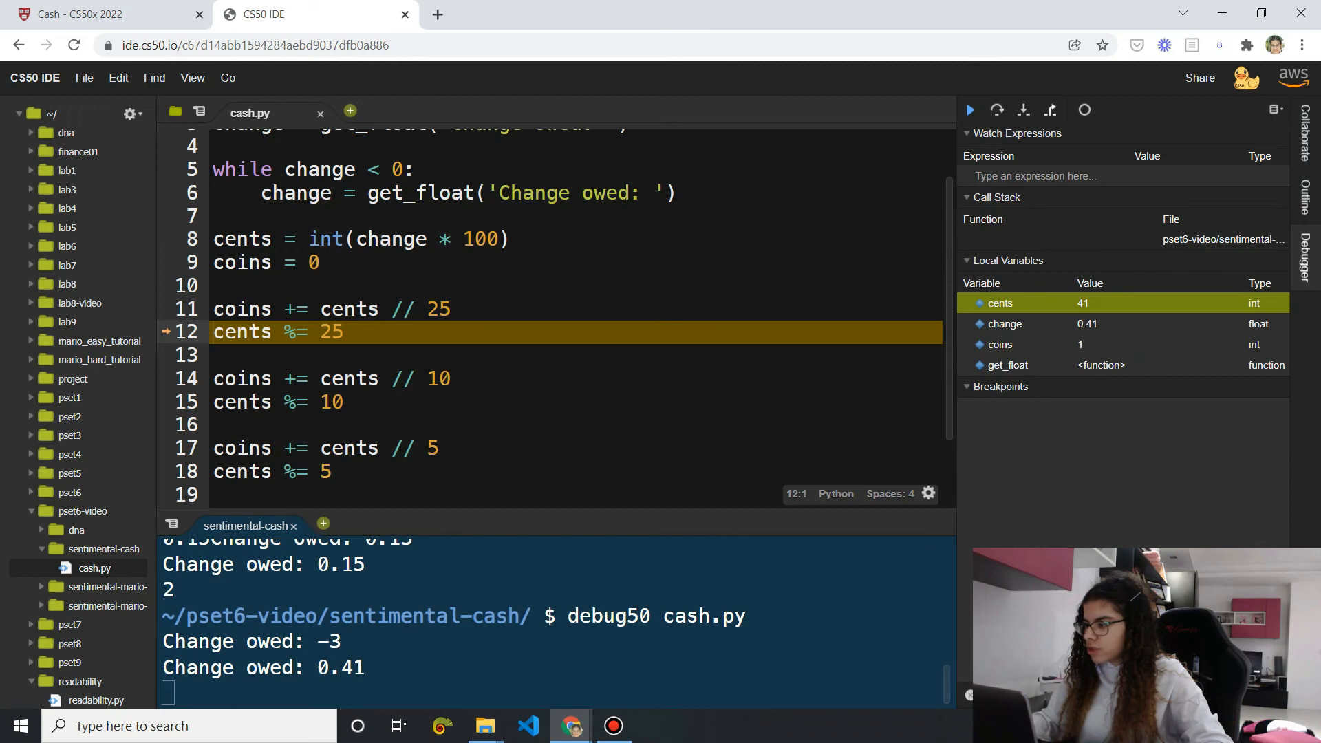
mouse_move(1080, 344)
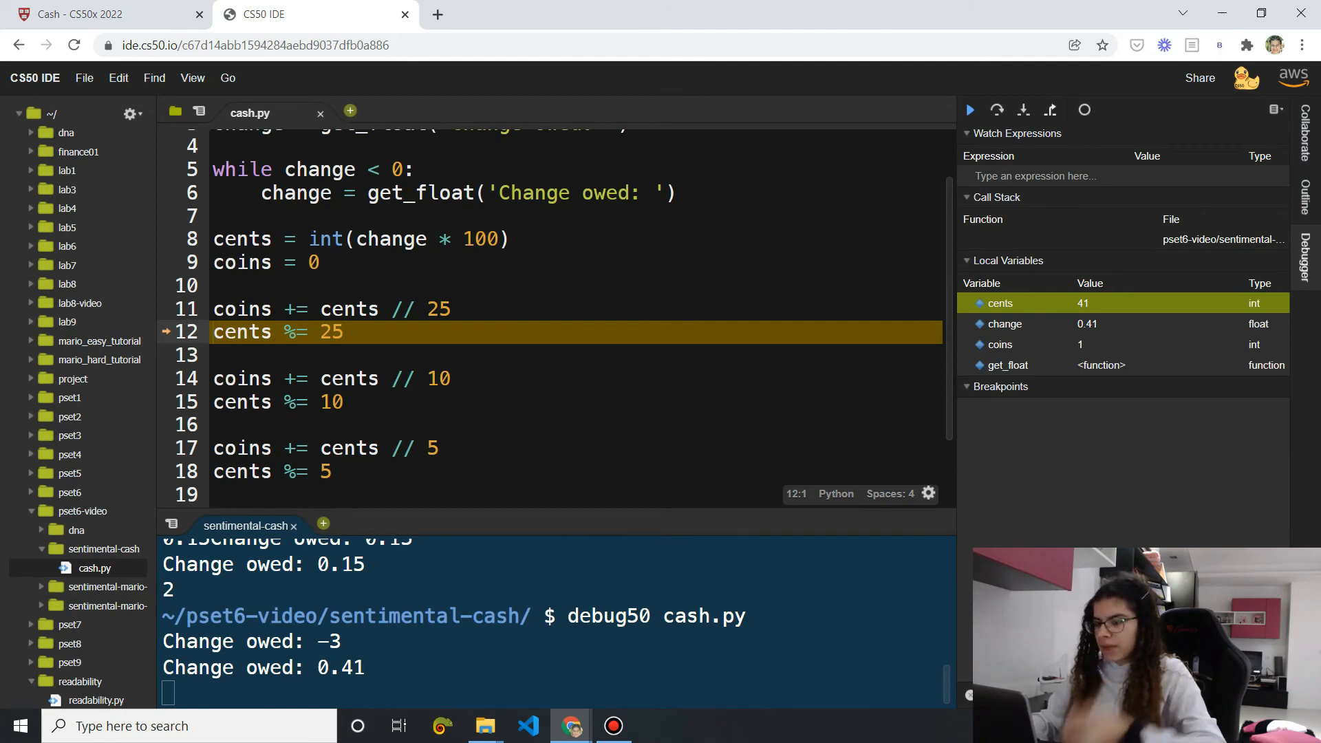
mouse_move(997, 111)
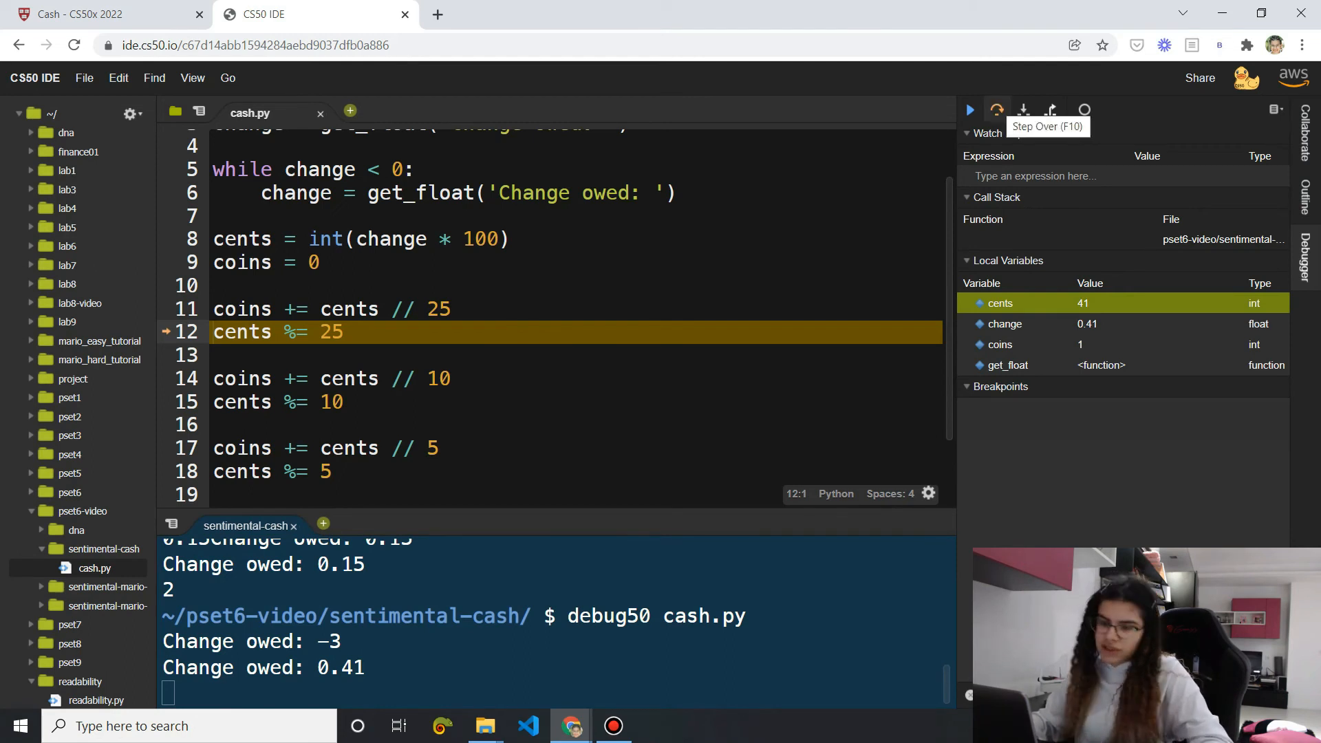
Step over lines 12–15, watching cents drop to 16, then coins reach 2 and cents 6
left_click(998, 109)
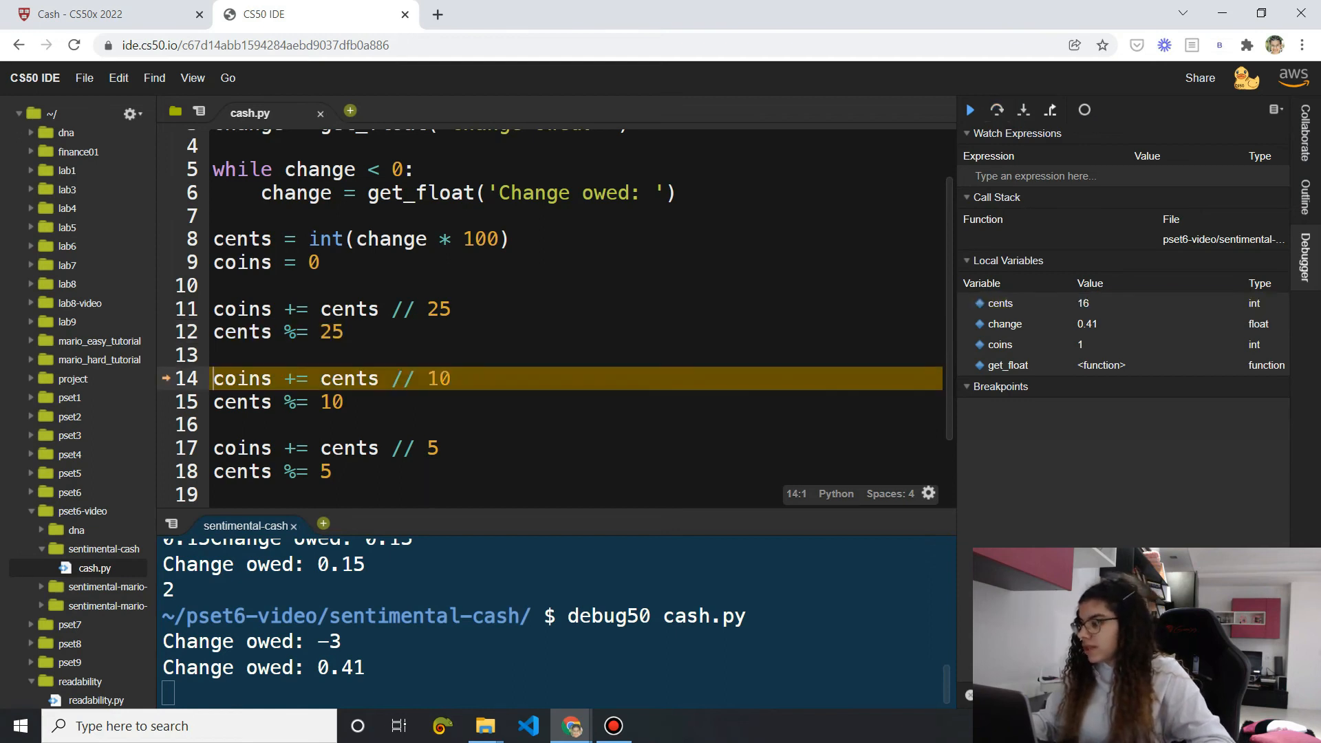
left_click(1000, 303)
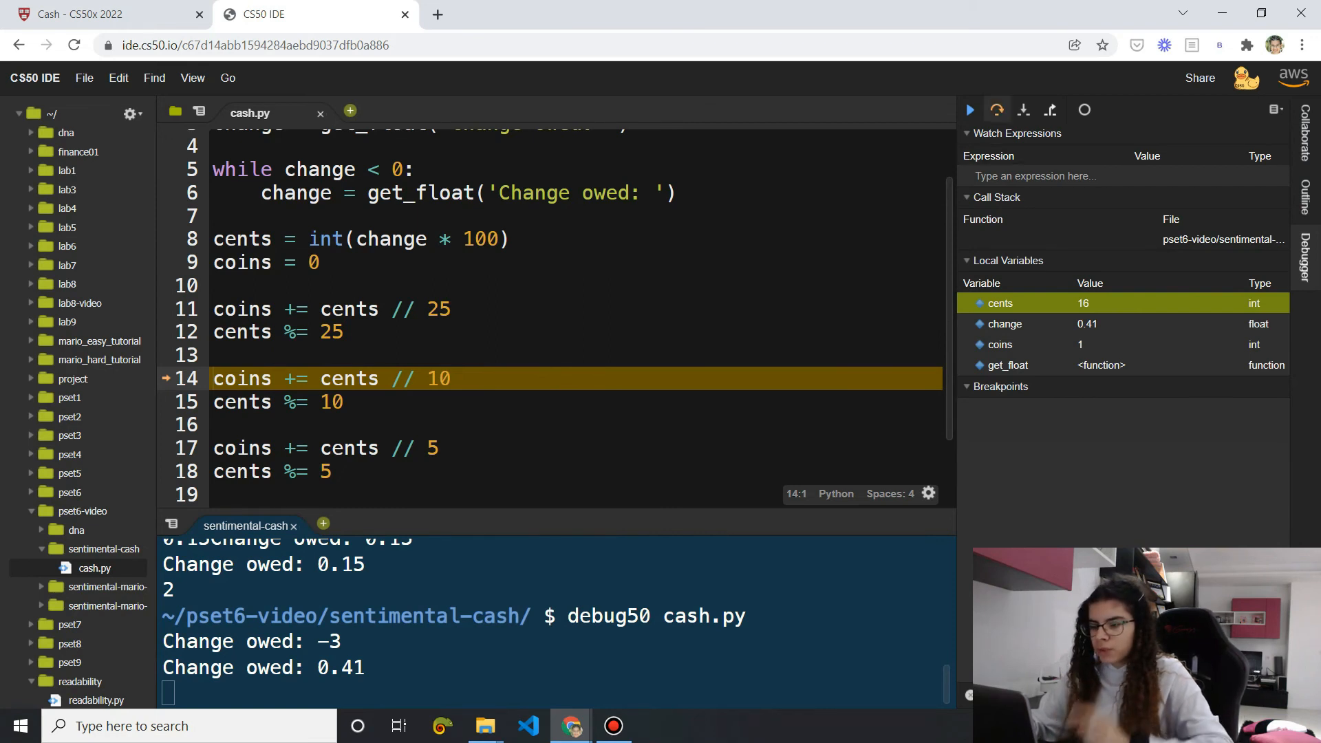
left_click(996, 109)
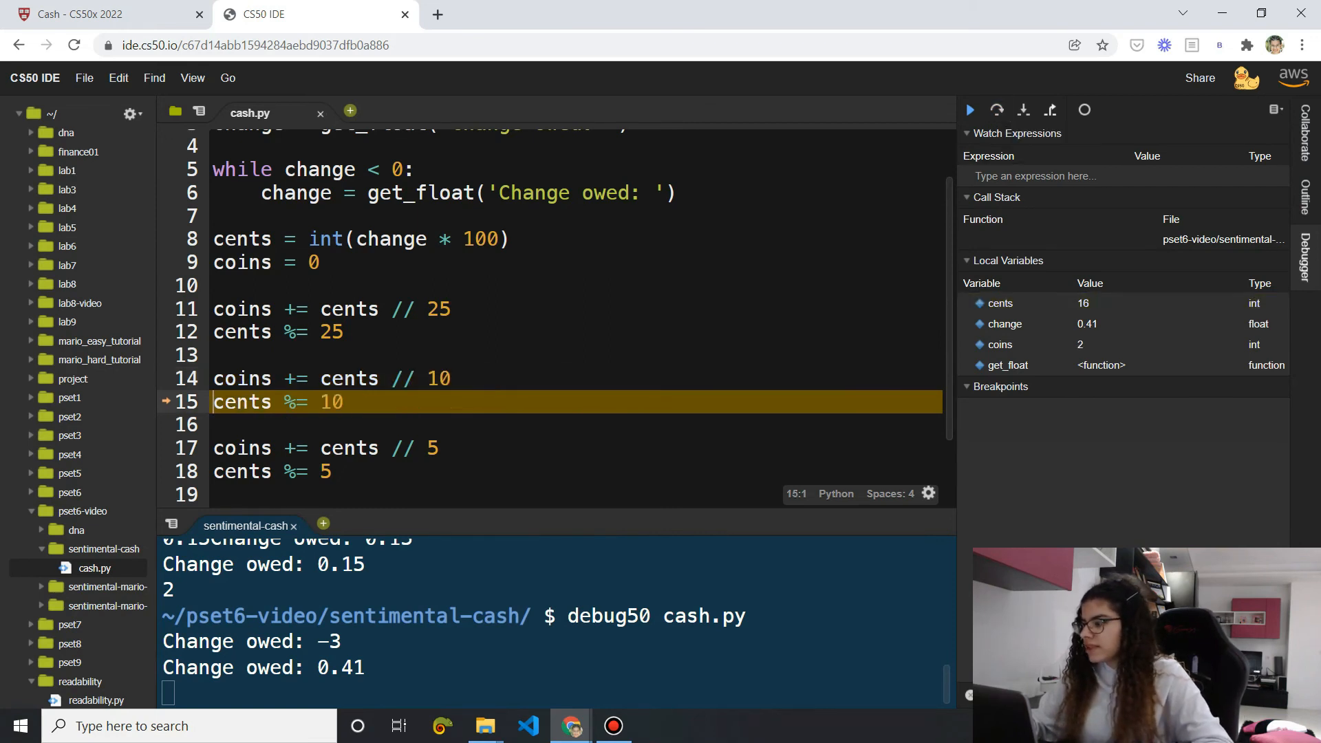
left_click(999, 345)
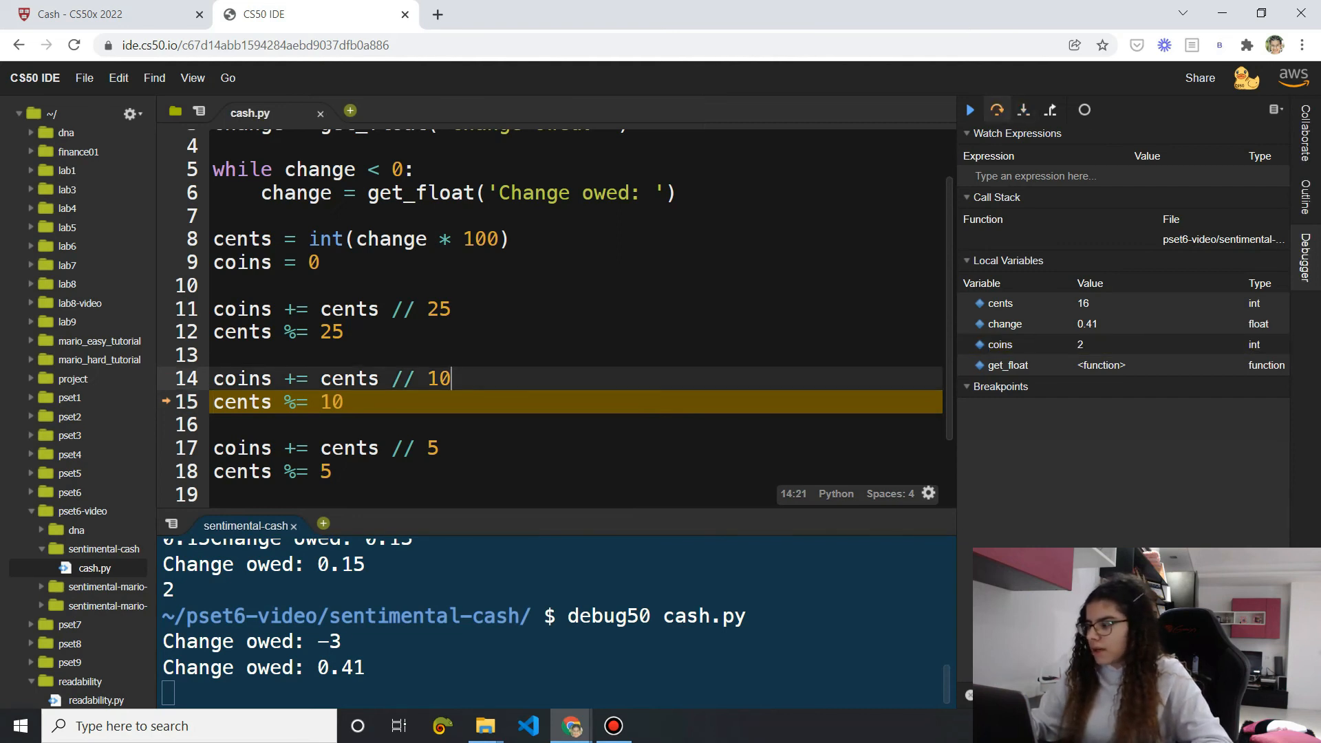
left_click(1024, 110)
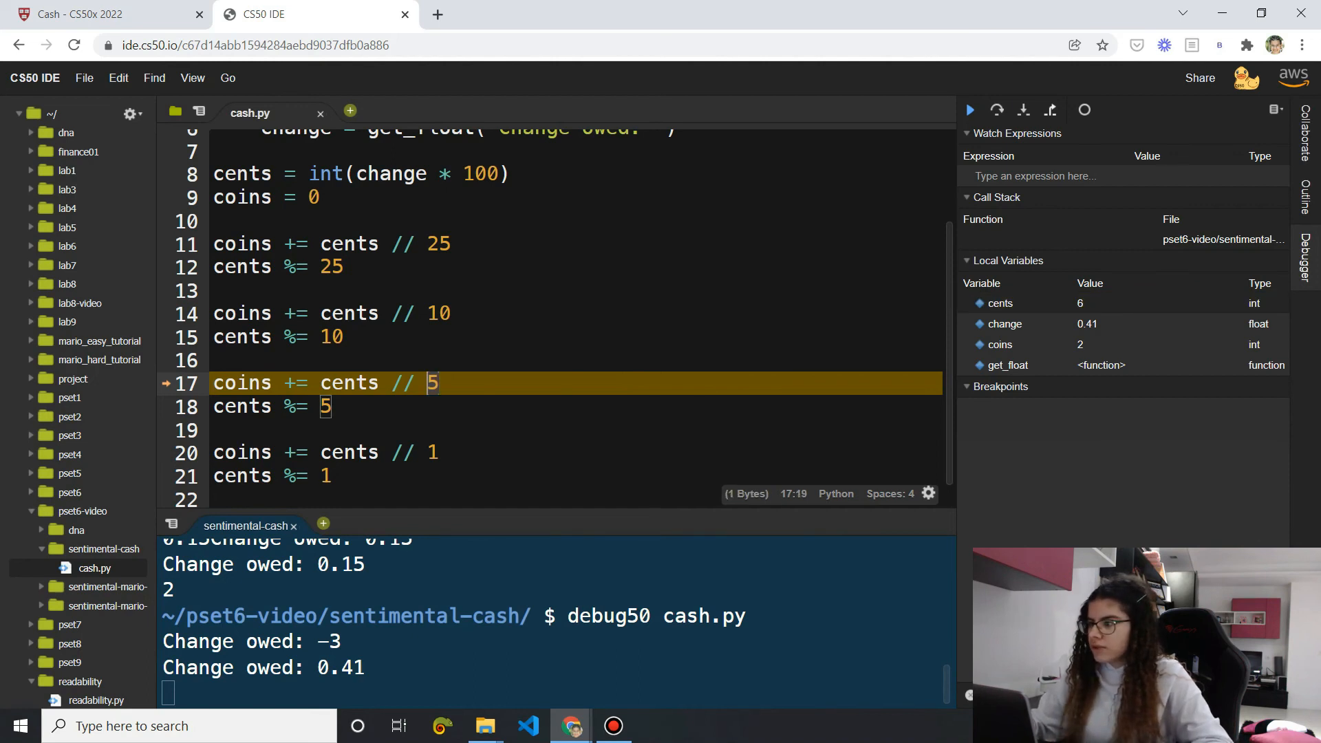
Step through the nickel and penny lines to cents 0, coins 4, print 4, then stop debugging
left_click(999, 344)
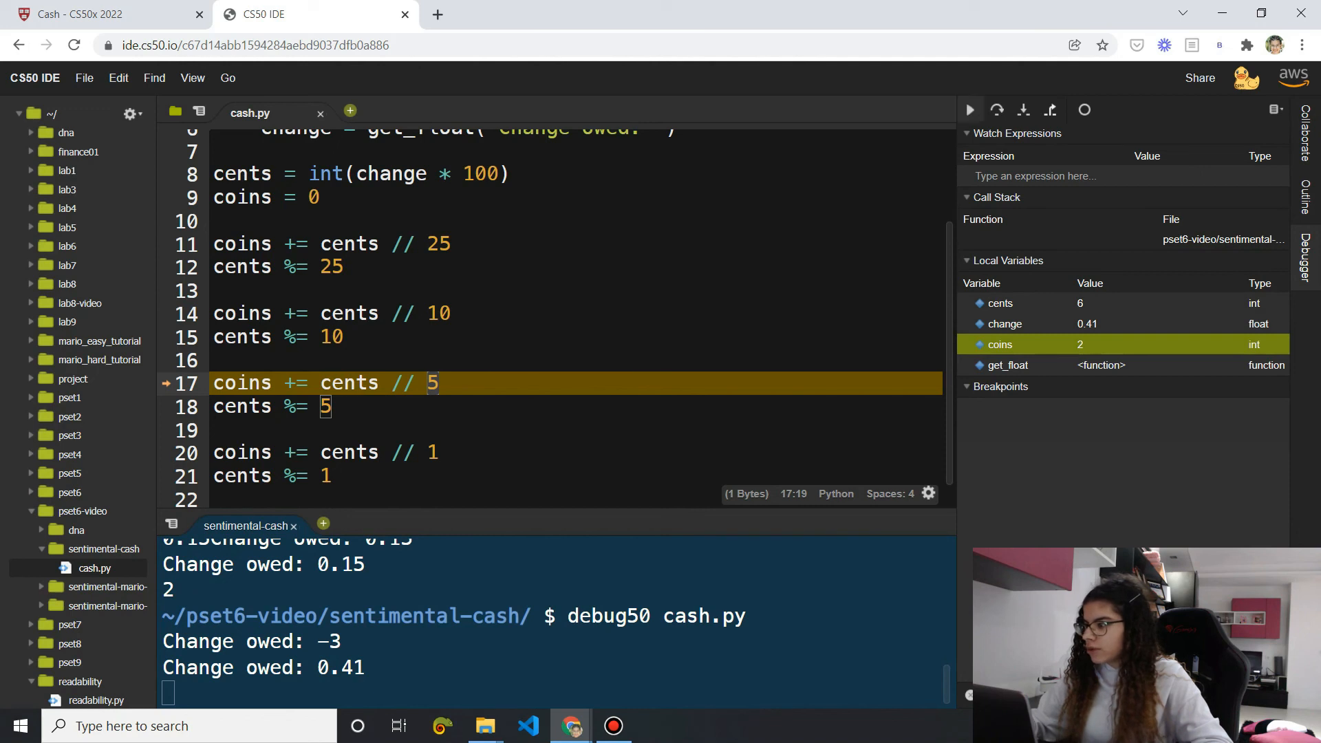
left_click(998, 110)
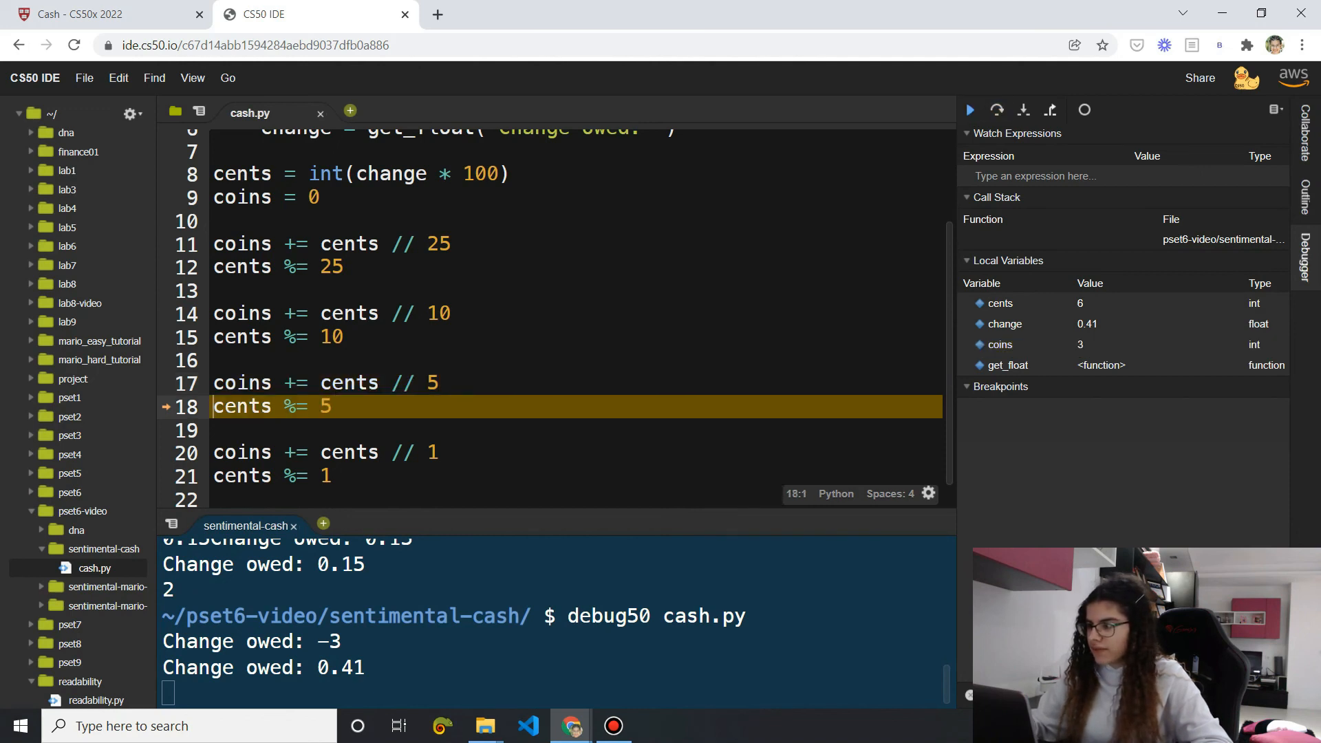
left_click(995, 110)
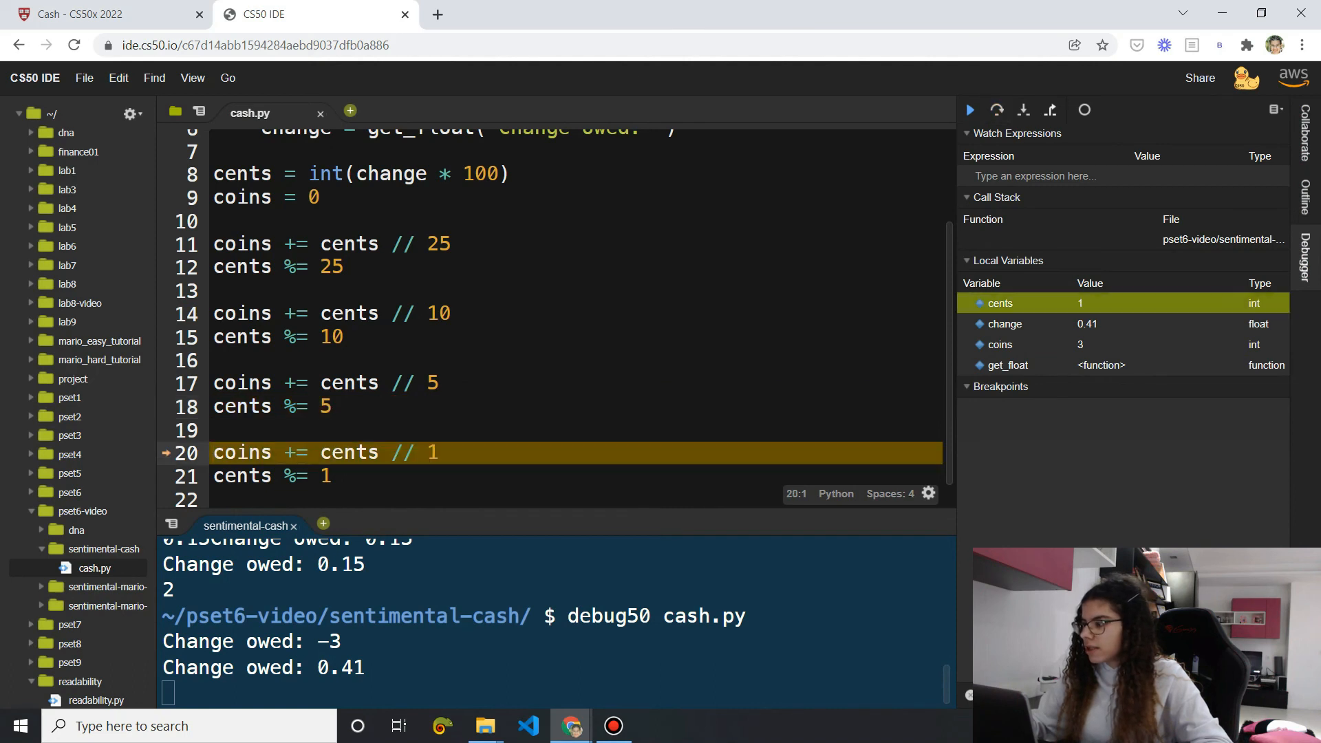
mouse_move(1088, 324)
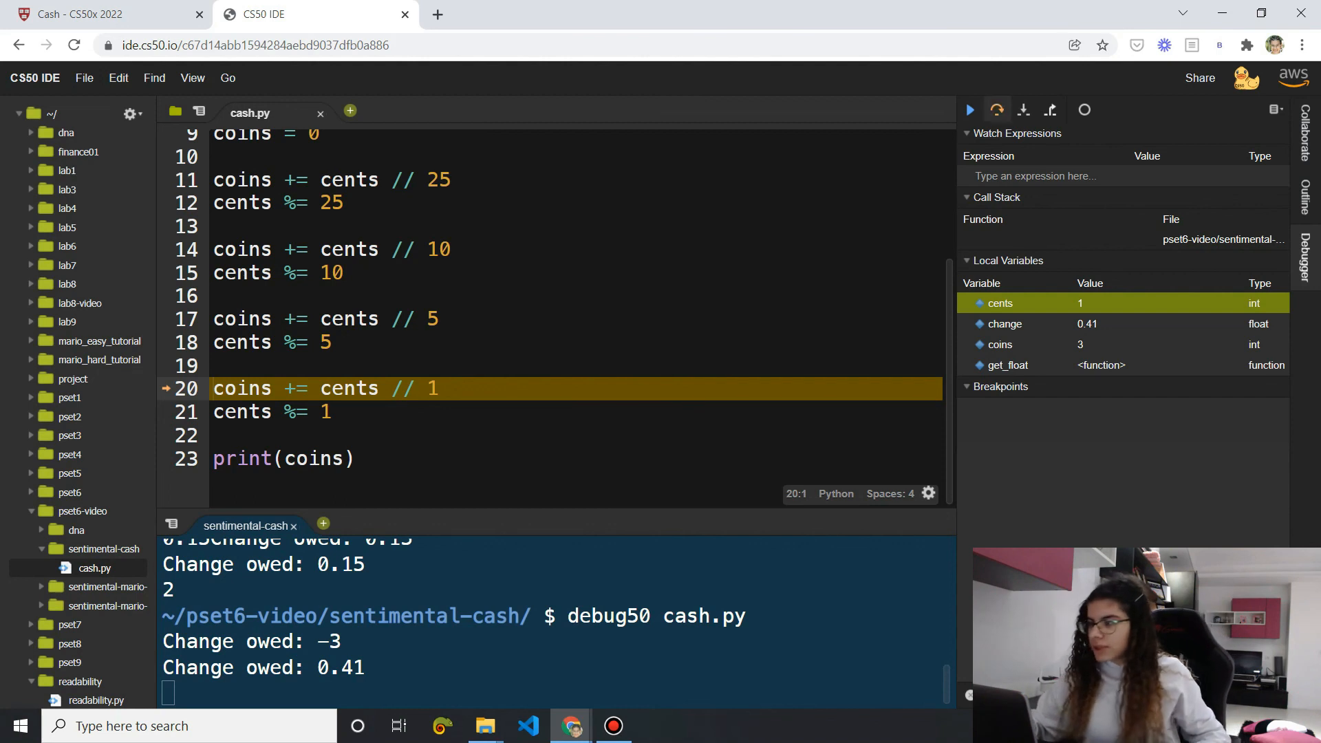
left_click(997, 110)
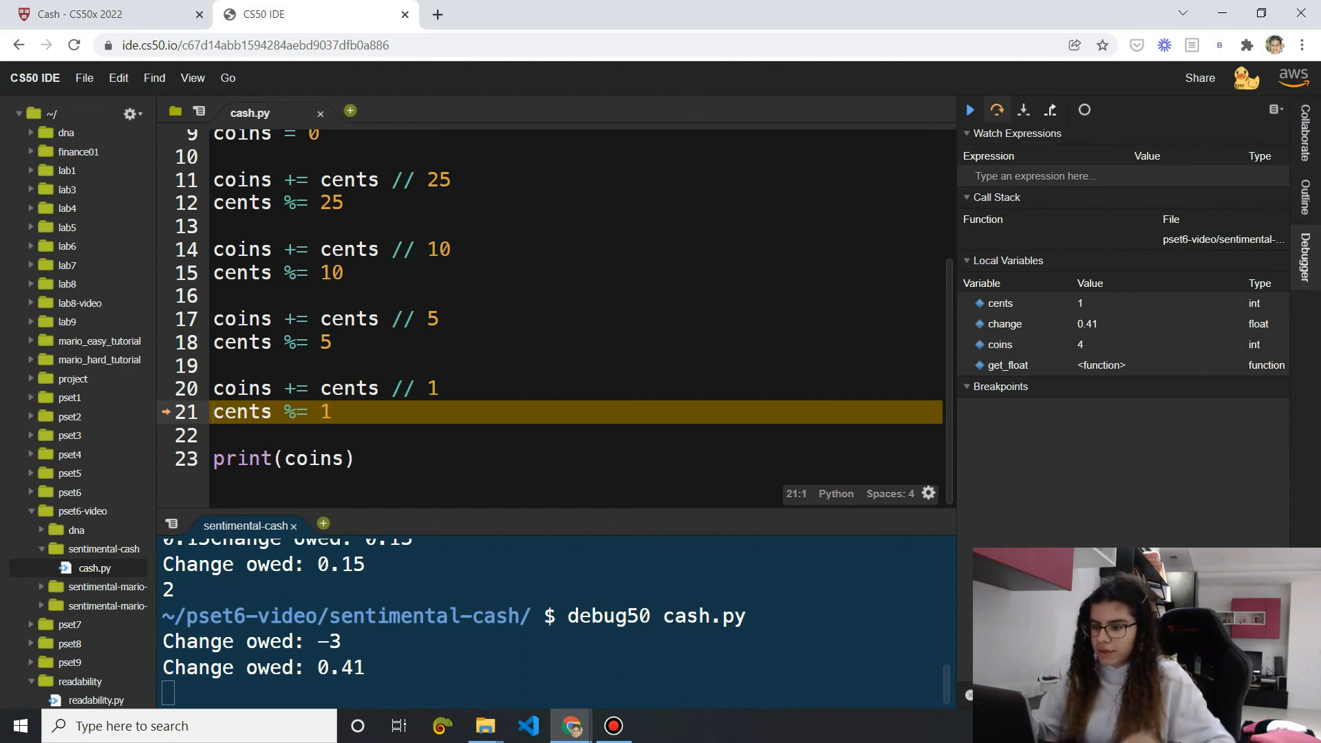
left_click(1051, 109)
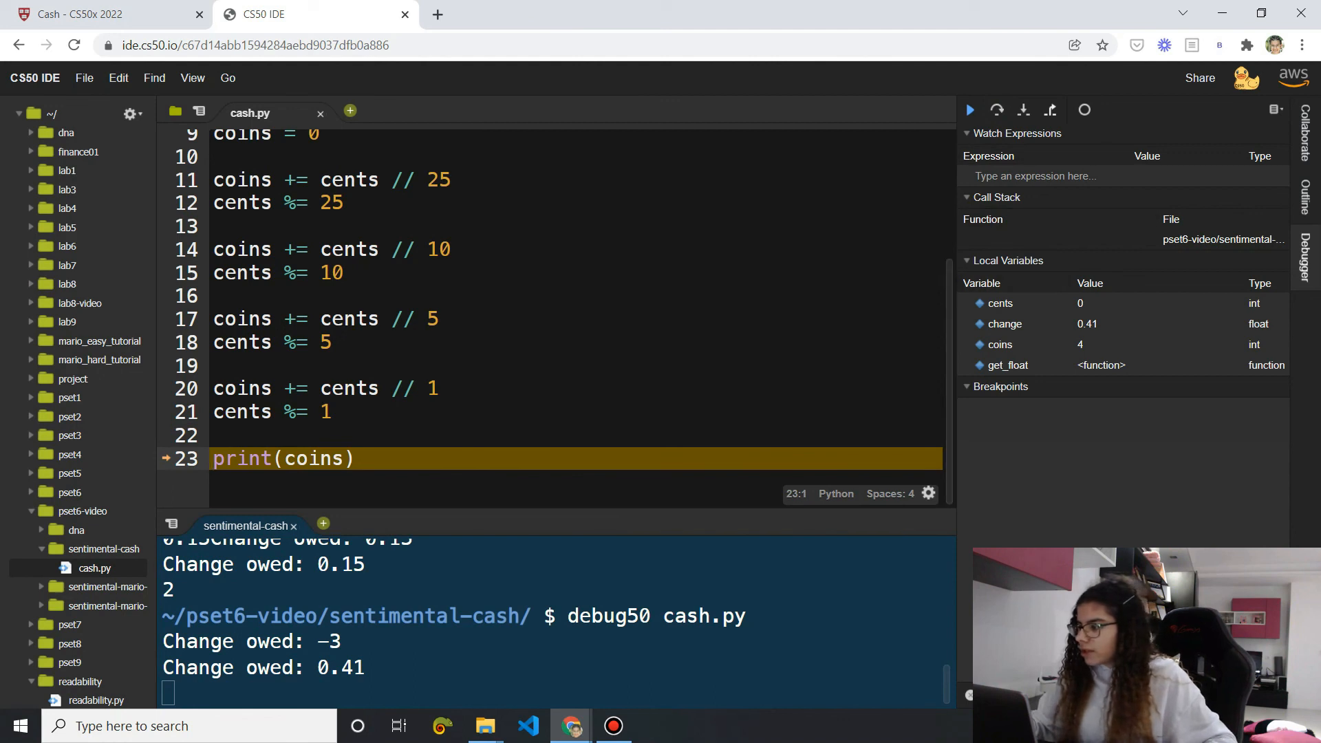
left_click(999, 303)
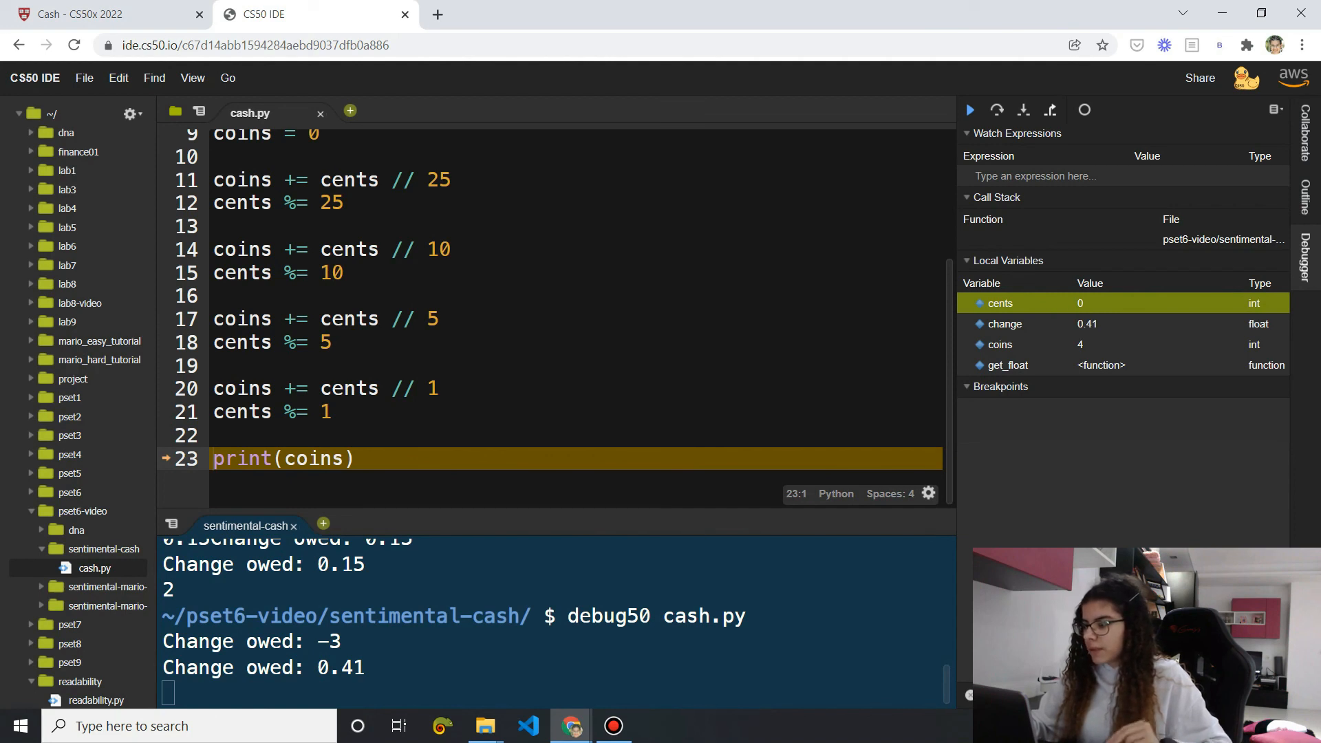
left_click(999, 344)
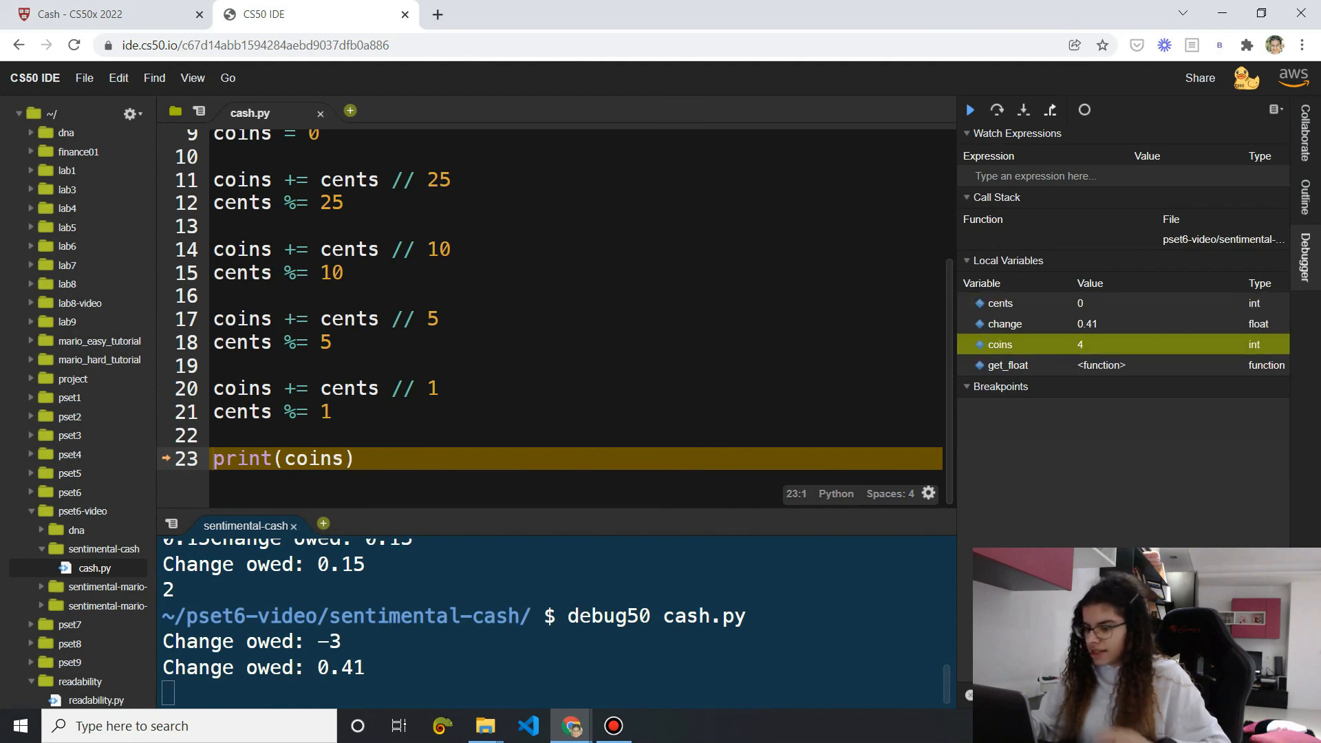
left_click(969, 111)
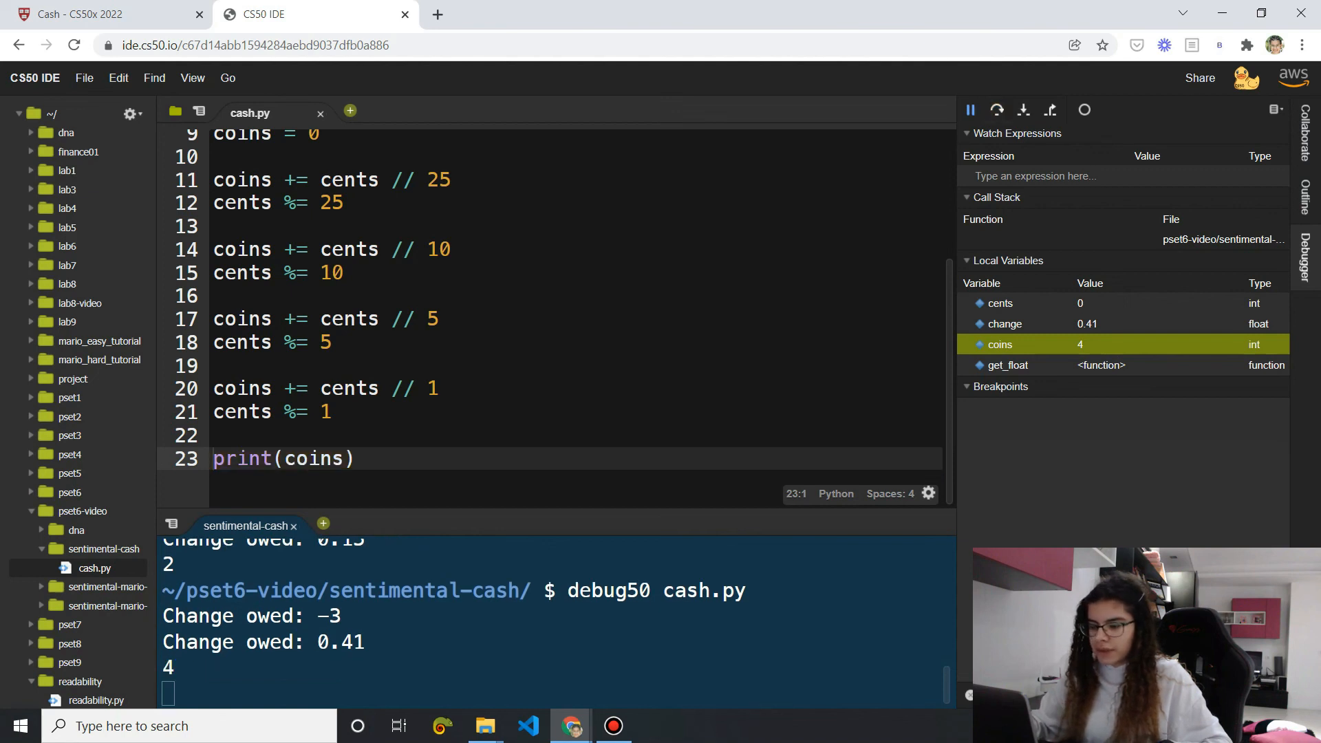
left_click(1085, 110)
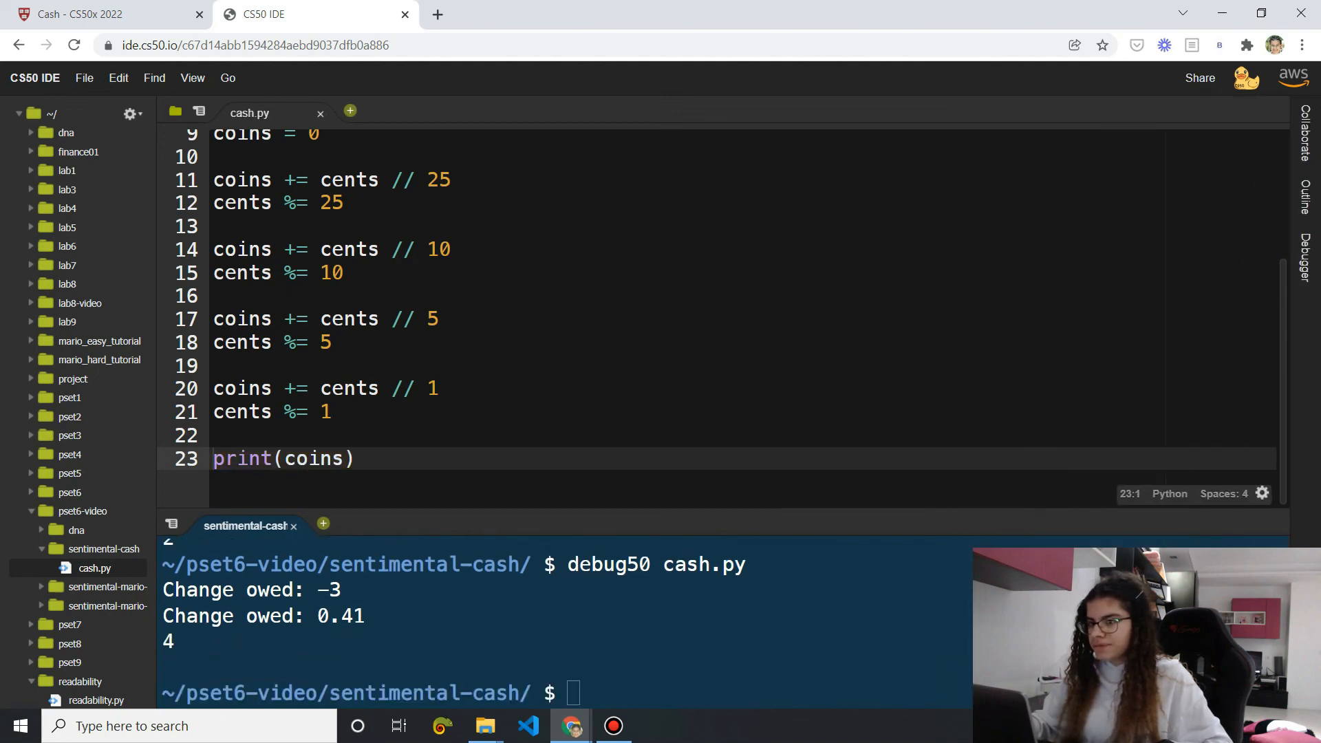
Copy the check50 command for sentimental/cash from the Cash problem page into the terminal
left_click(101, 14)
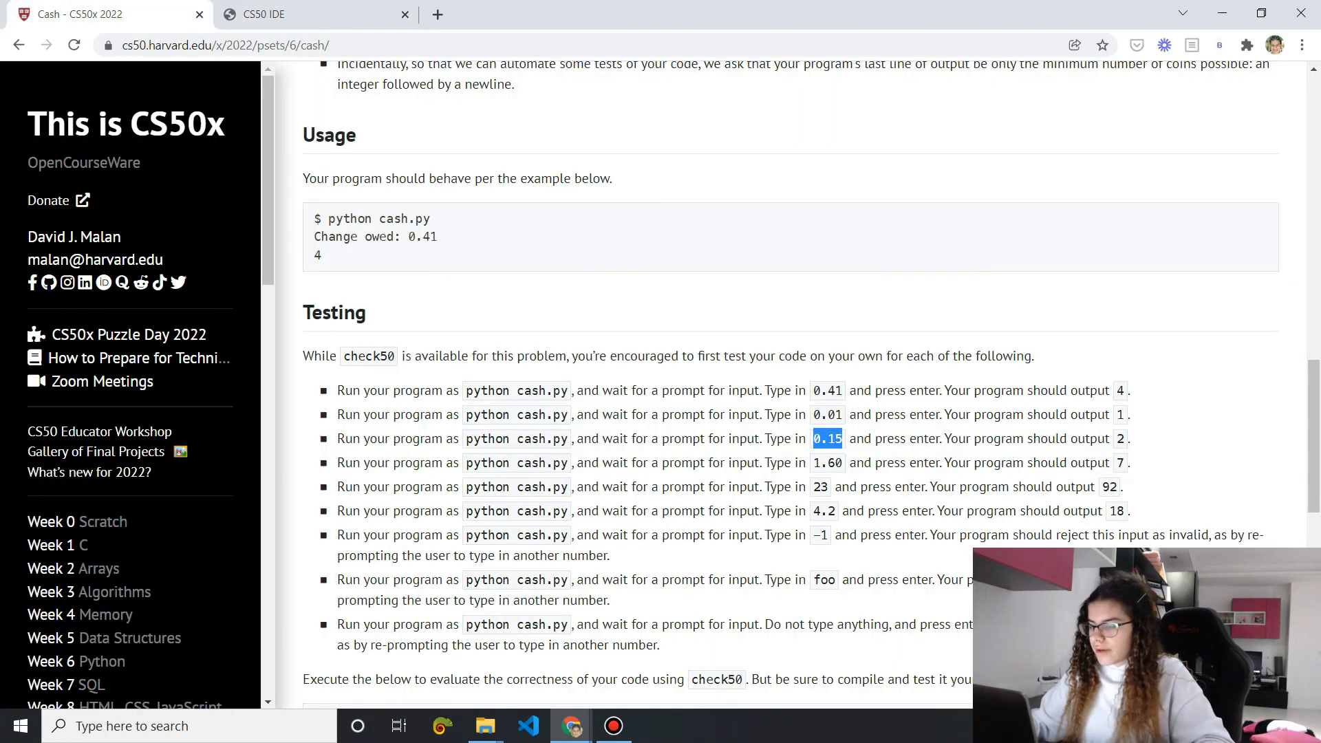
scroll("down", 3)
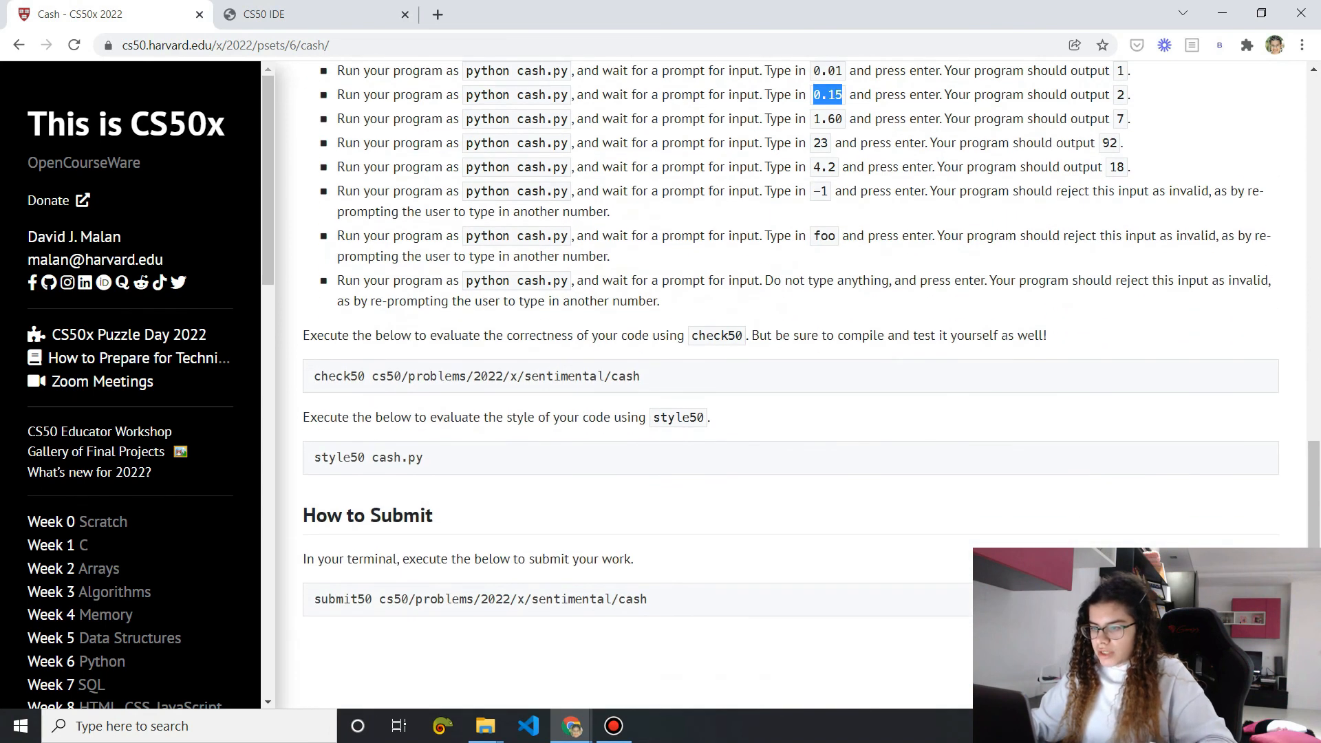
triple_click(477, 376)
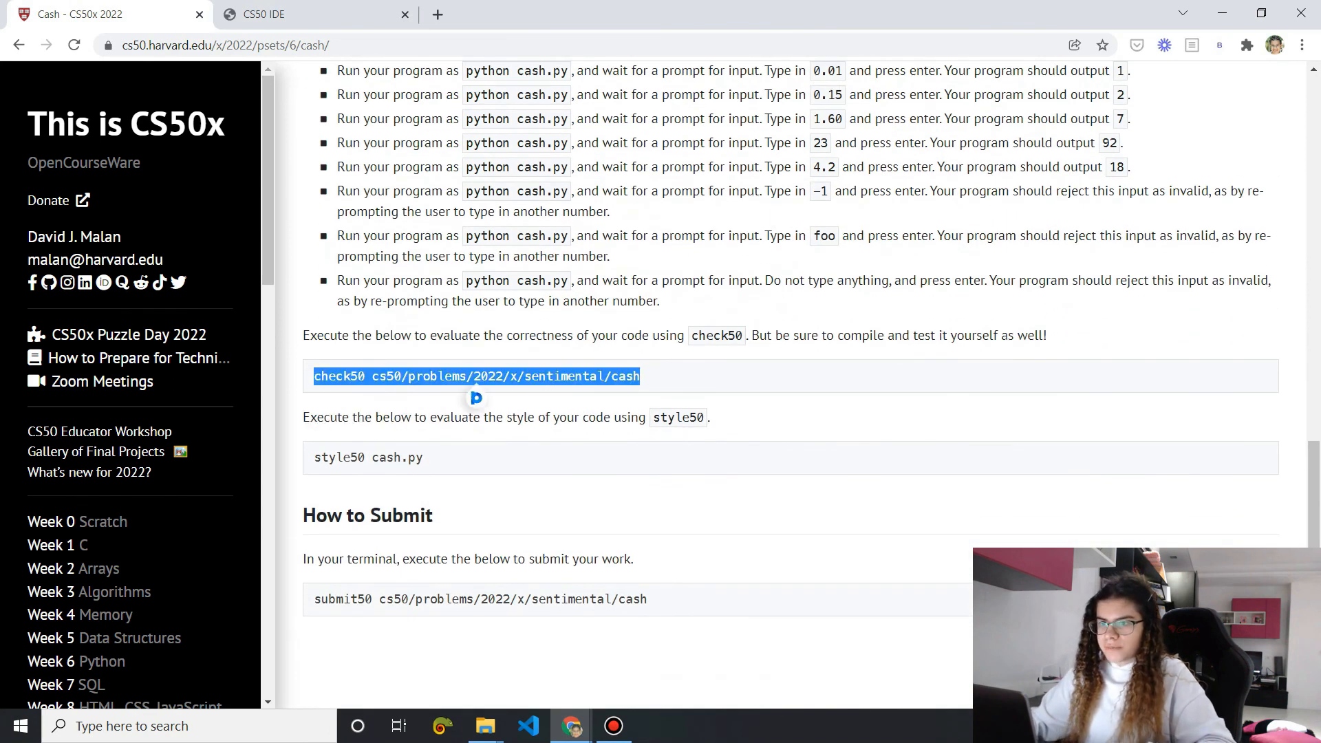
left_click(312, 15)
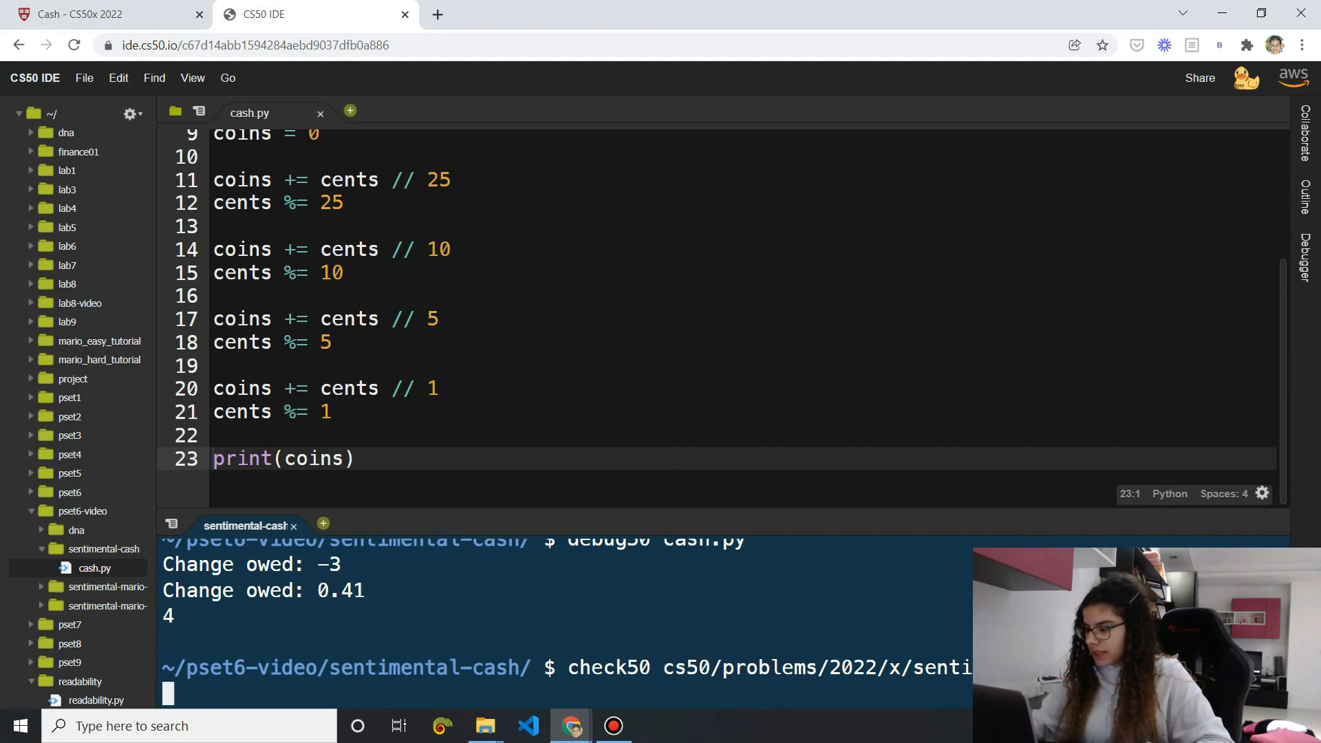